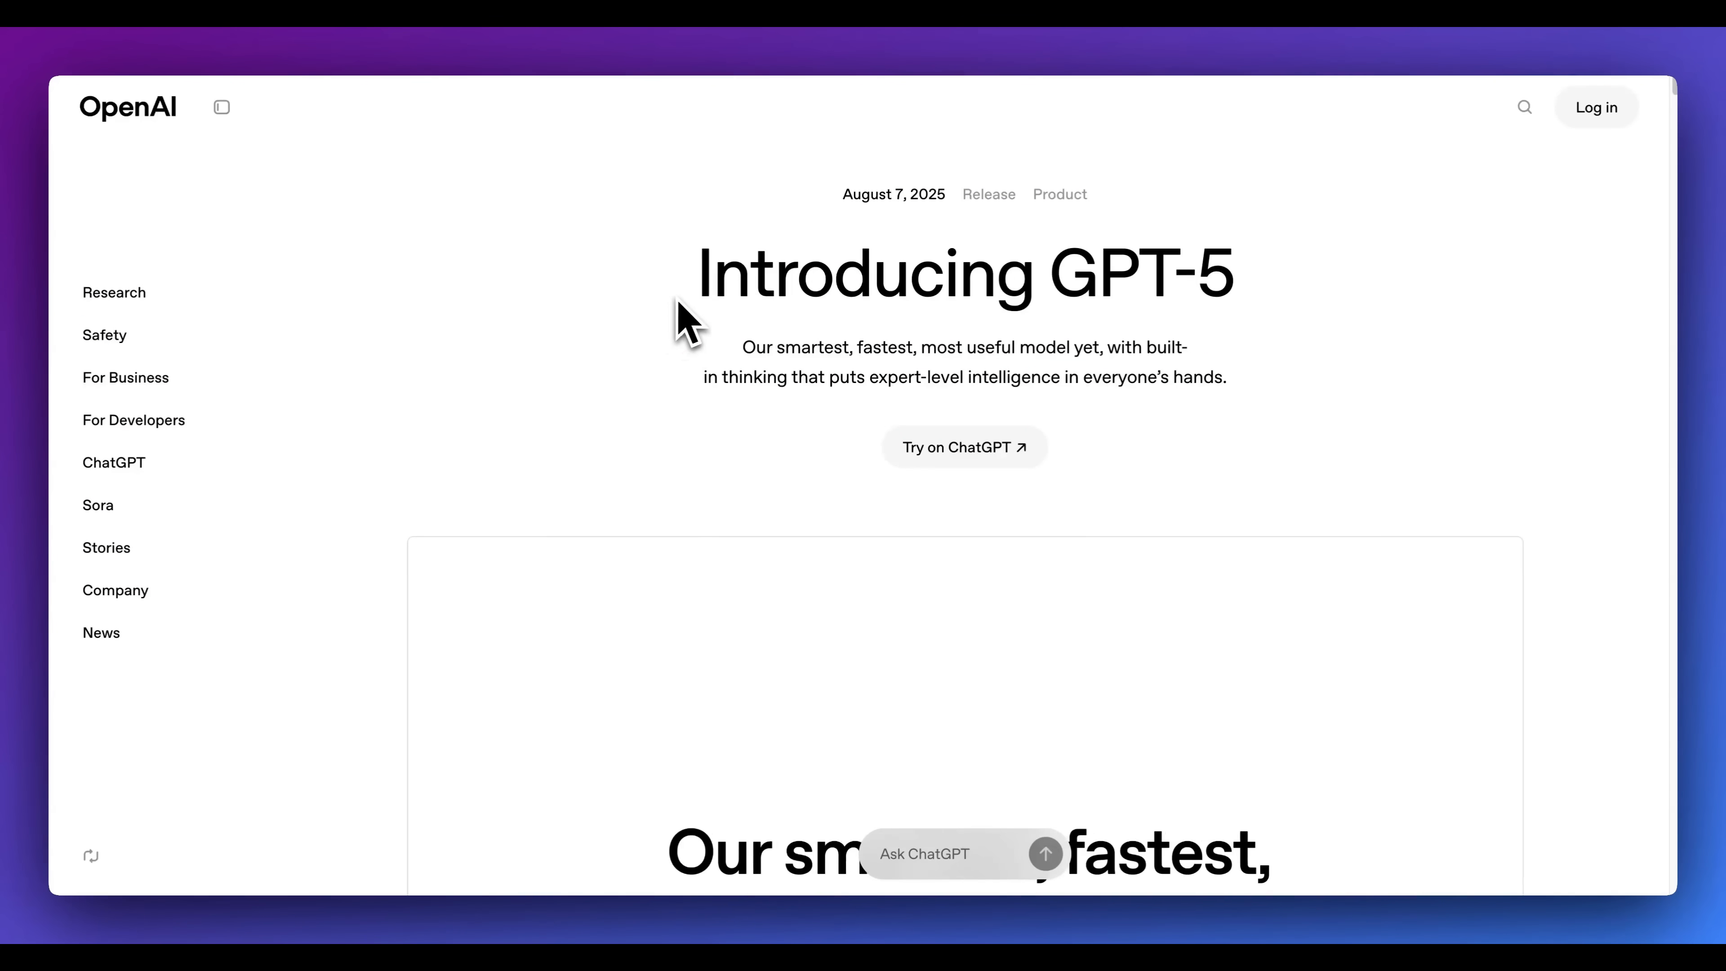
- Scroll the Introducing GPT-5 post from the headline down to the One unified system section
scroll("down", 3)
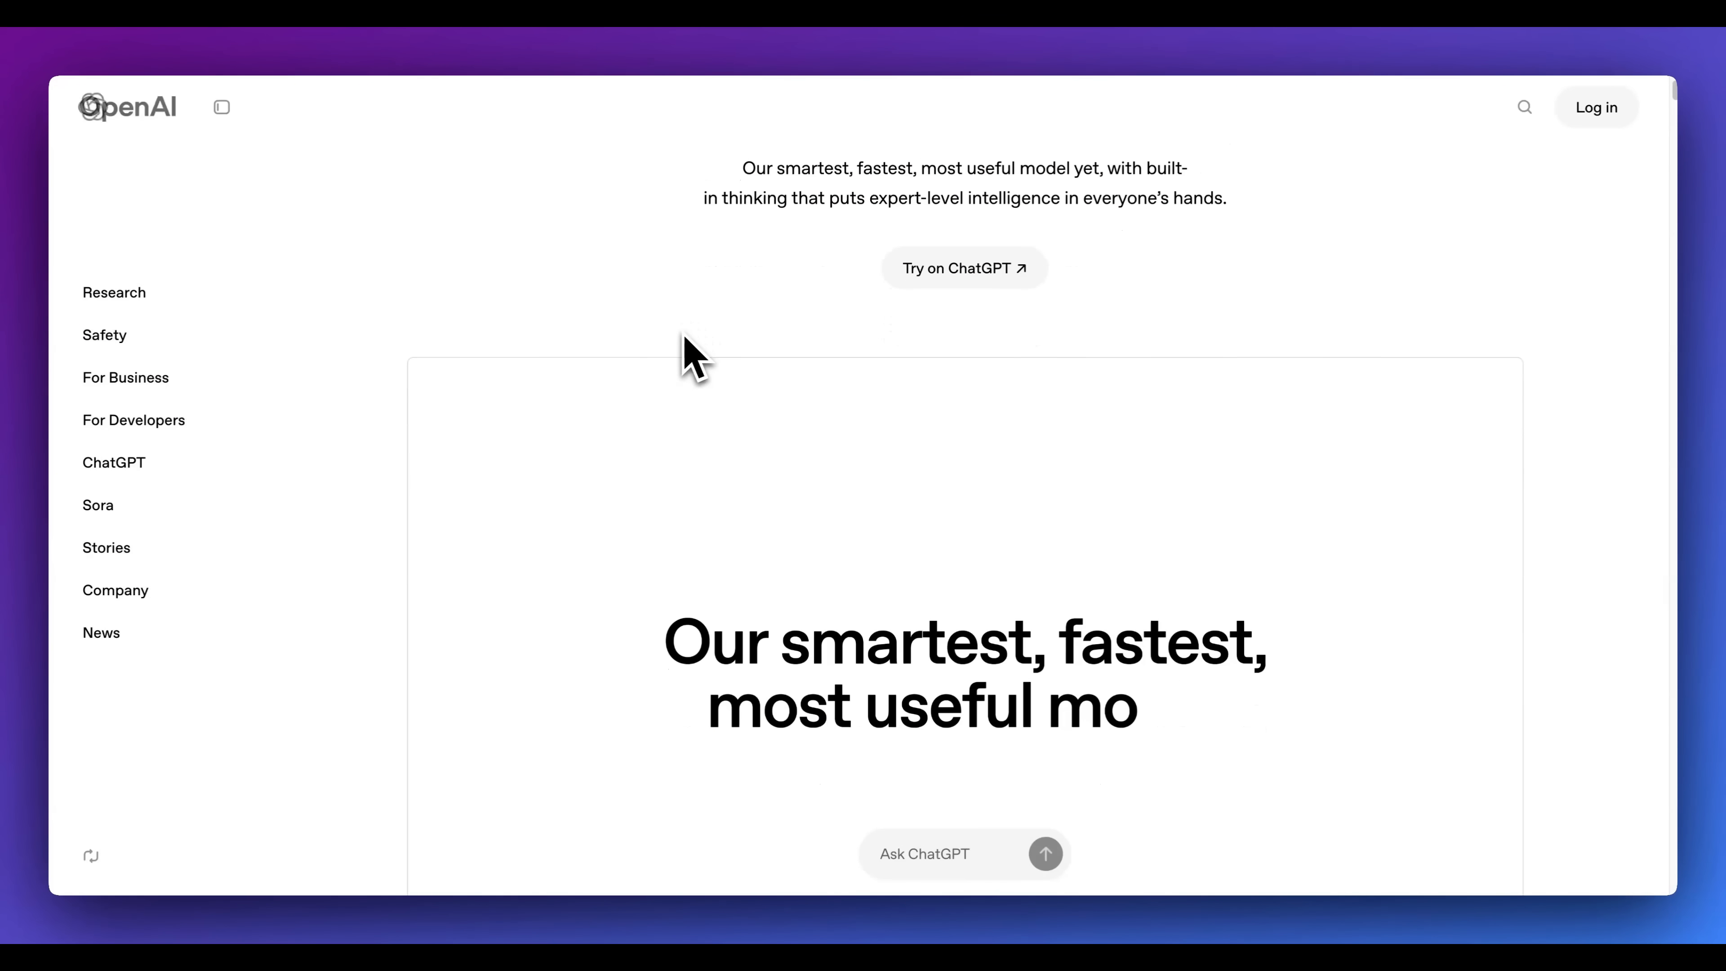
scroll("down", 3)
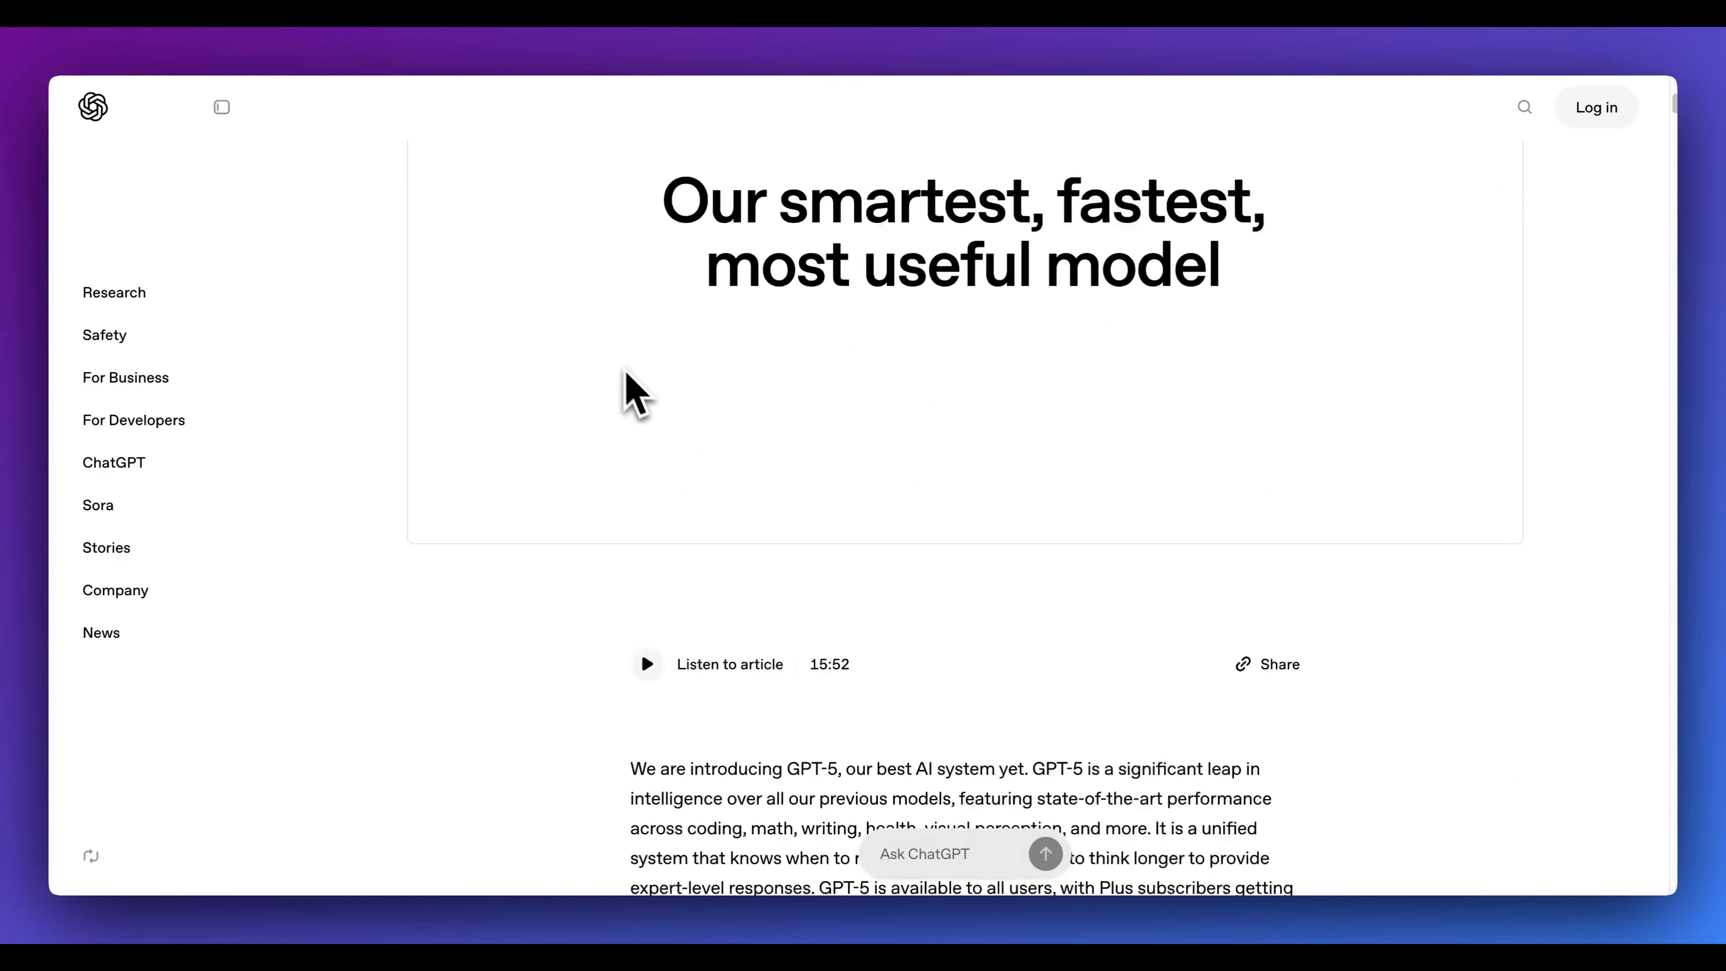
scroll("down", 3)
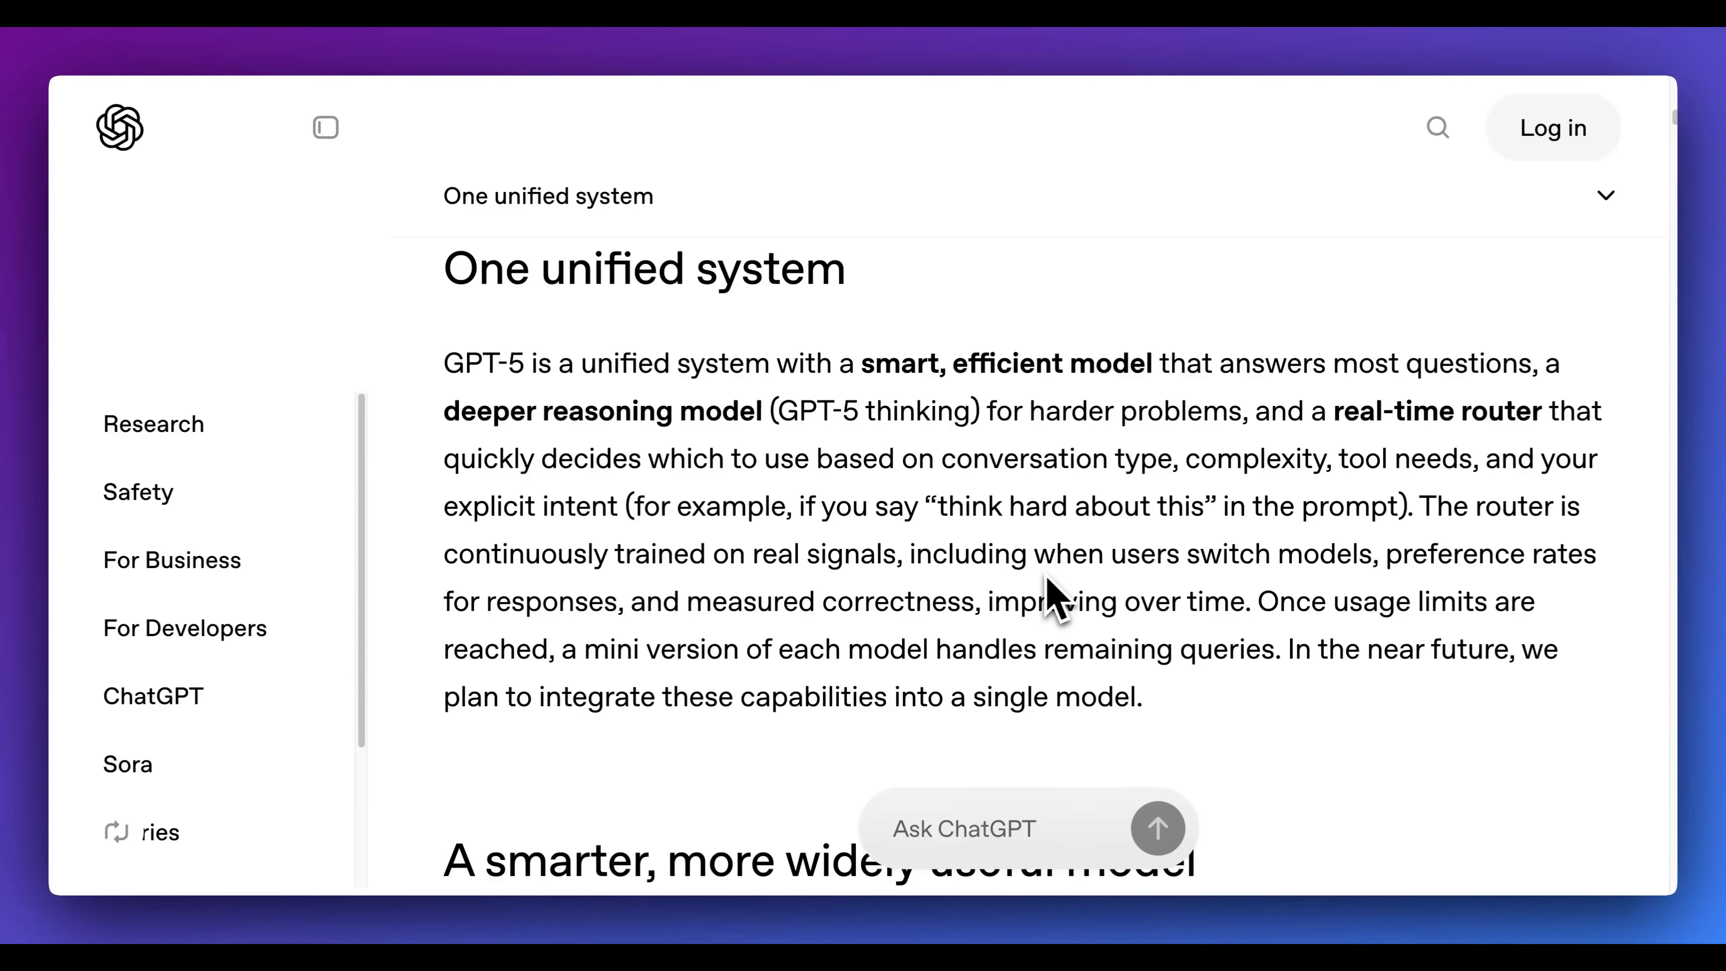
- Scroll past the smarter, more widely useful model section to the Jumping Ball Runner coding example
scroll("down", 3)
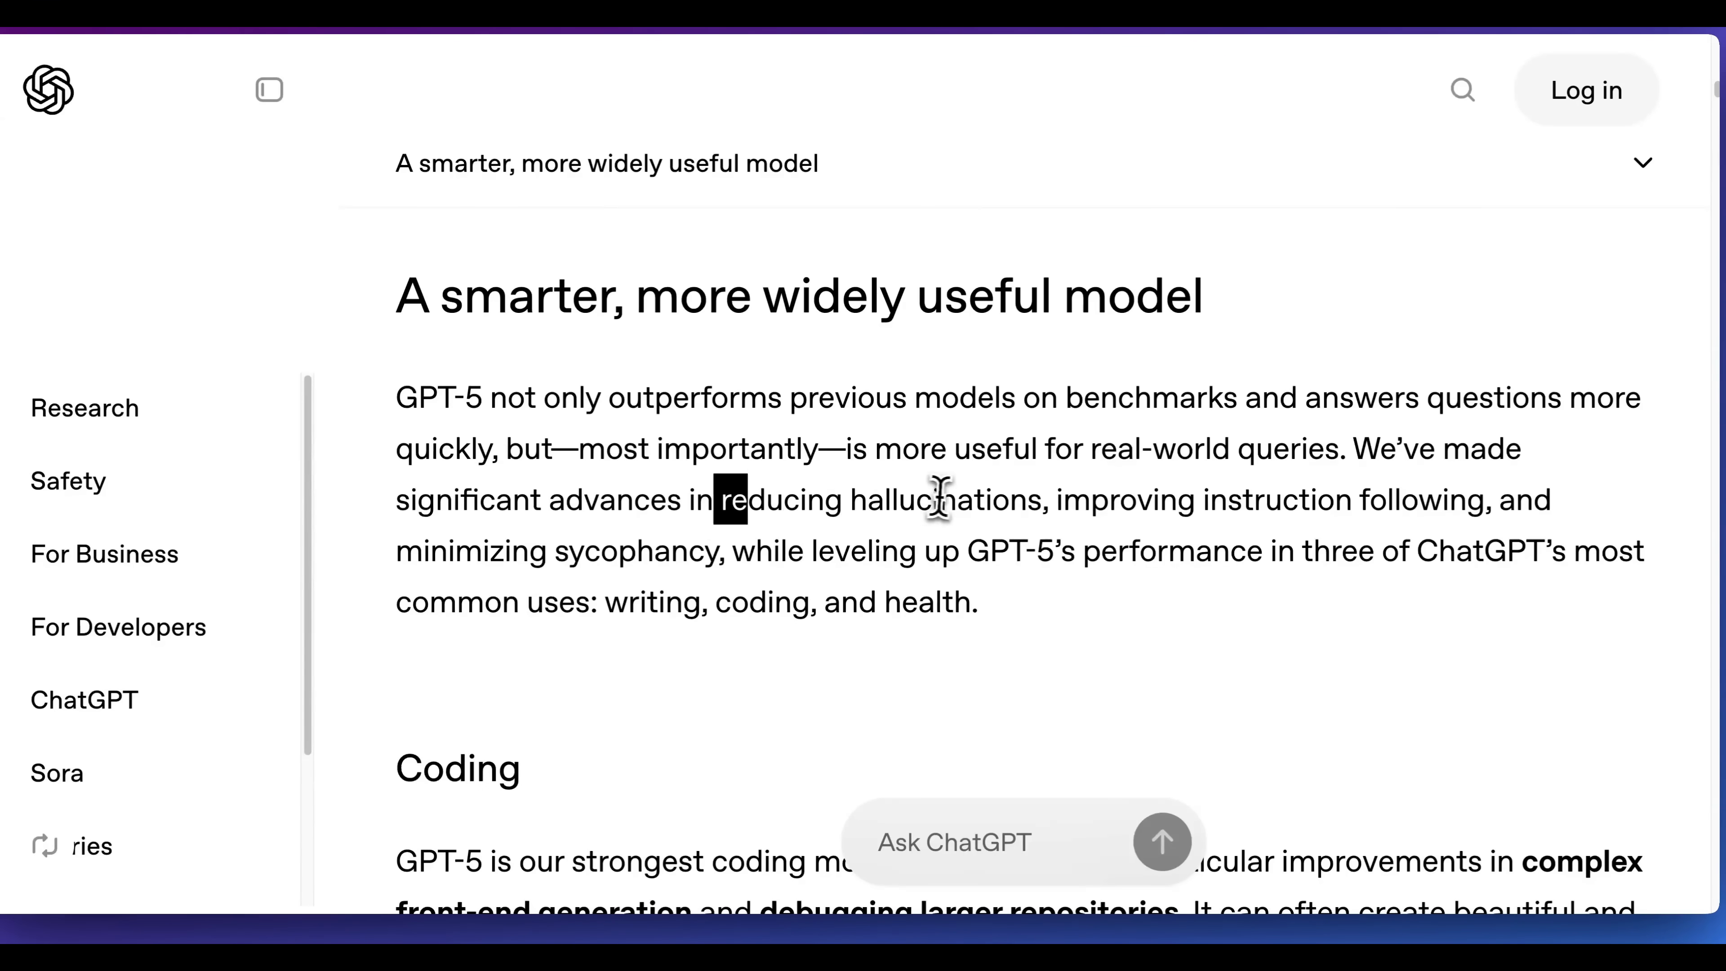
mouse_move(941, 677)
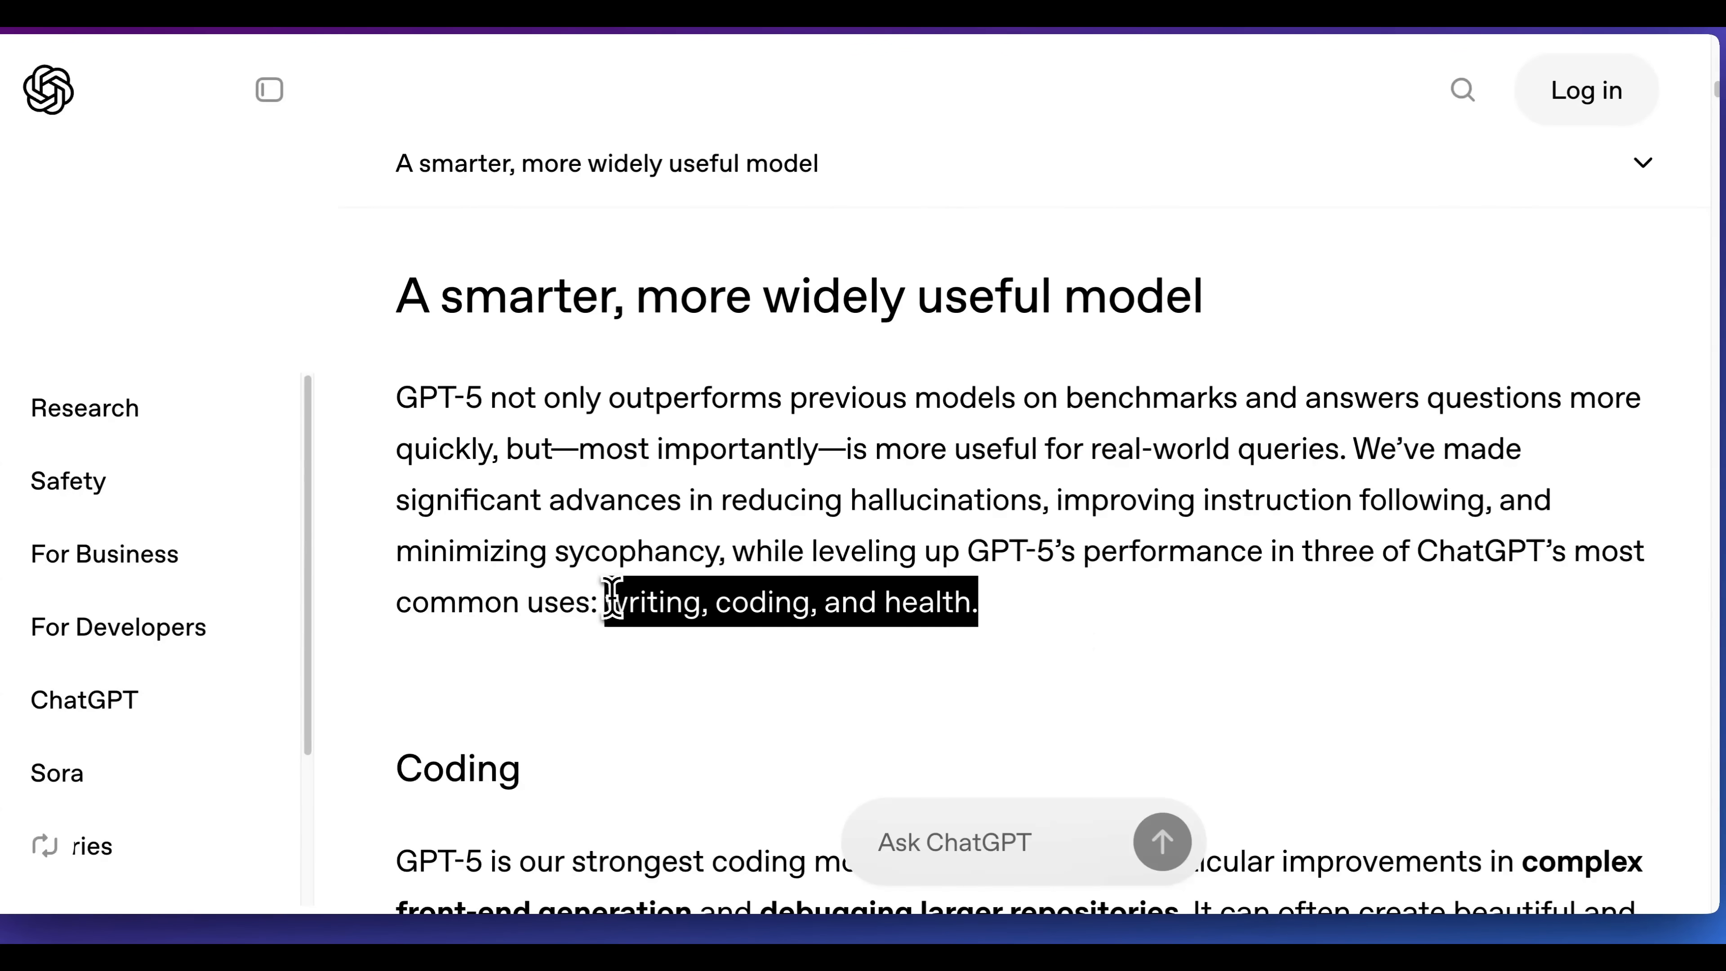
scroll("down", 3)
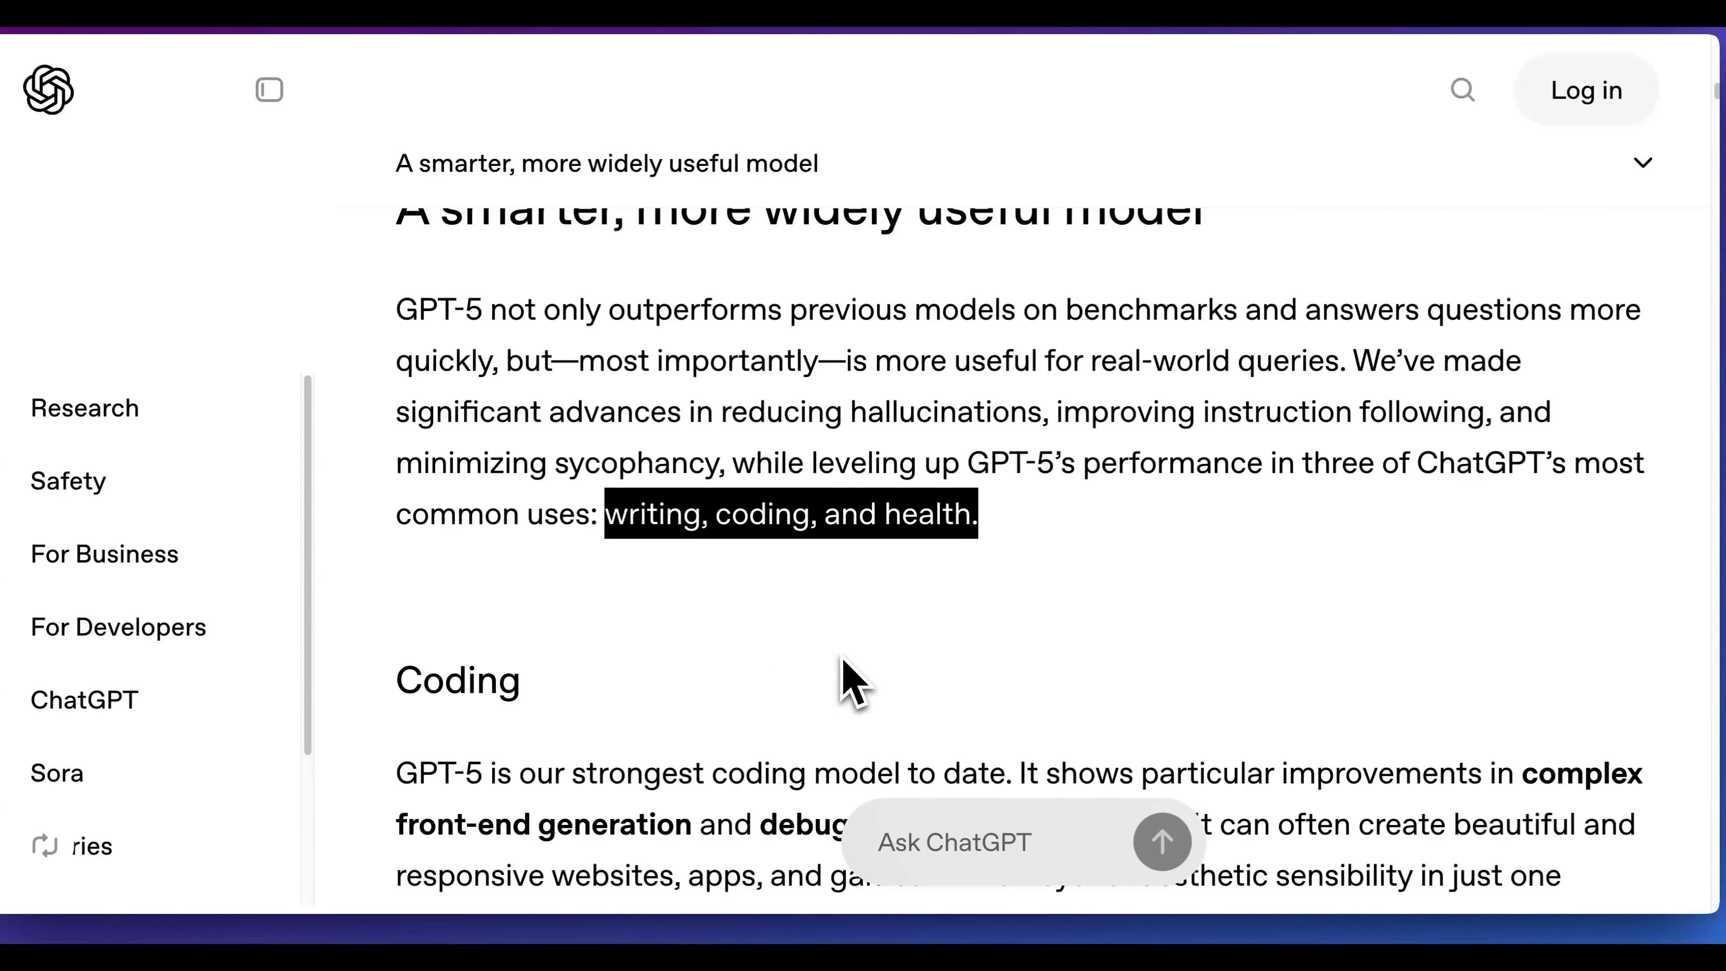
scroll("down", 3)
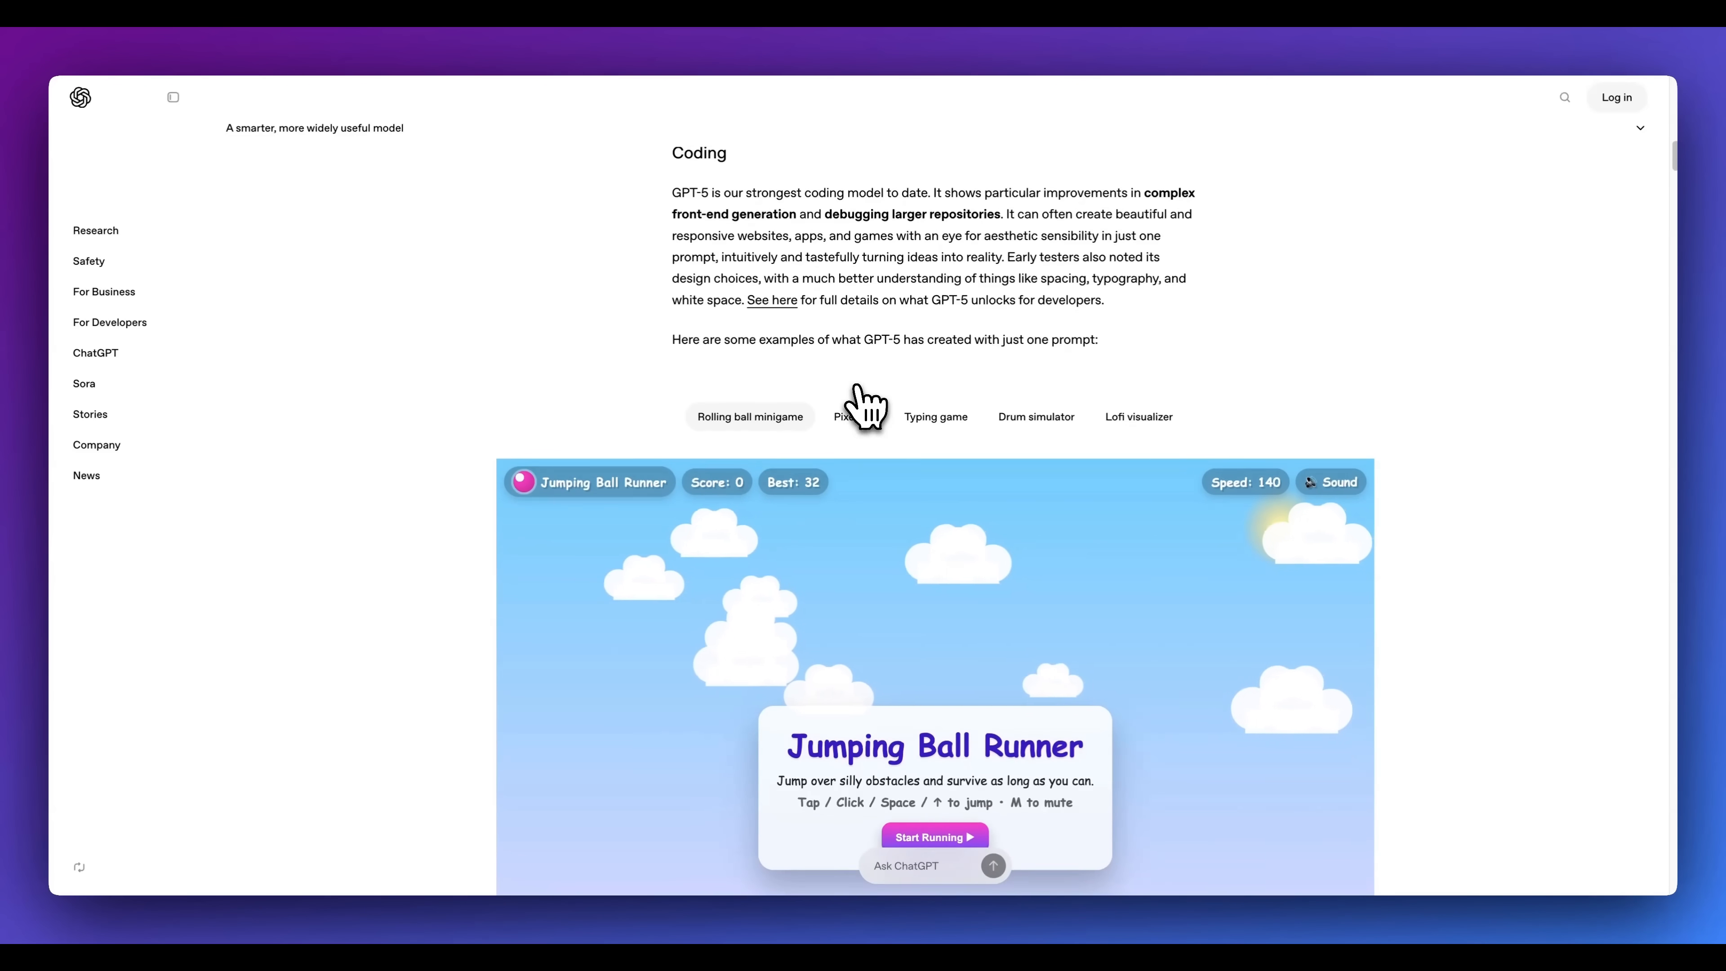
- Start the Jumping Ball Runner game, try the Pixel art canvas, then switch to the Typing game example
scroll("down", 3)
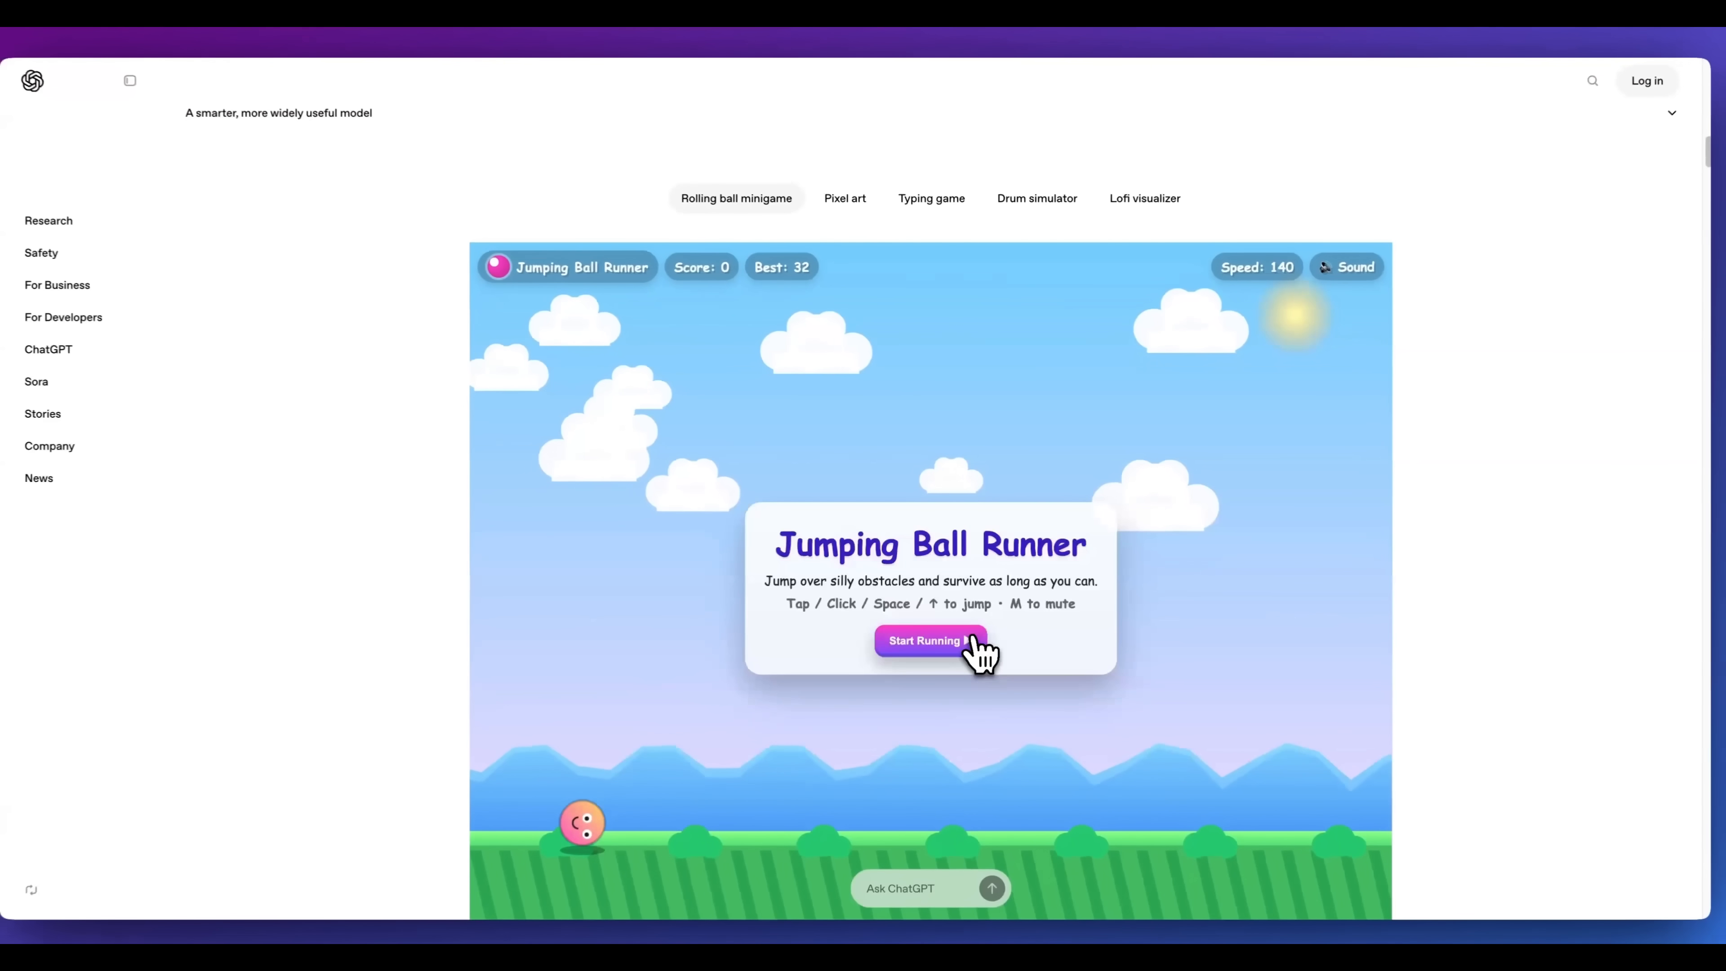
left_click(928, 639)
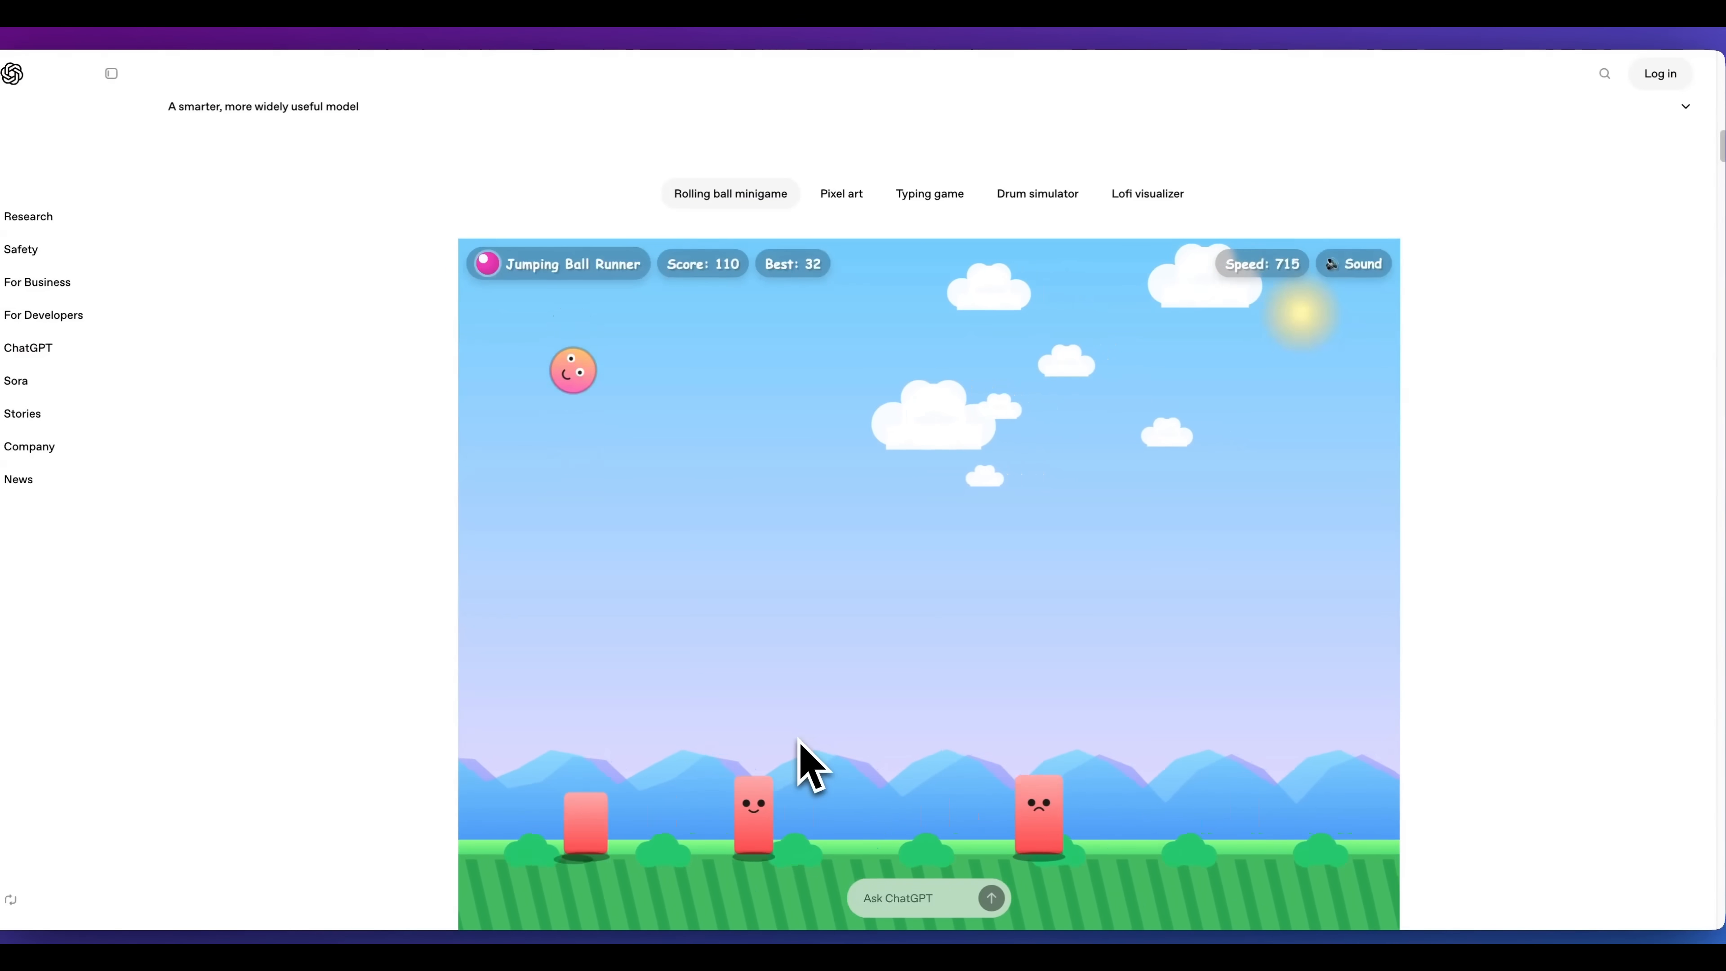
left_click(841, 194)
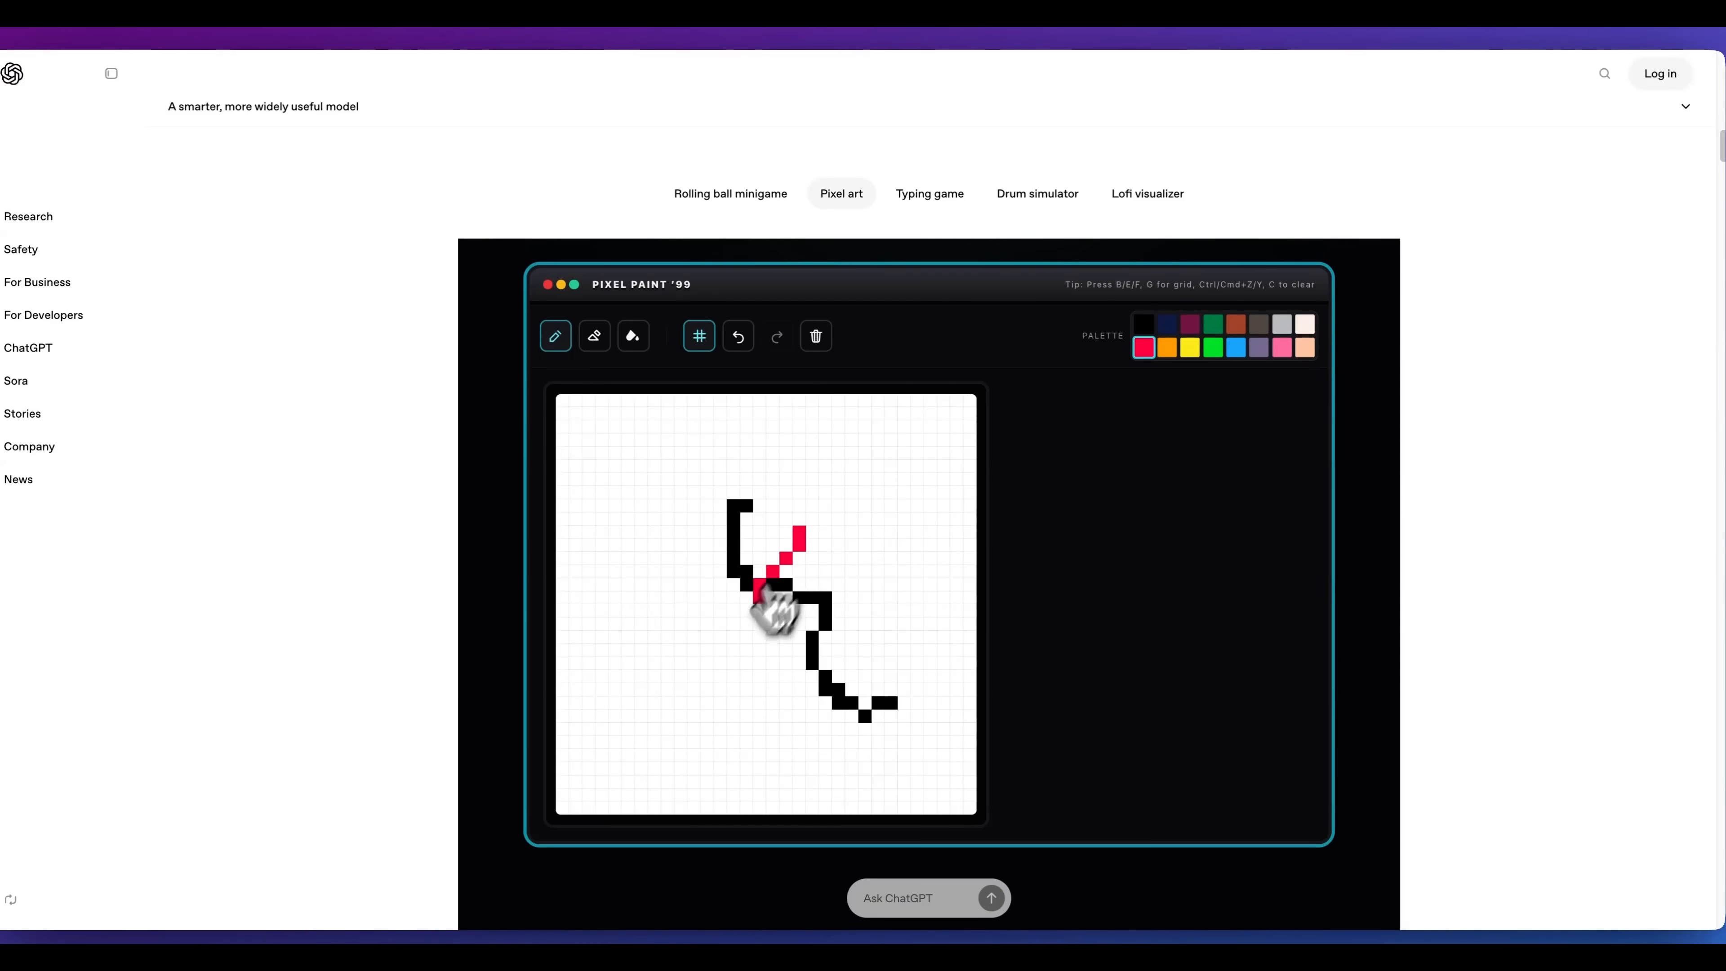
left_click(928, 194)
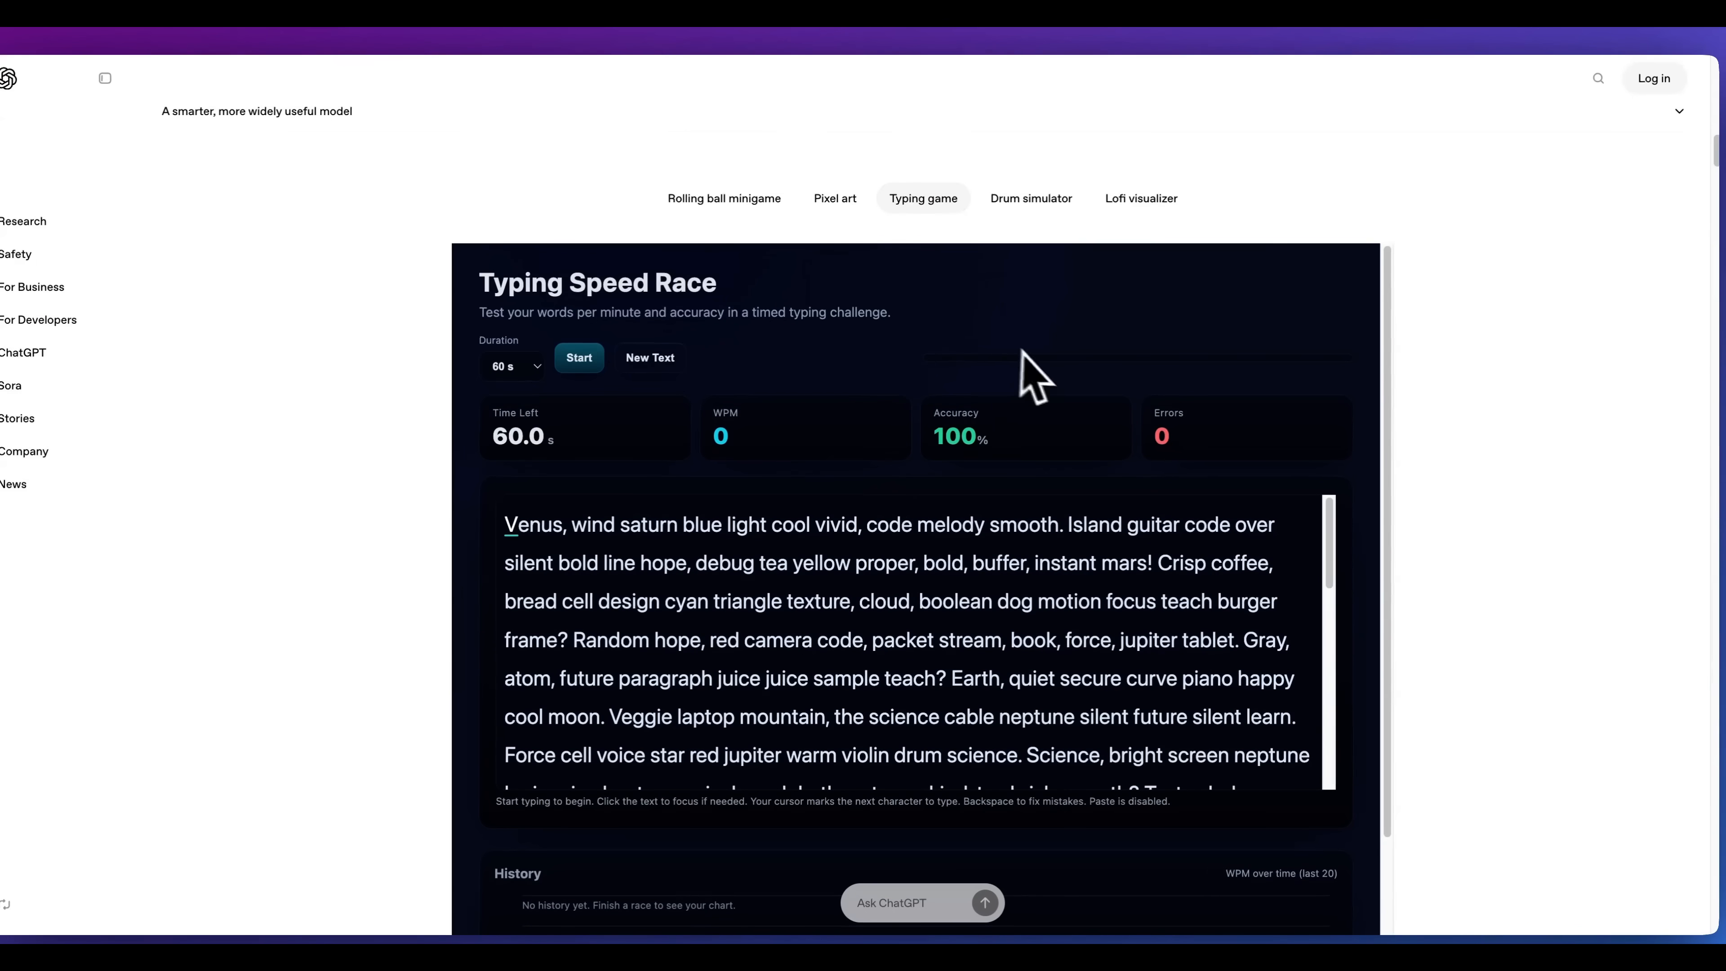
left_click(1141, 198)
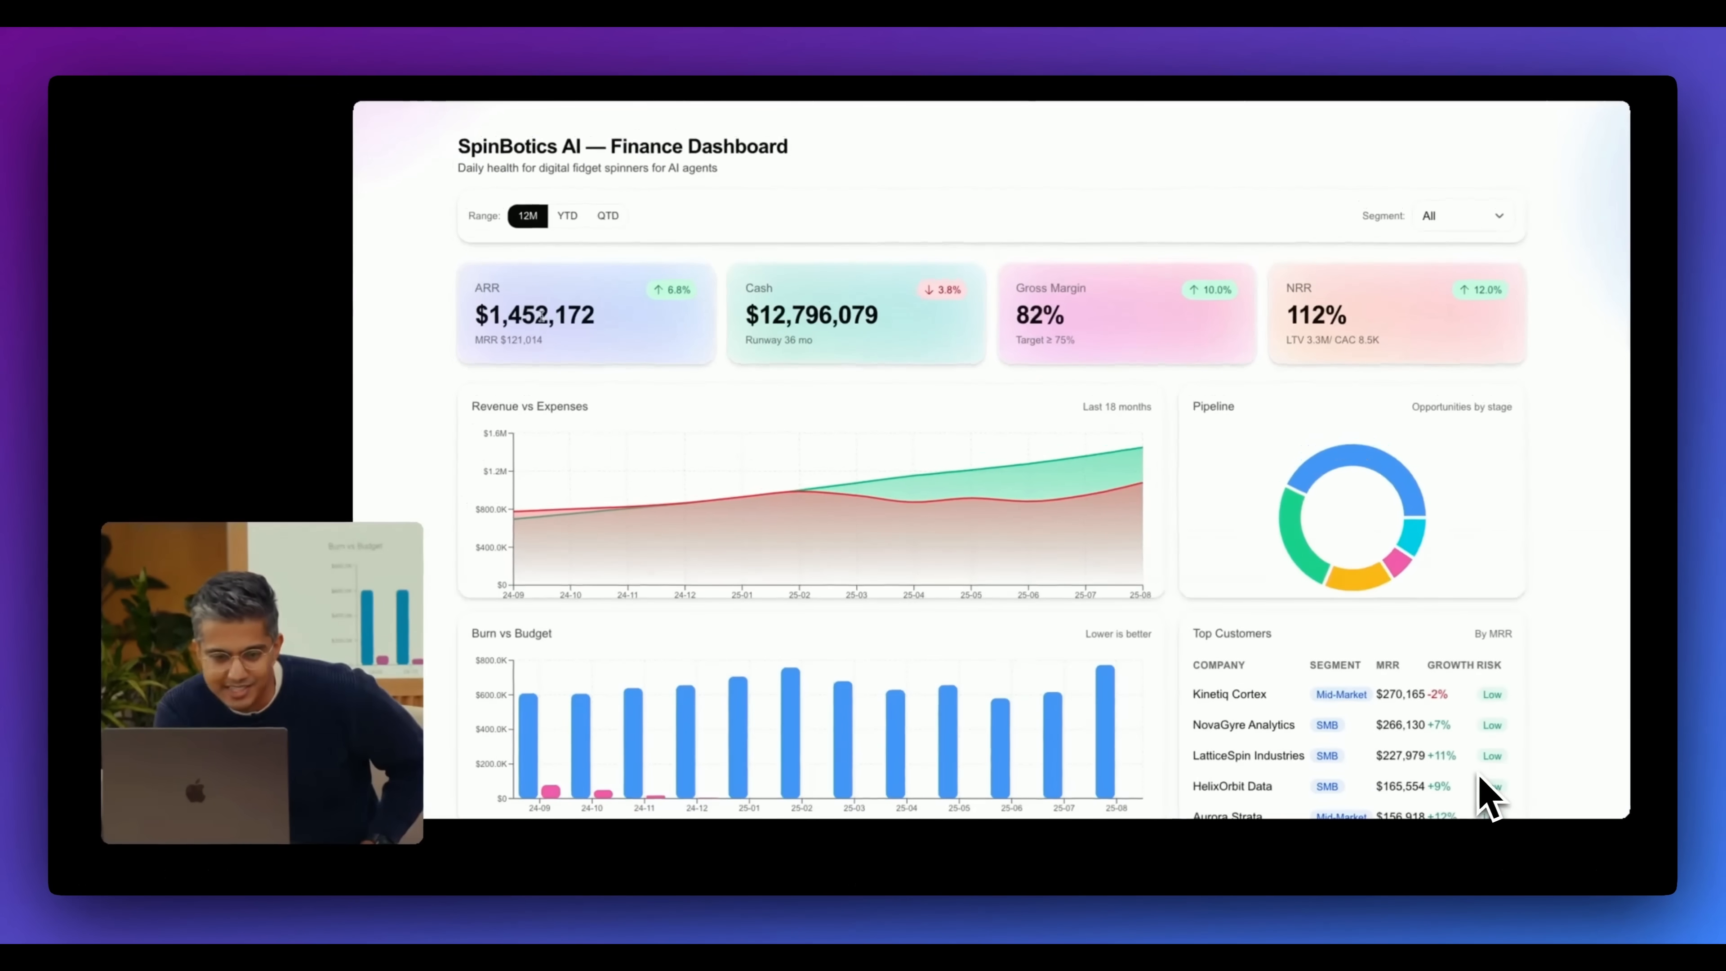
- Scroll to the SpinBotics AI Finance Dashboard demo video with its revenue, burn and customer charts
scroll("down", 3)
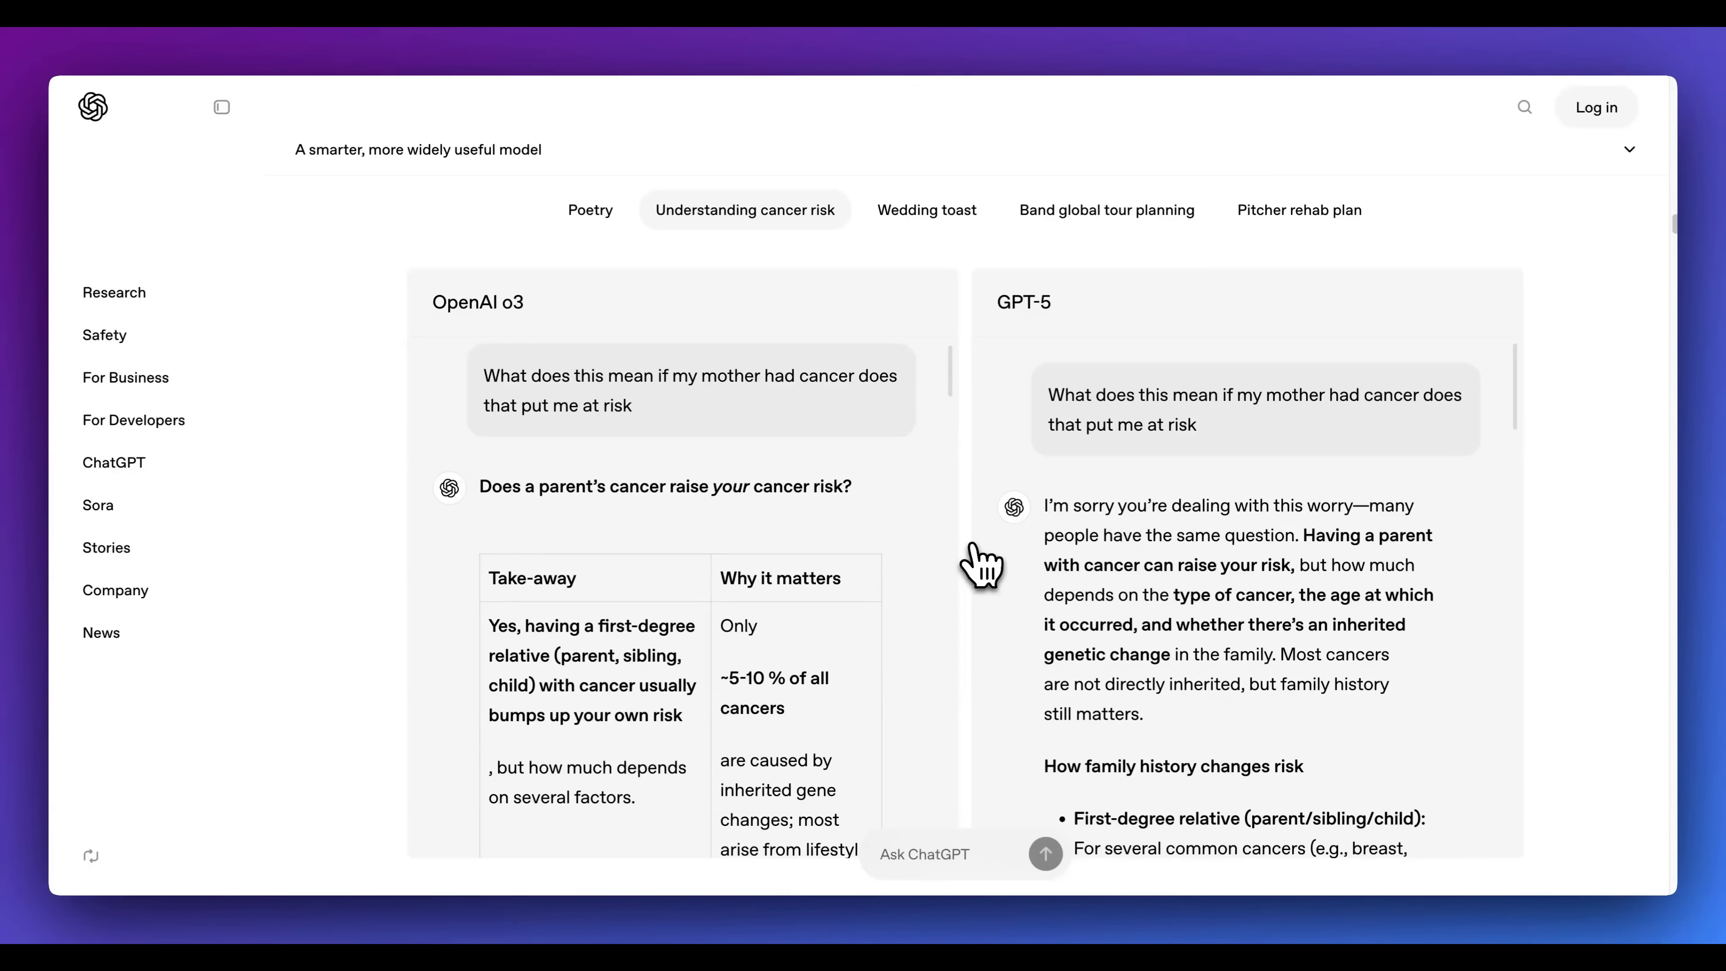
mouse_move(837, 550)
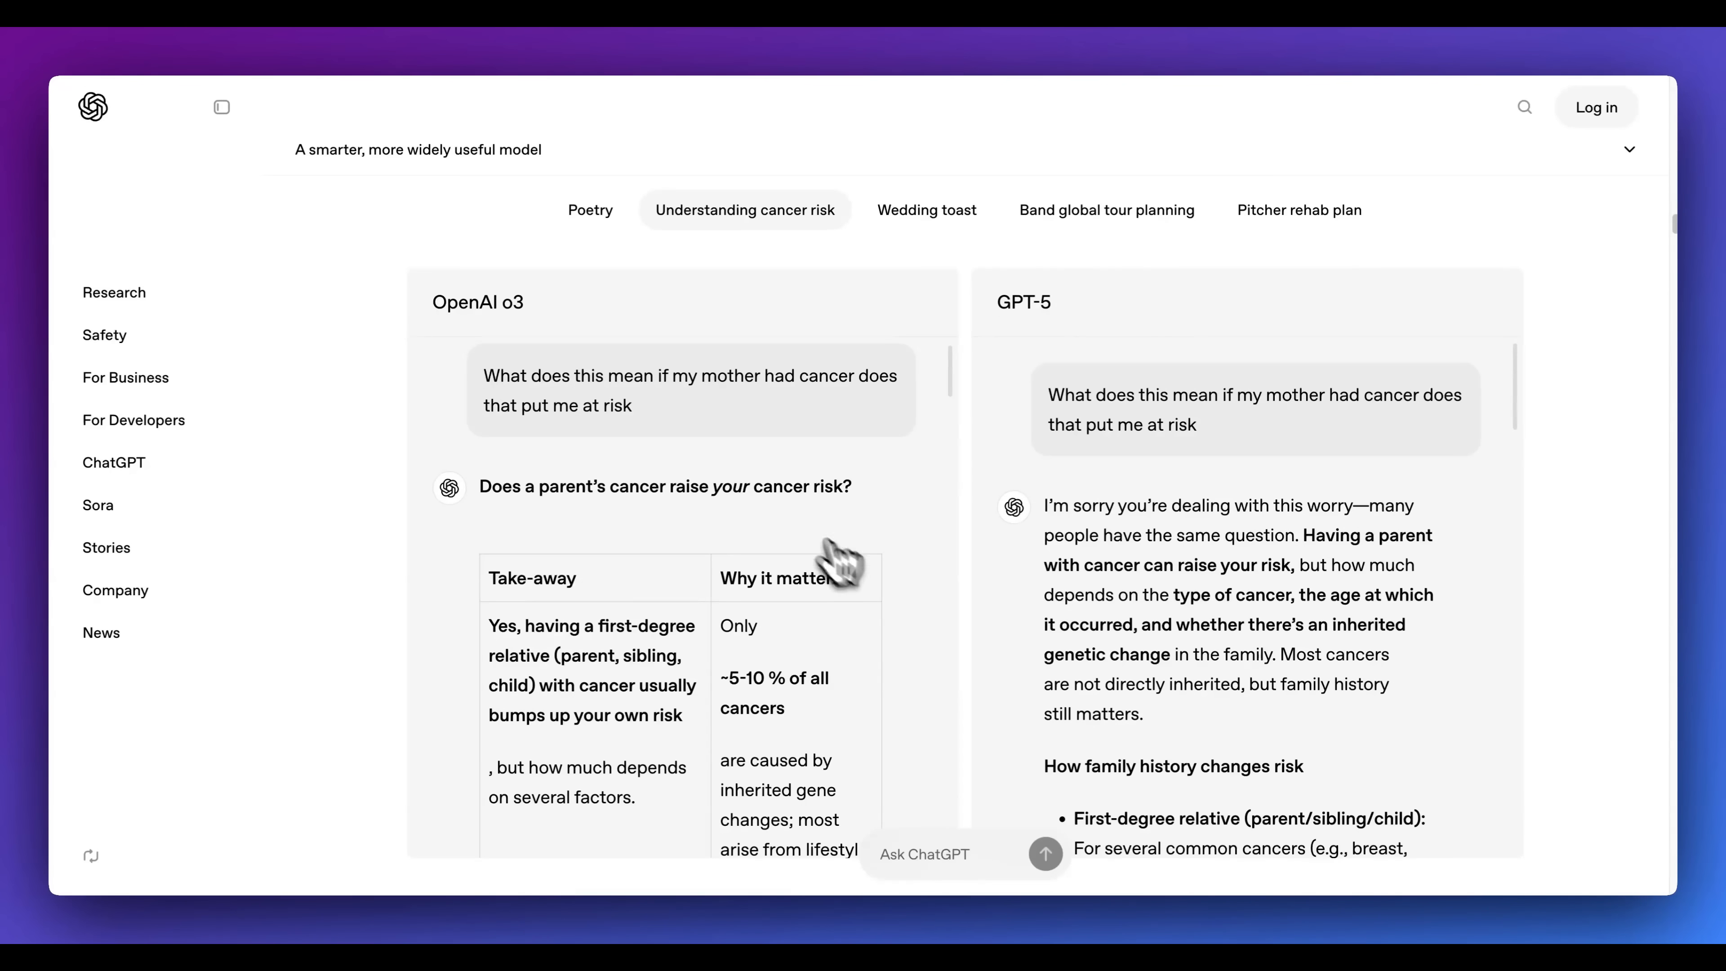
mouse_move(744, 638)
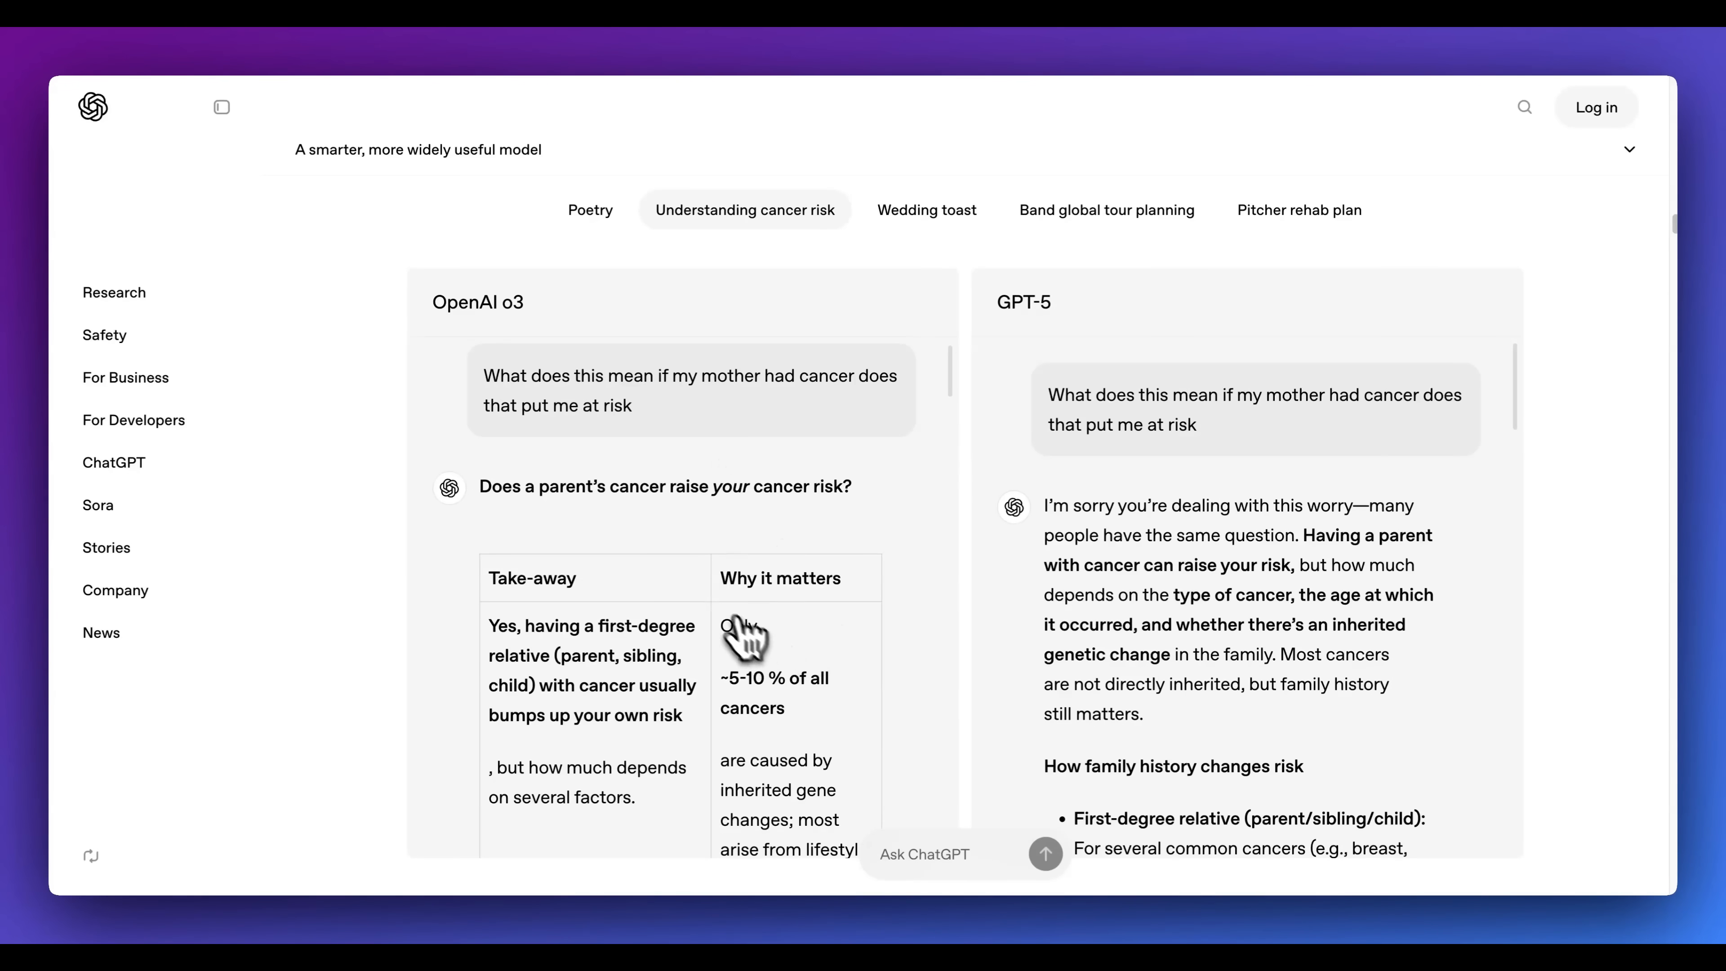
mouse_move(775, 510)
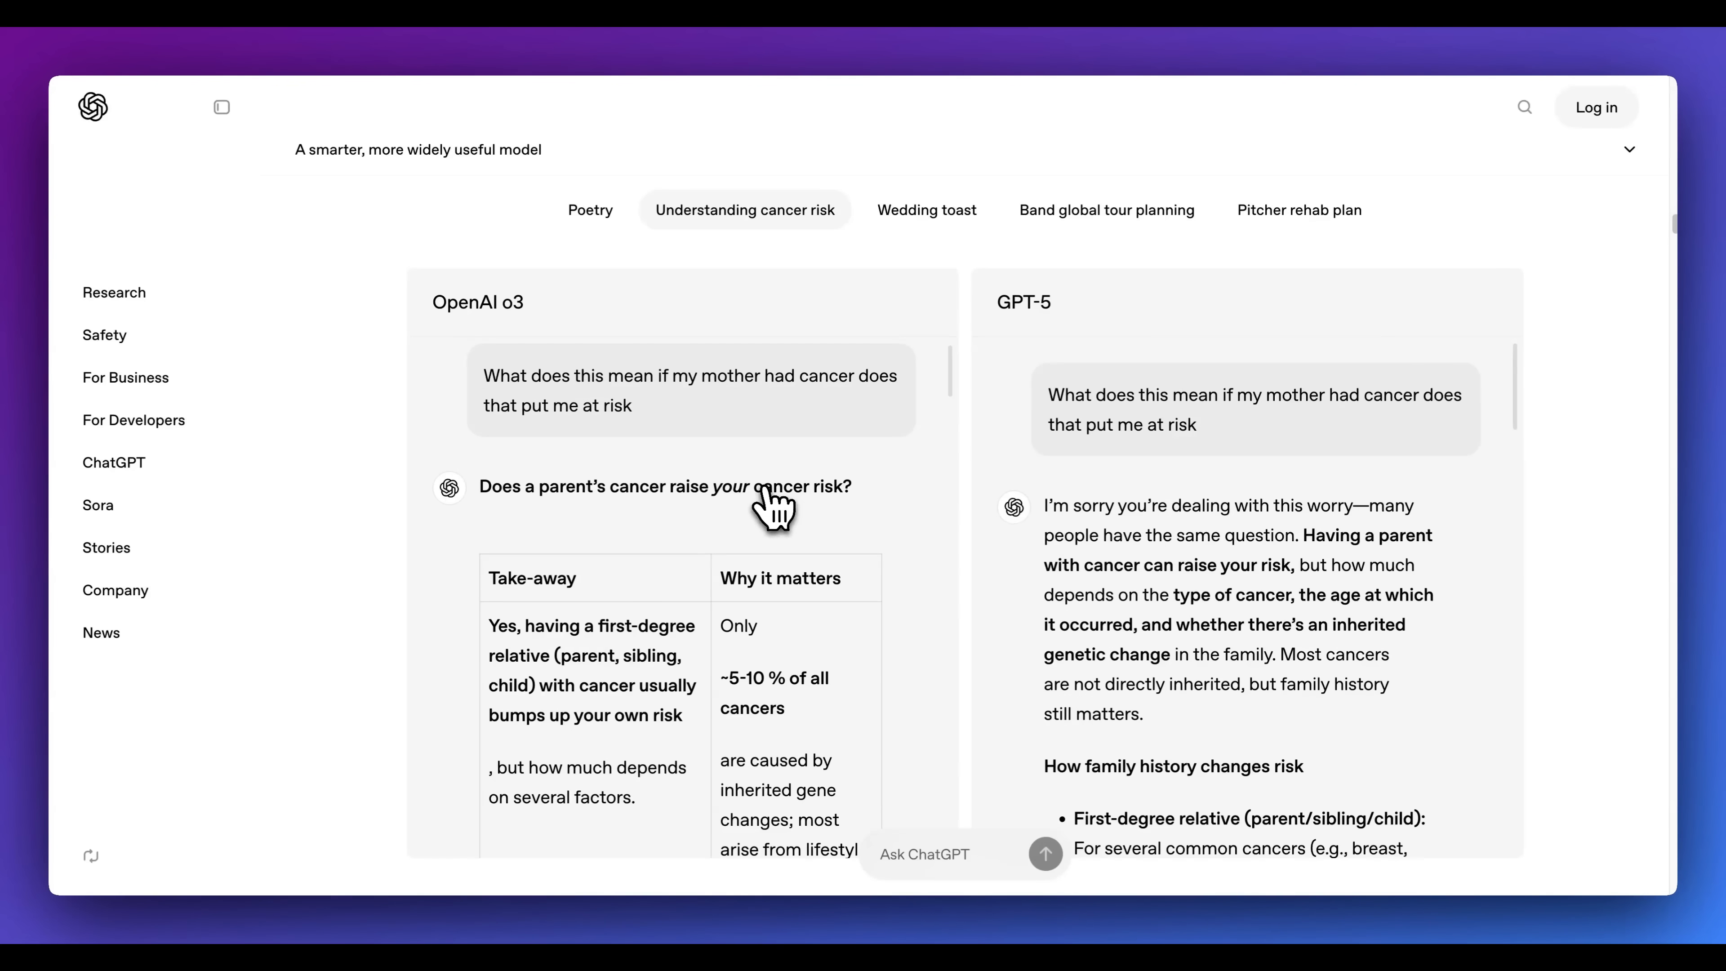
mouse_move(814, 580)
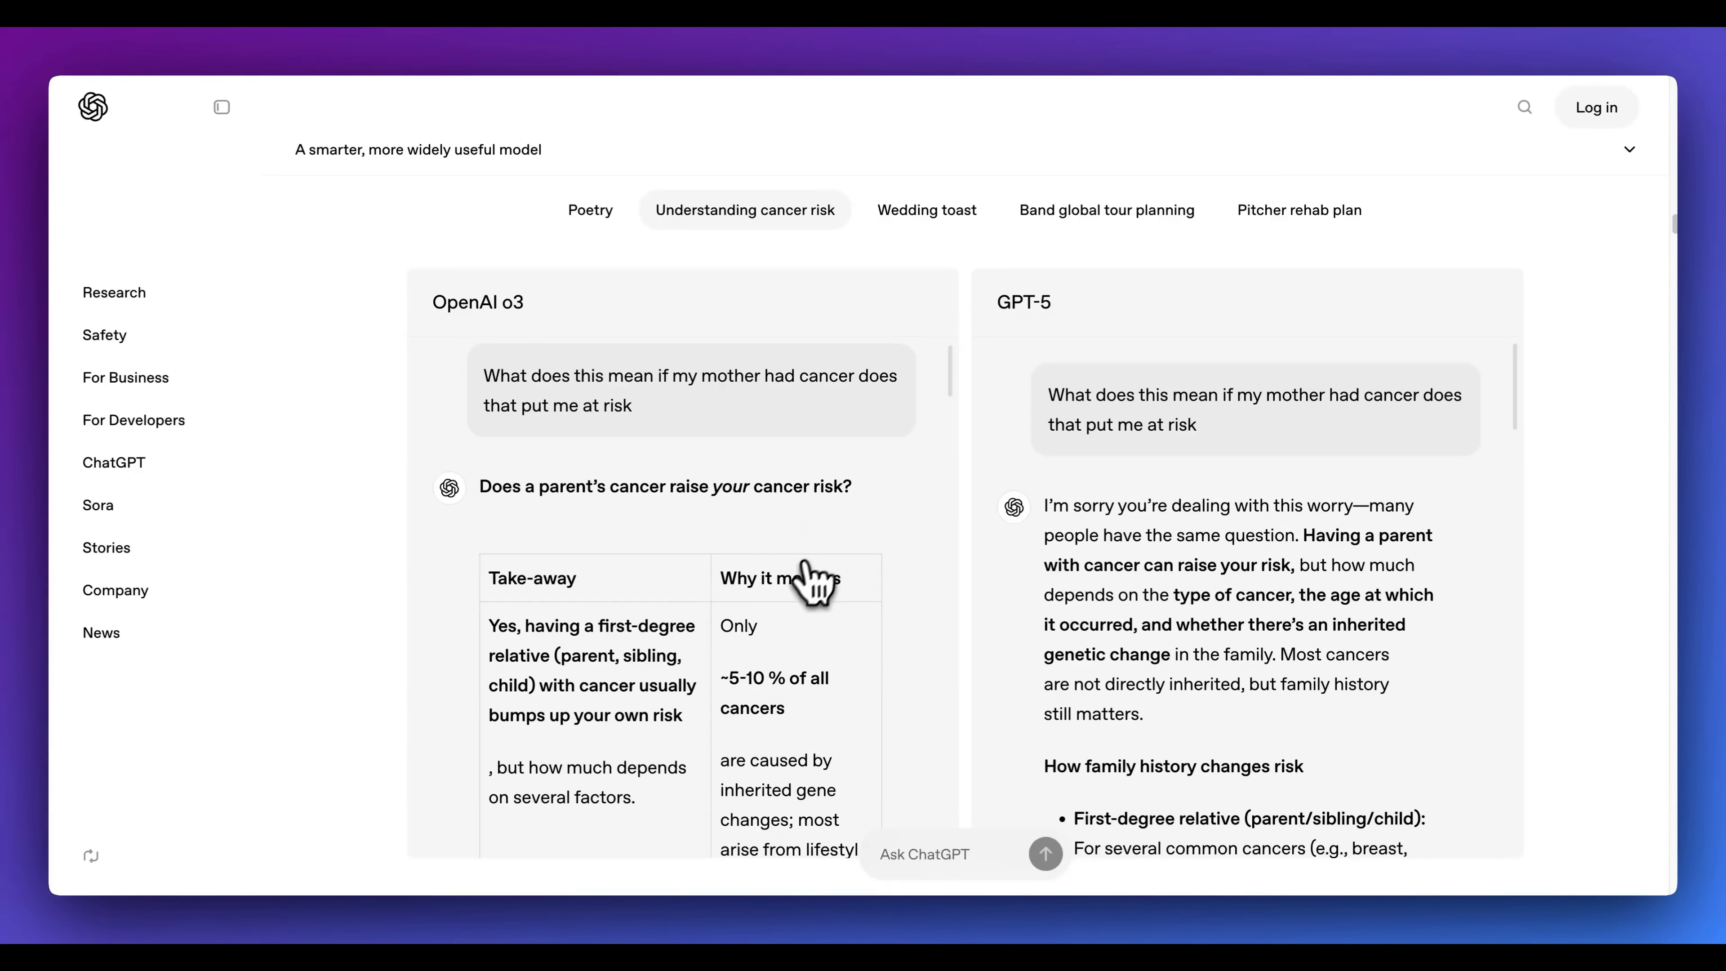
- Scroll through the o3 and GPT-5 cancer-risk answers and clear the selected GPT-5 paragraph
scroll("down", 3)
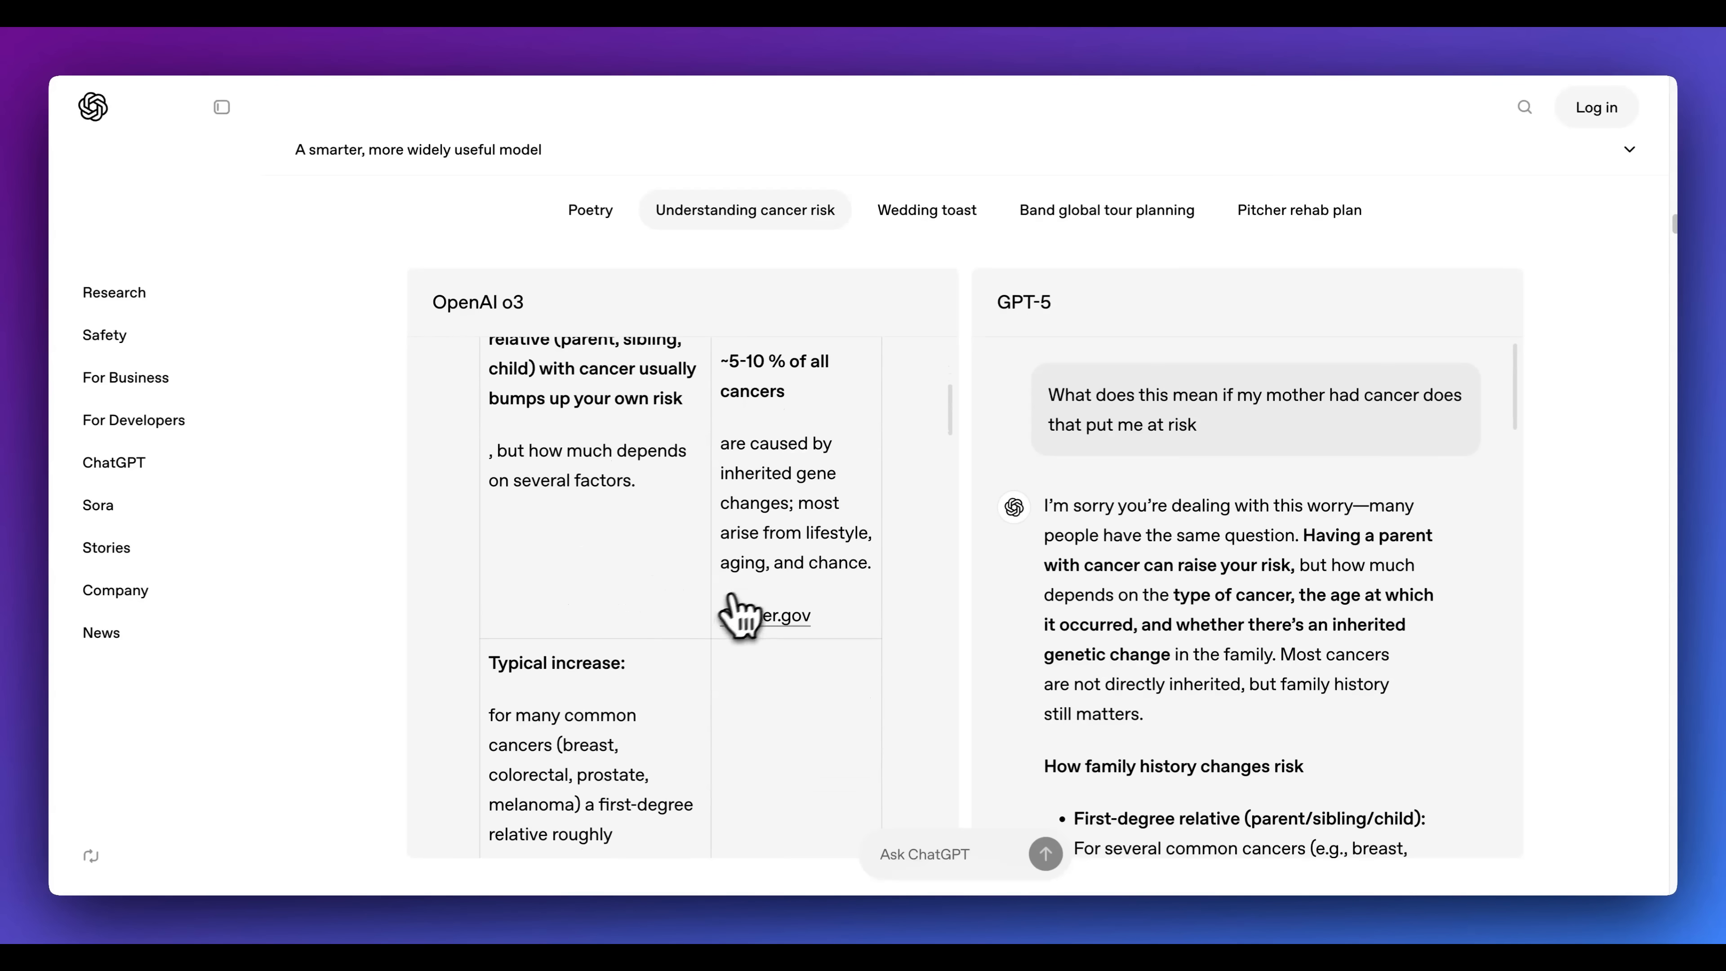
scroll("down", 3)
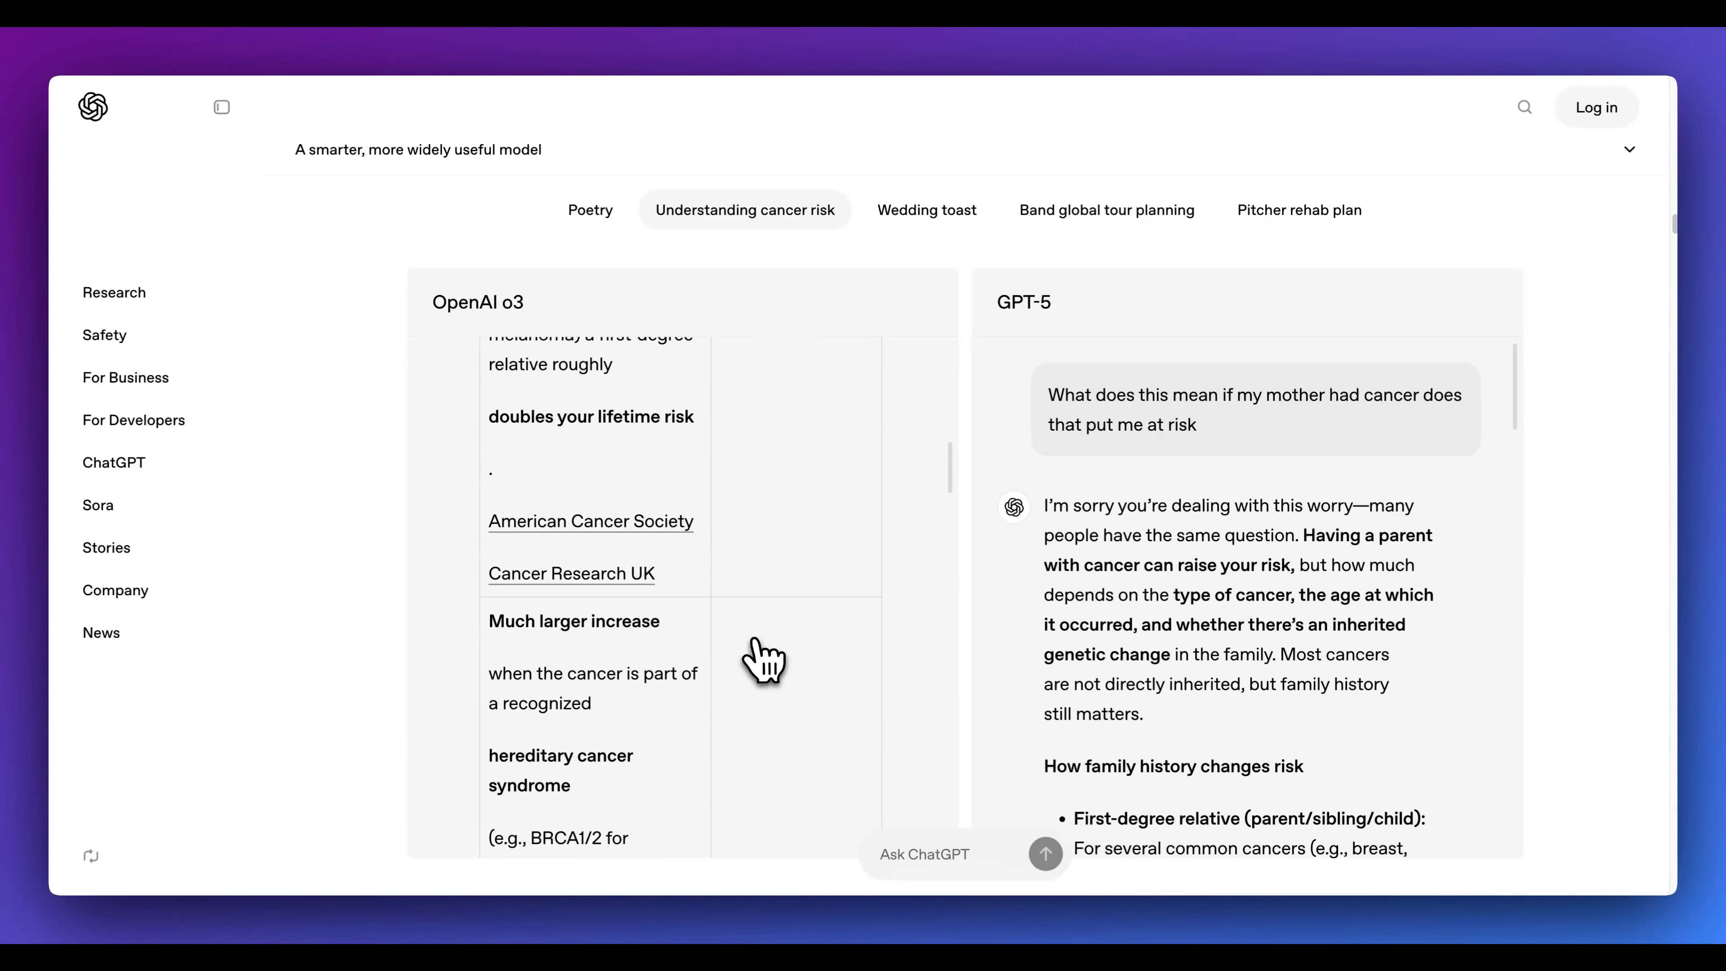
scroll("down", 3)
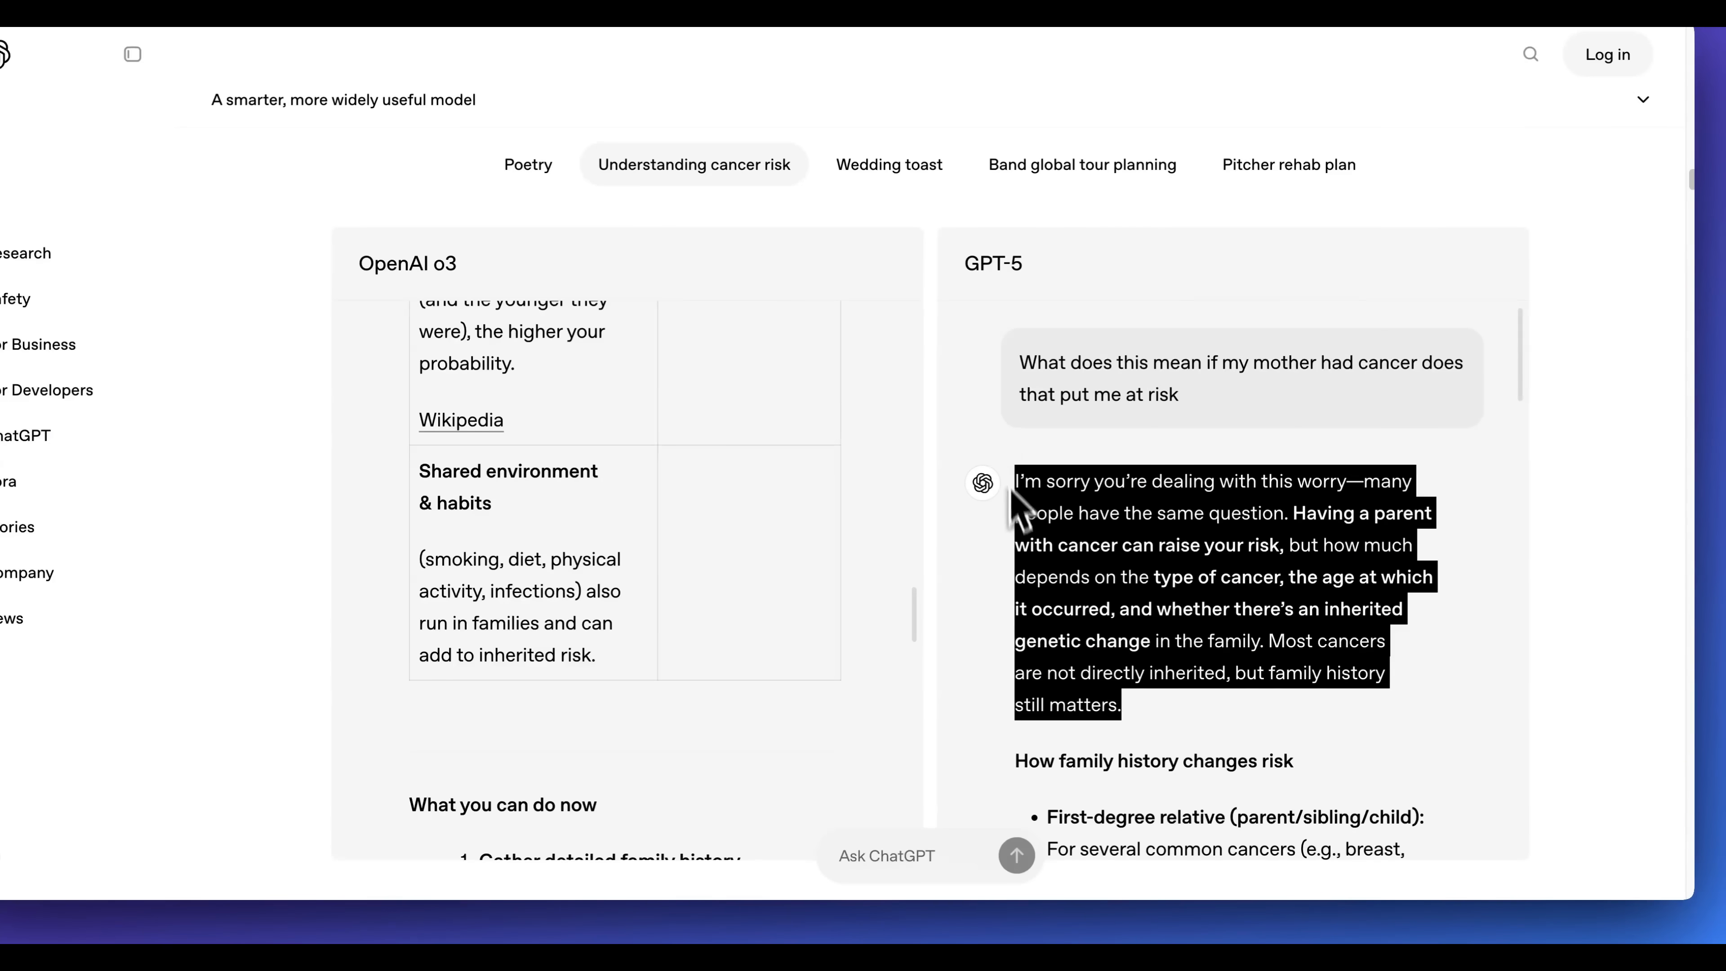
left_click(1024, 529)
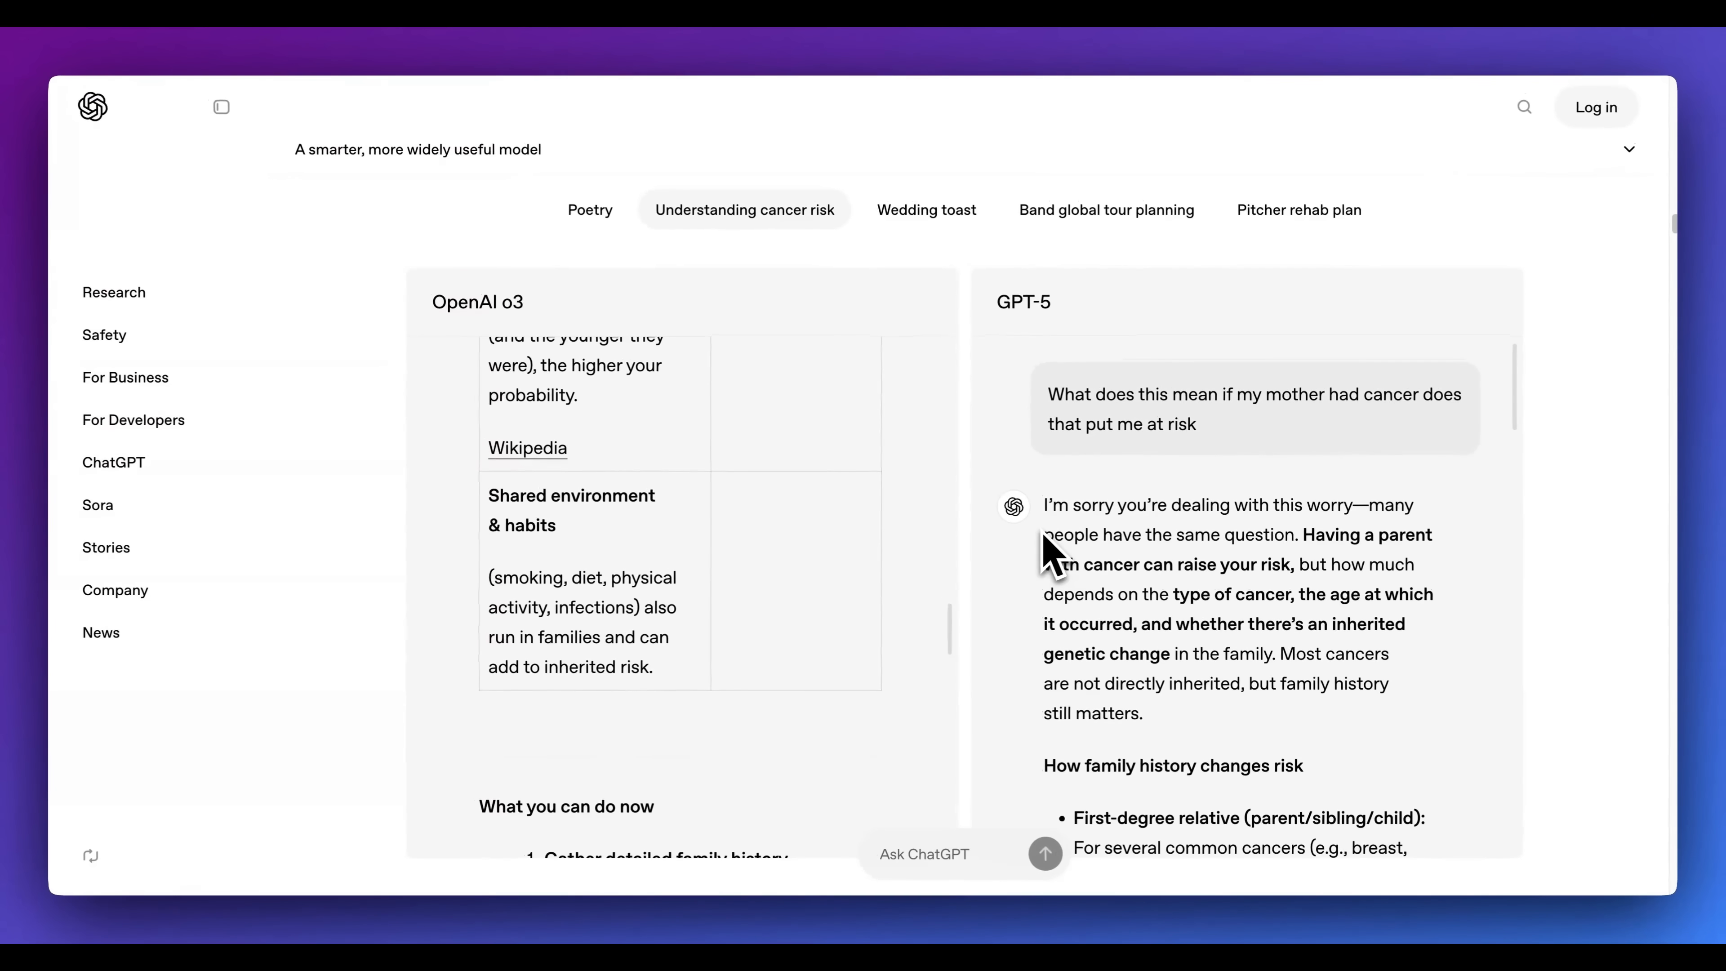
- Continue down the announcement to the Evaluations section and its AIME 2025 competition math chart
scroll("down", 3)
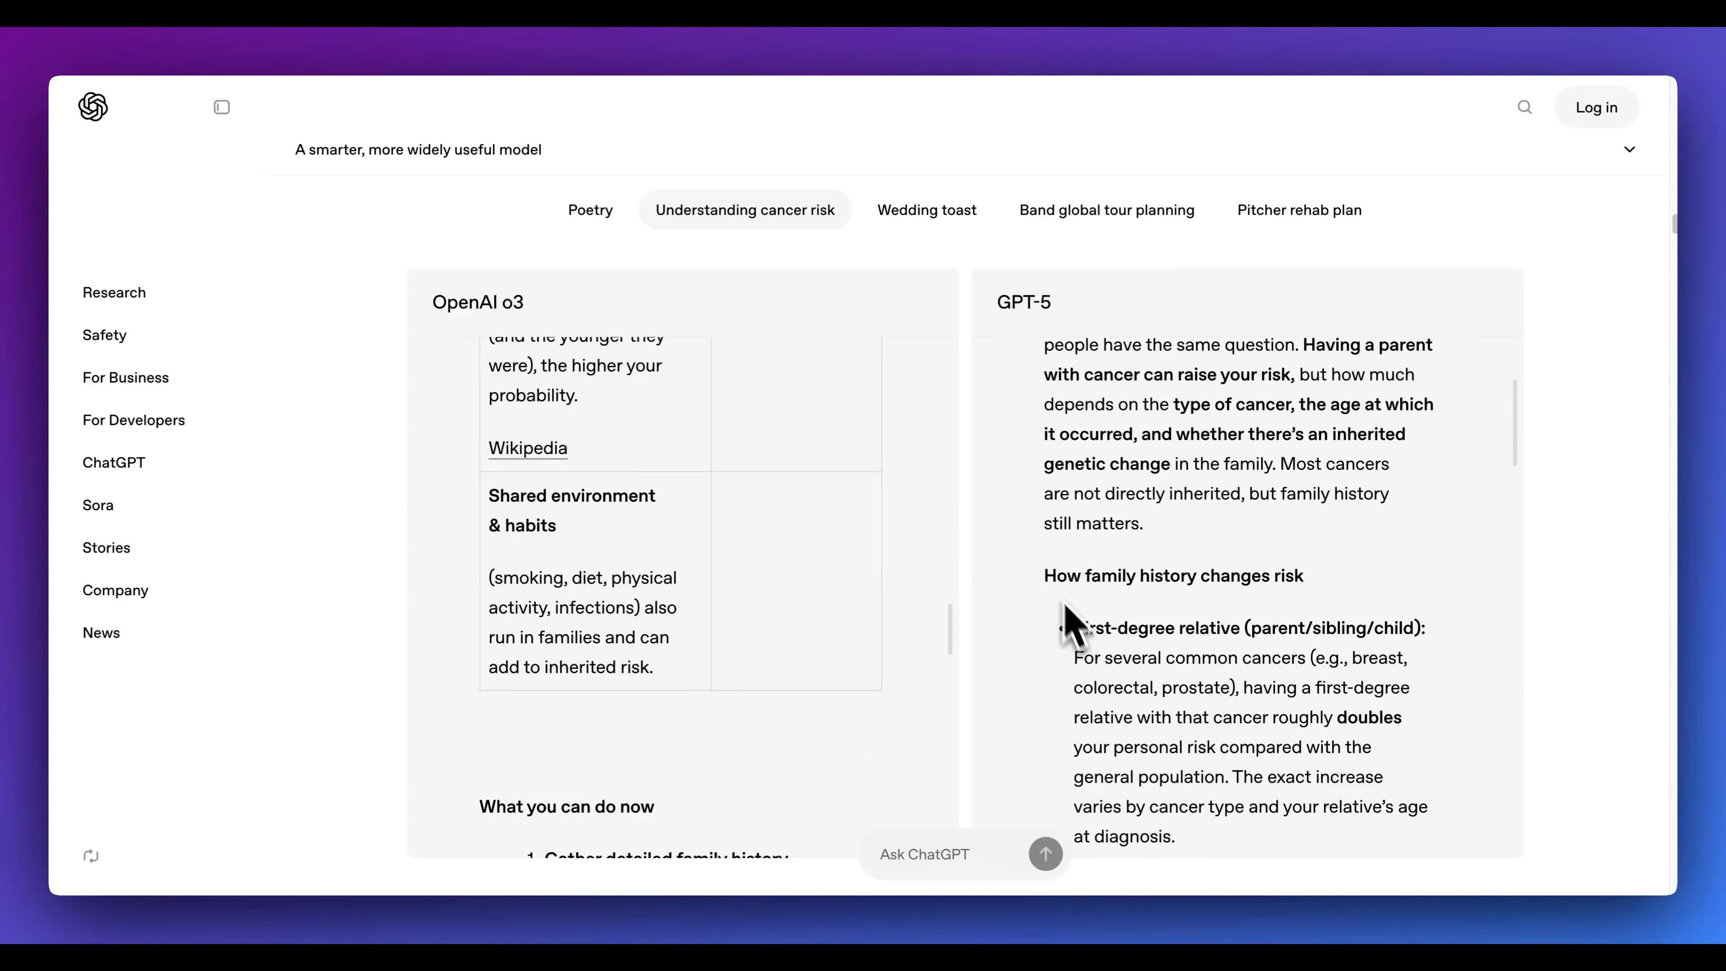
scroll("down", 3)
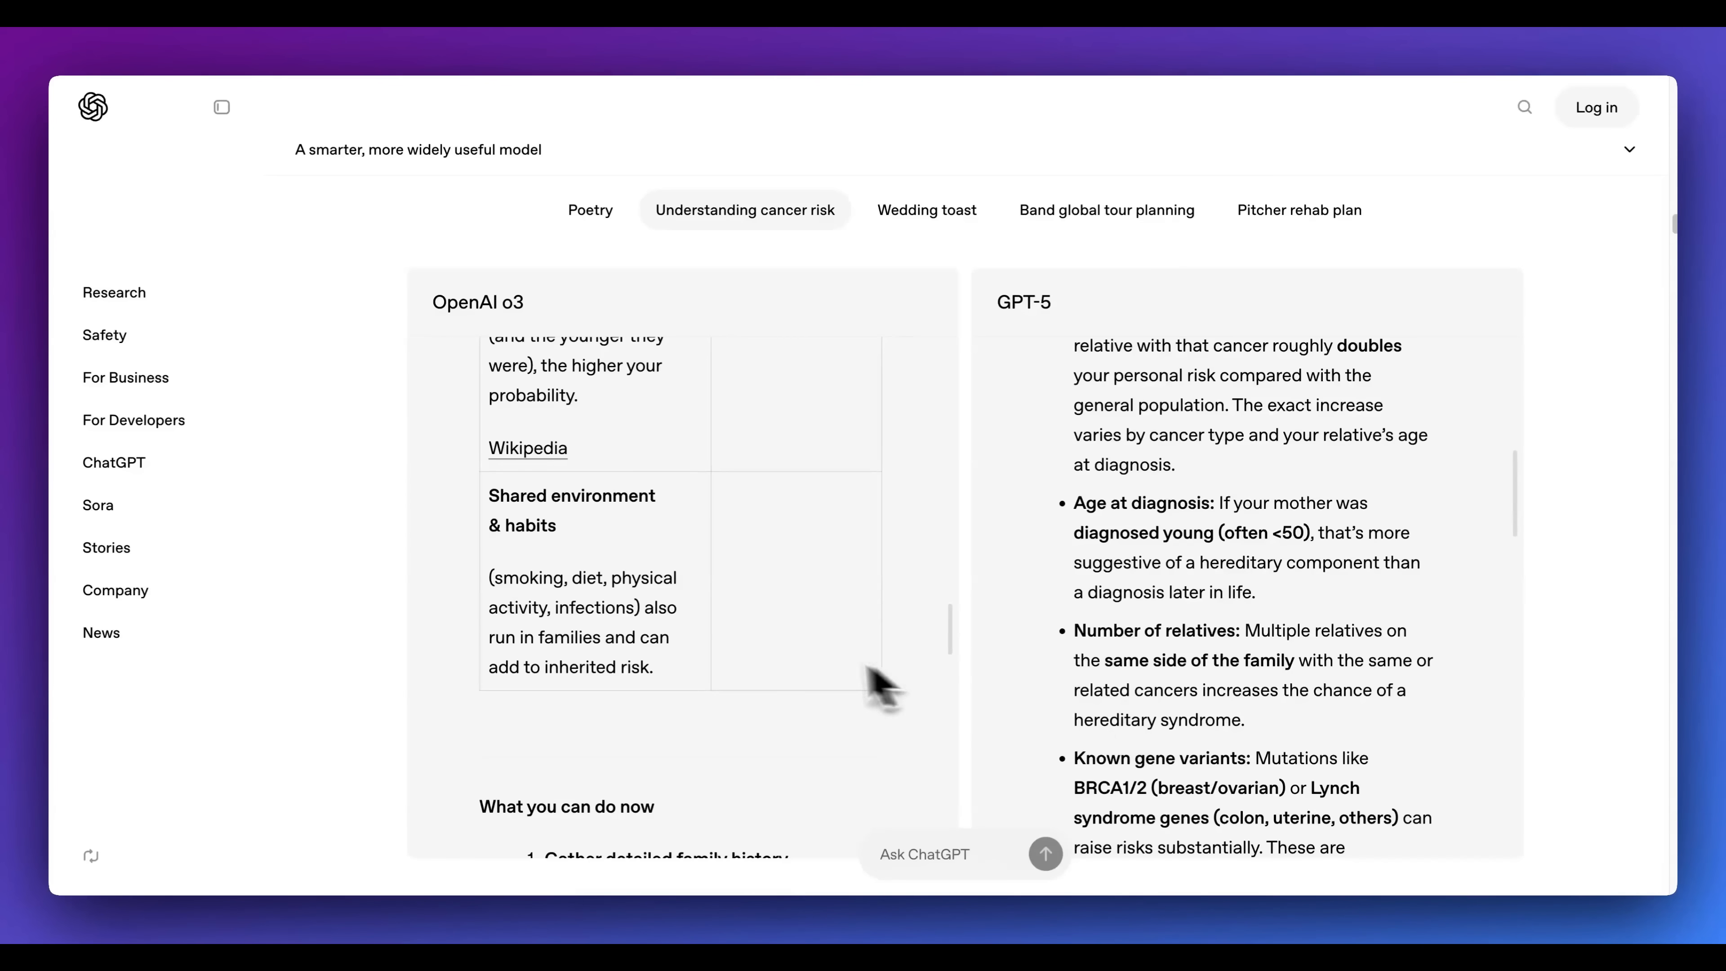
scroll("up", 3)
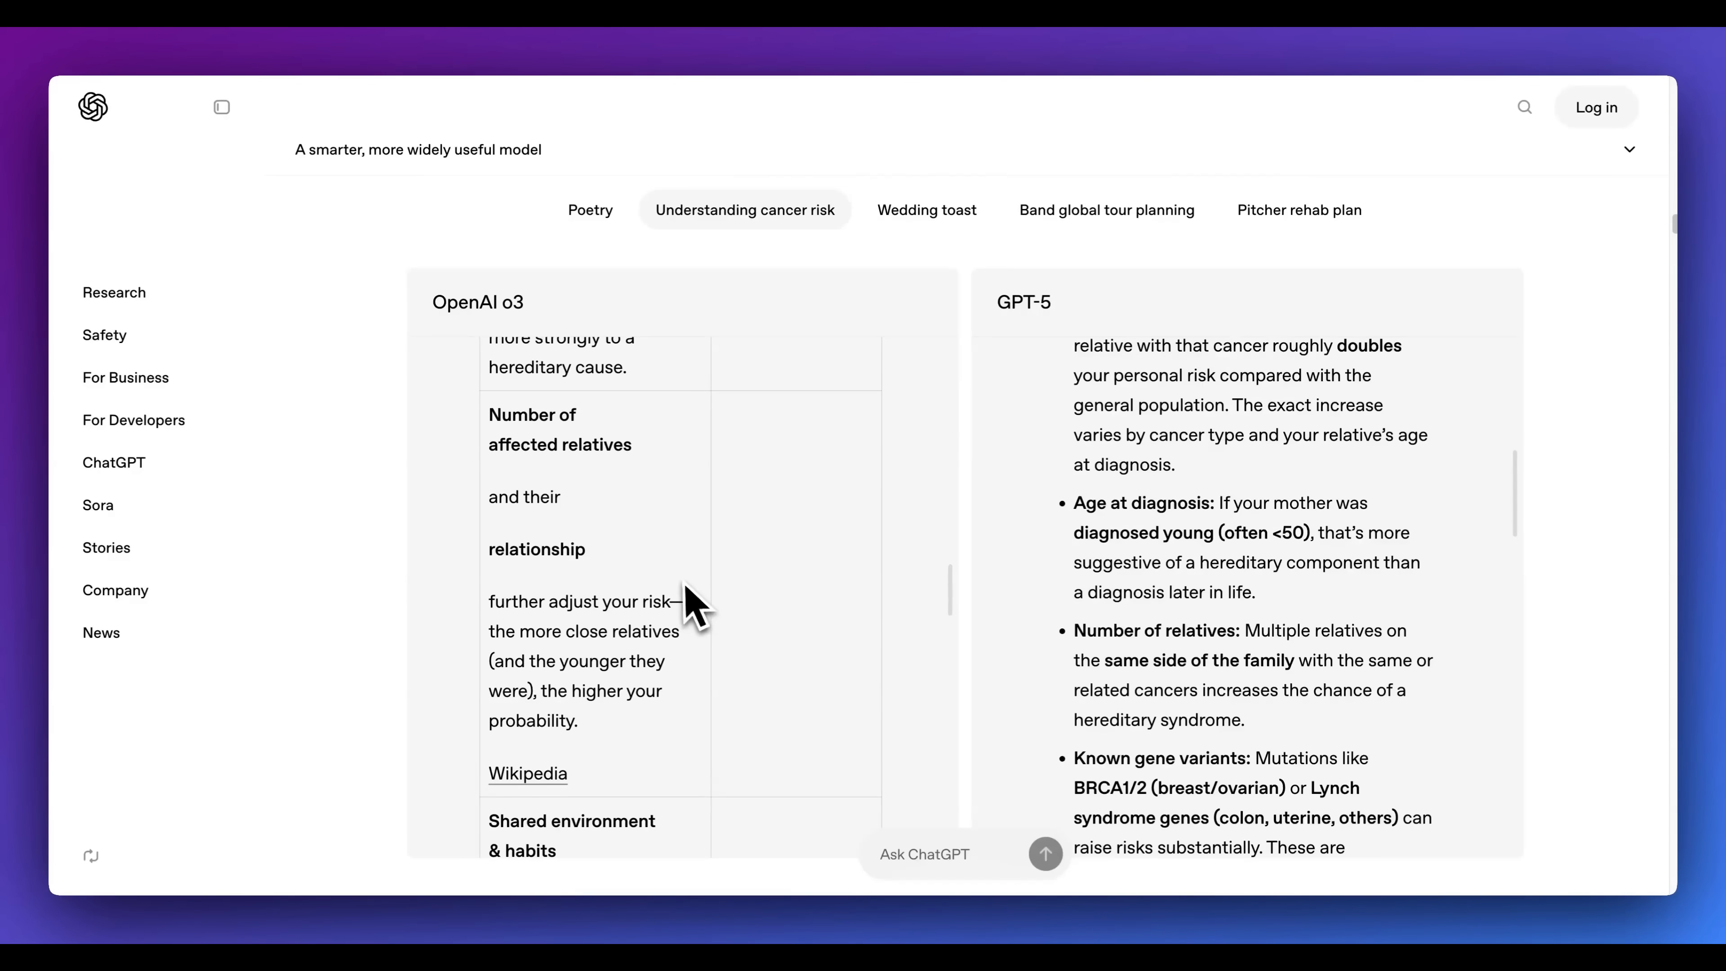
scroll("down", 3)
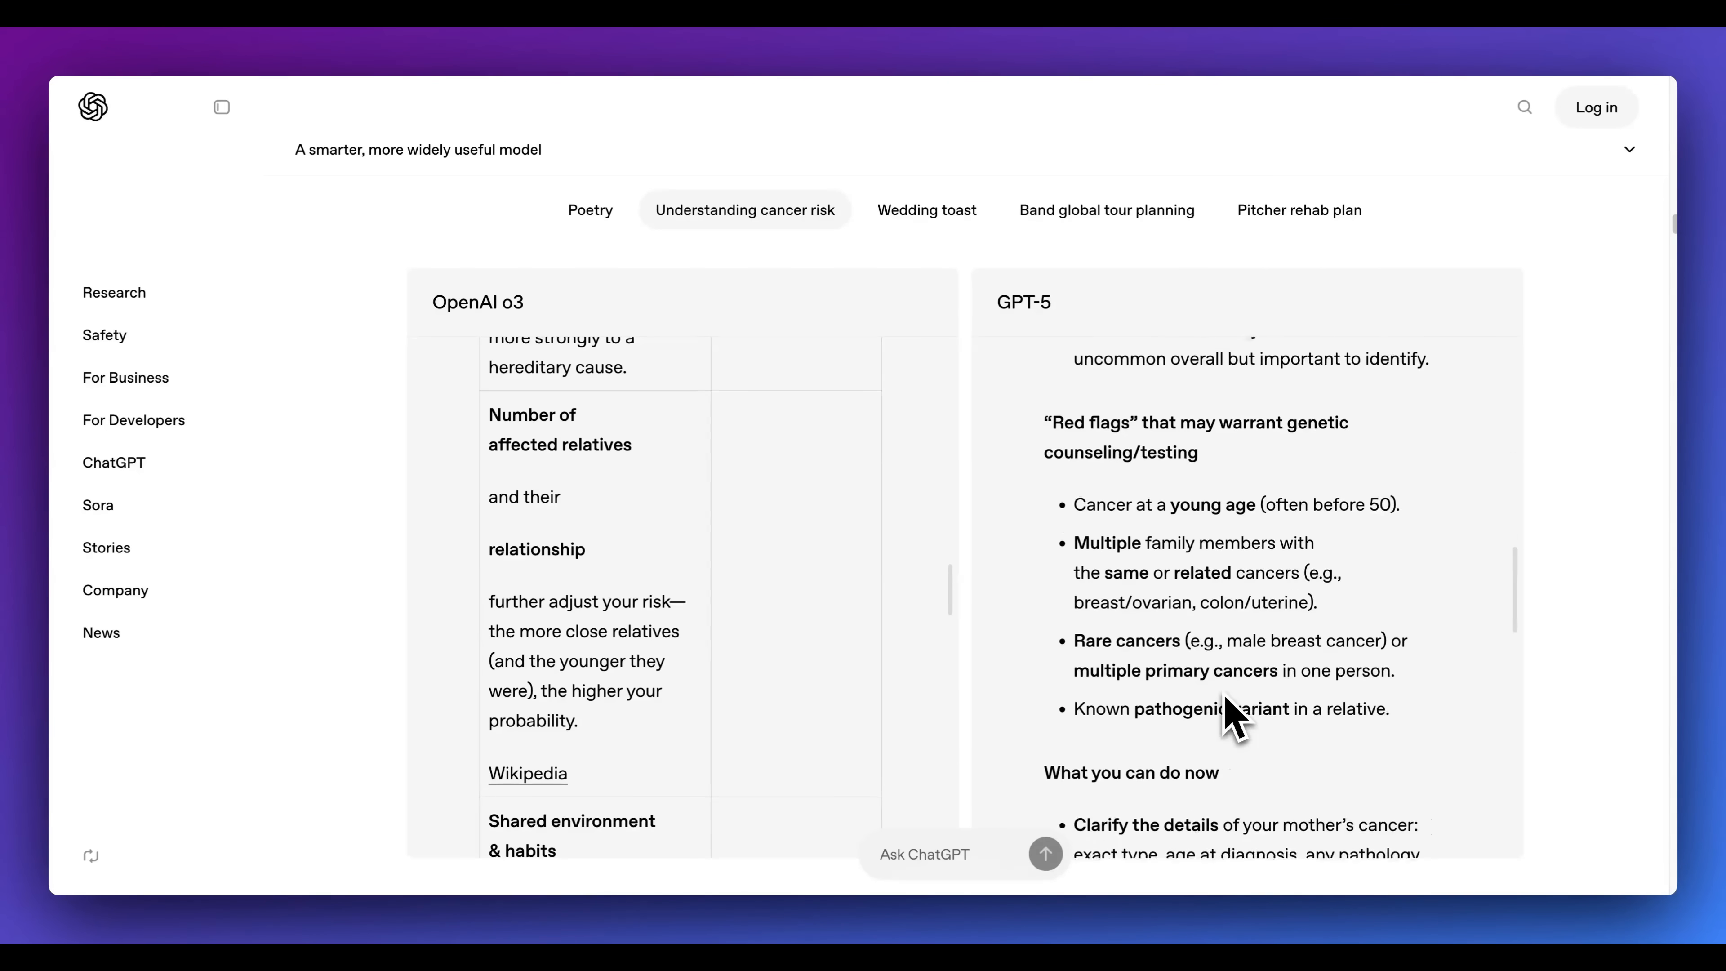
scroll("down", 3)
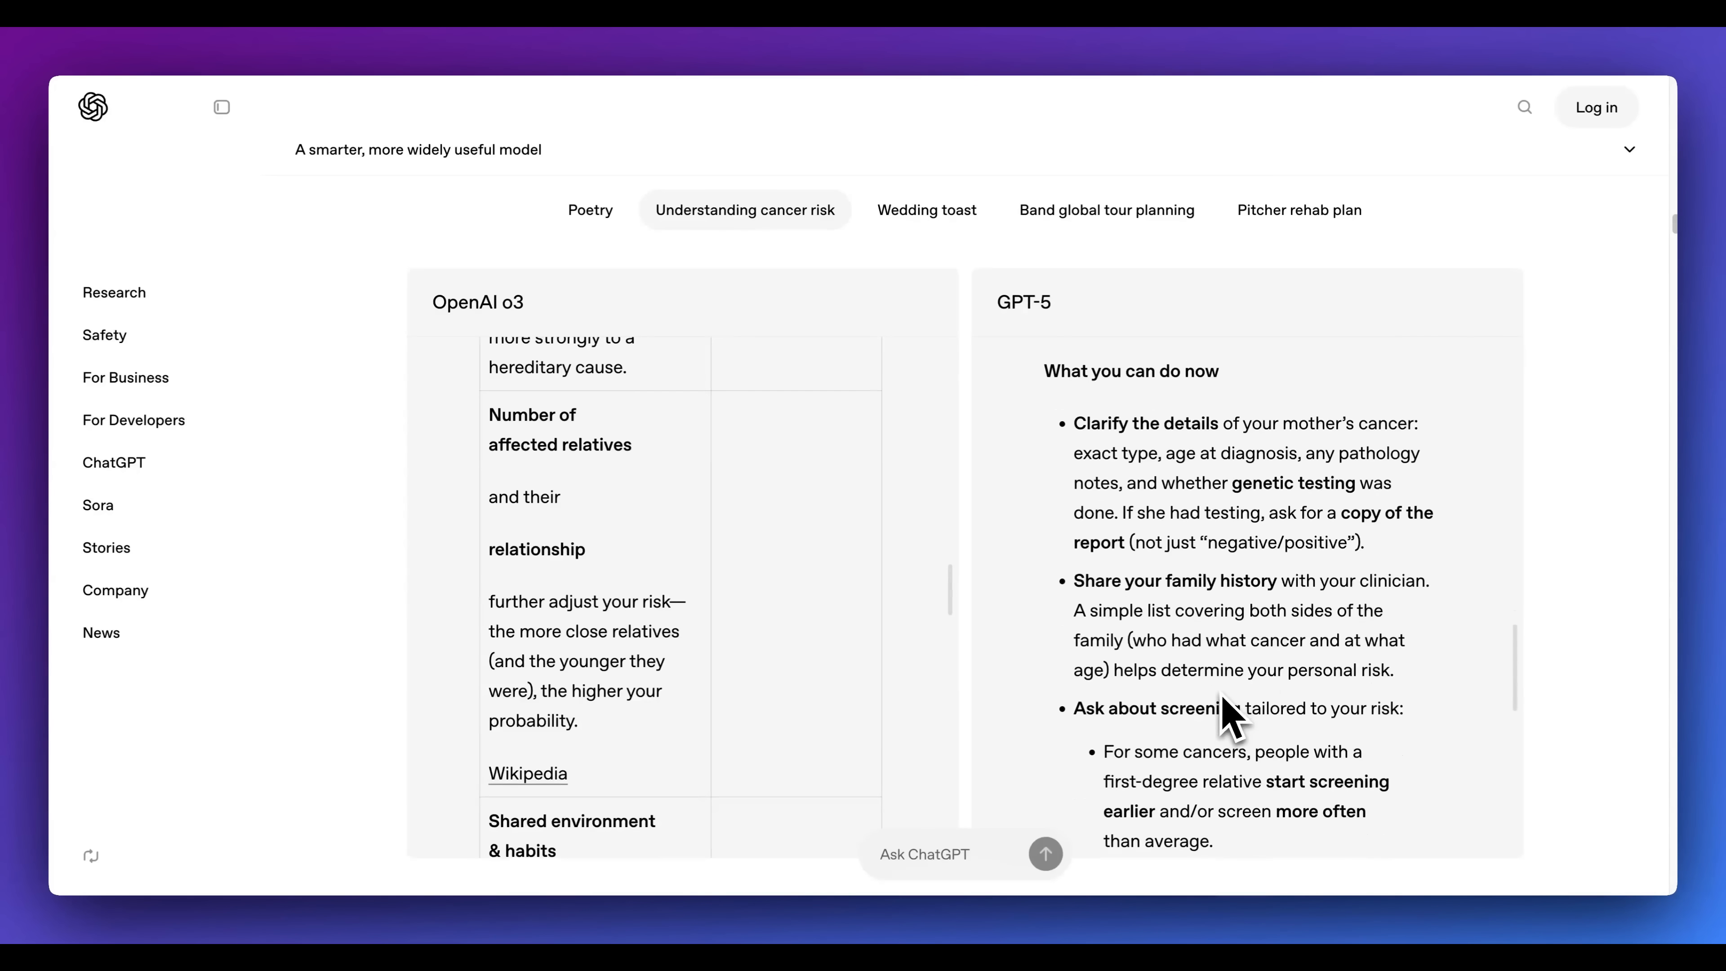
scroll("down", 3)
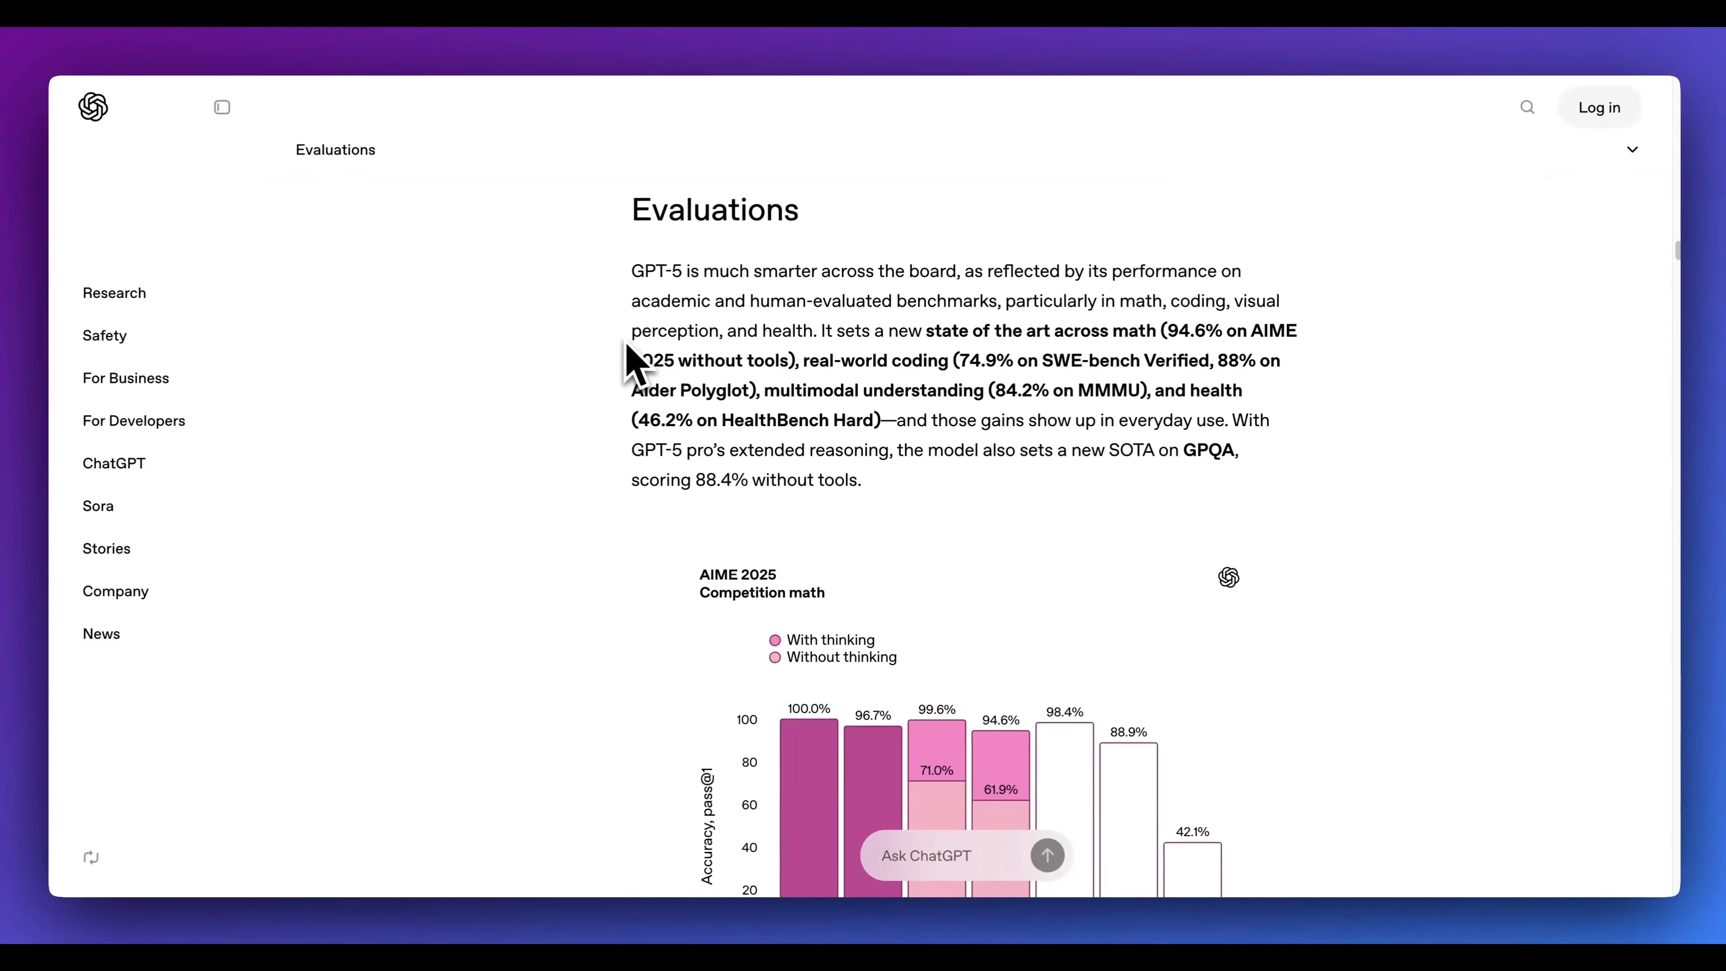
scroll("down", 3)
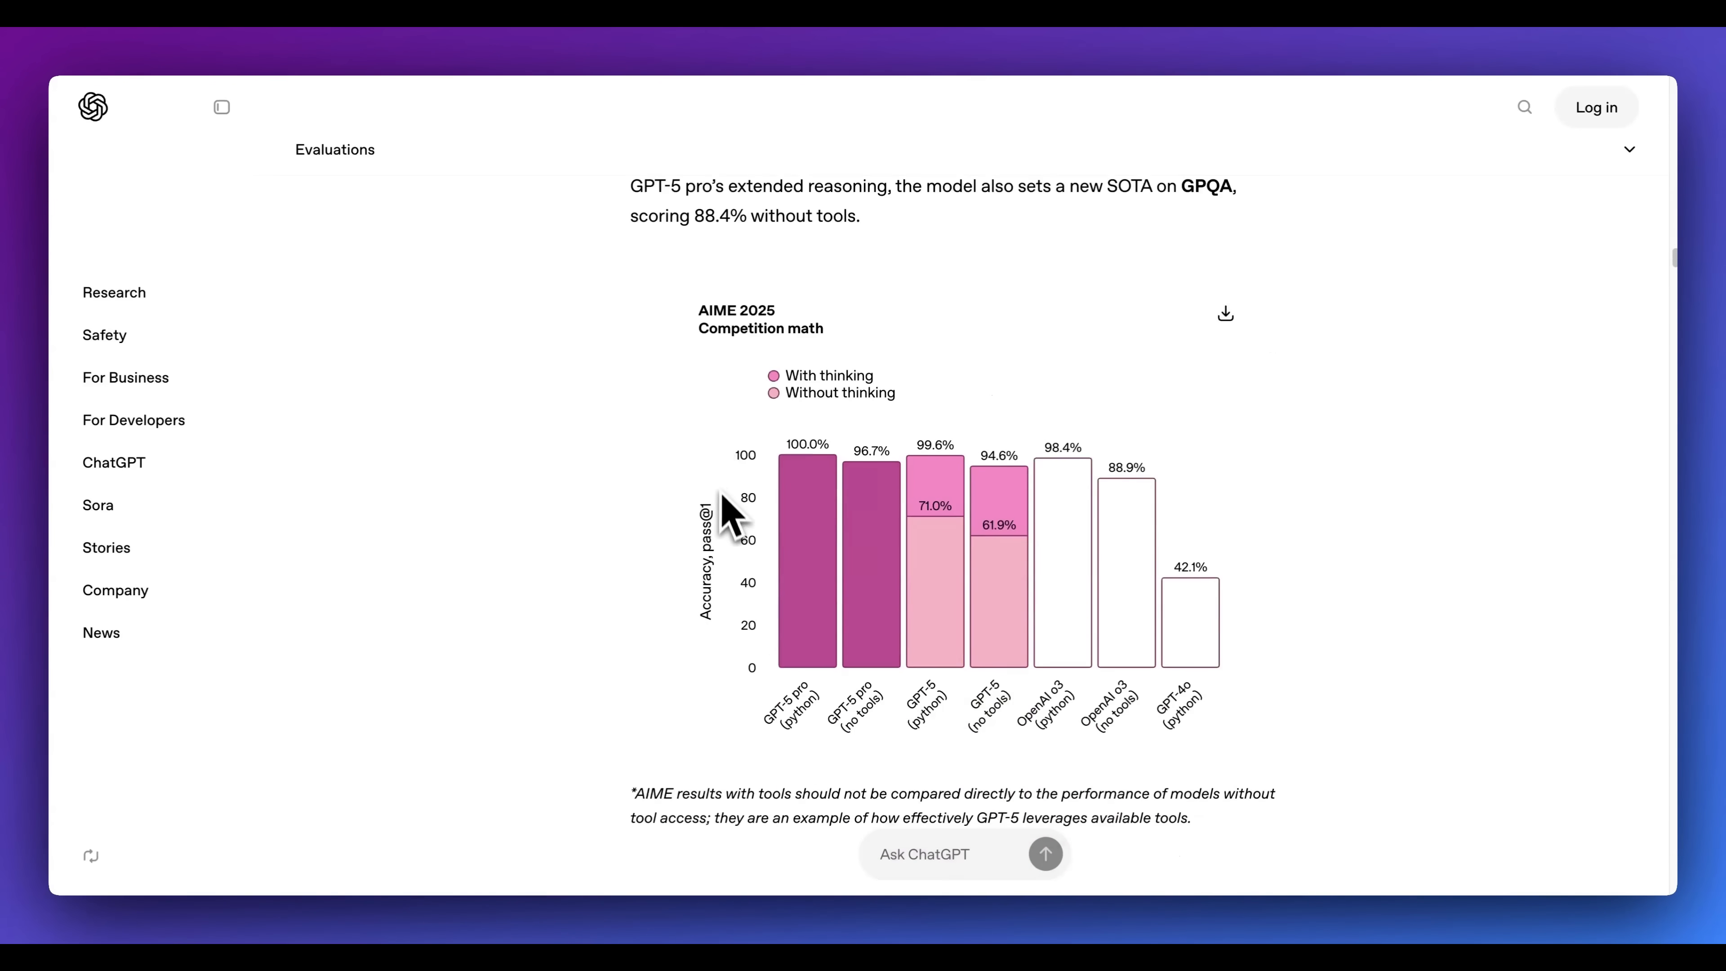
scroll("down", 3)
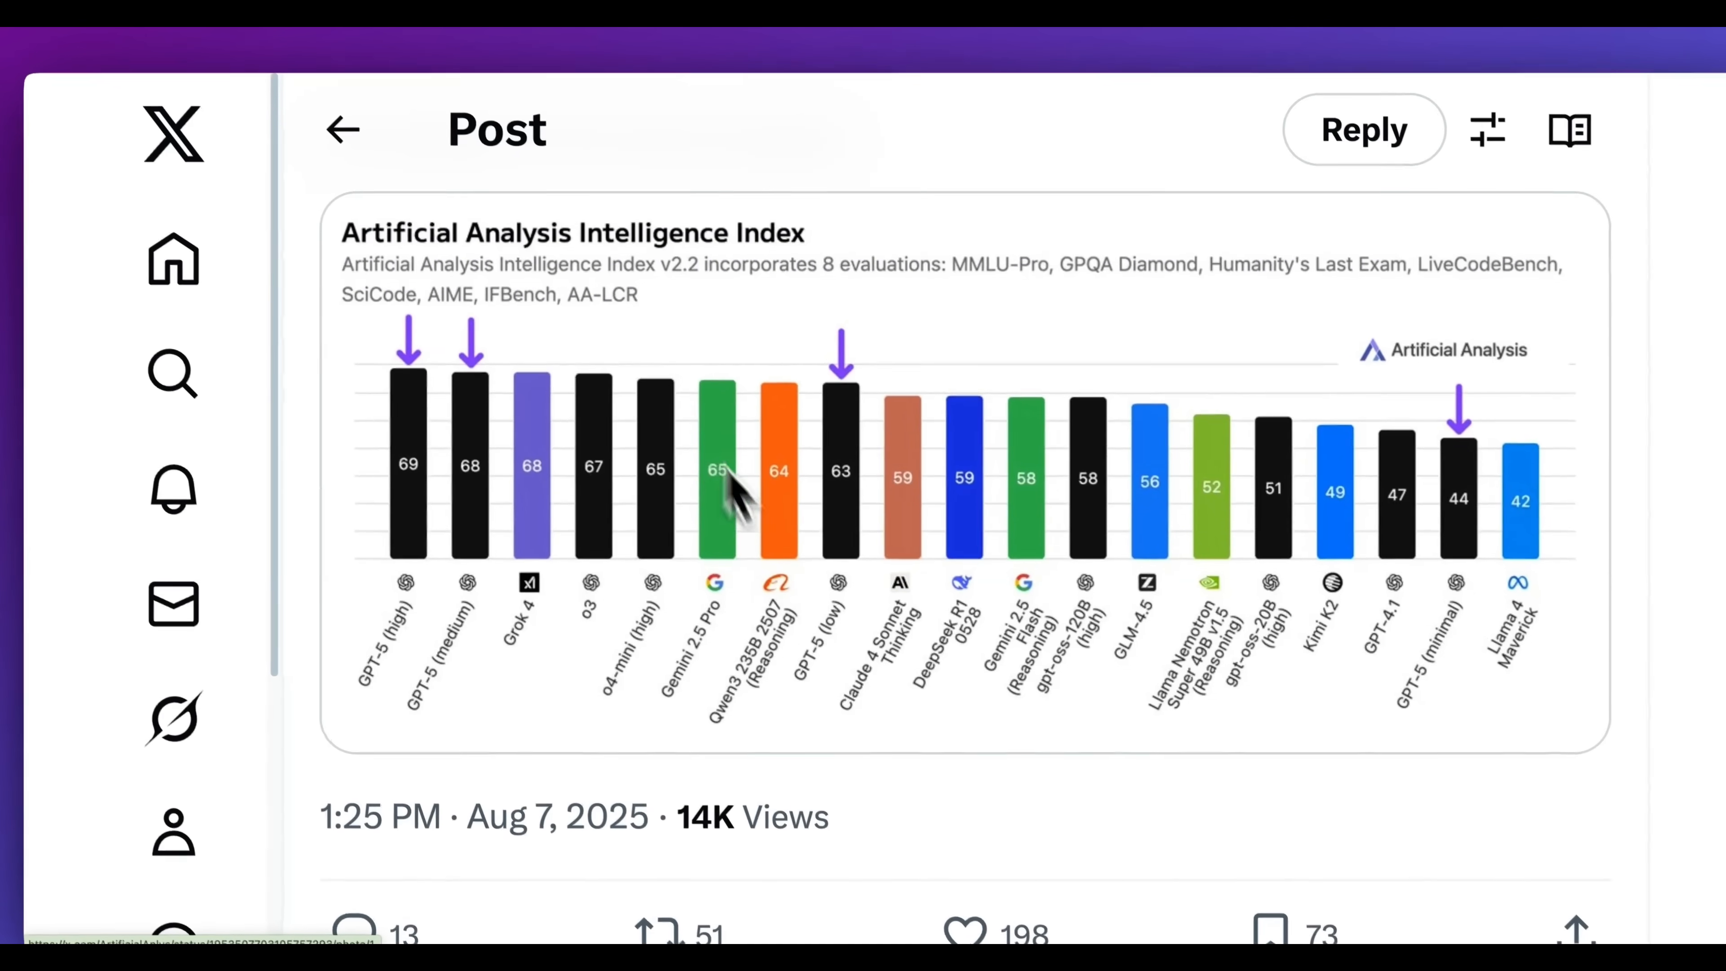
- Advance the Artificial Analysis post's image viewer from the token usage chart to the Intelligence vs. Output Tokens scatter
scroll("up", 3)
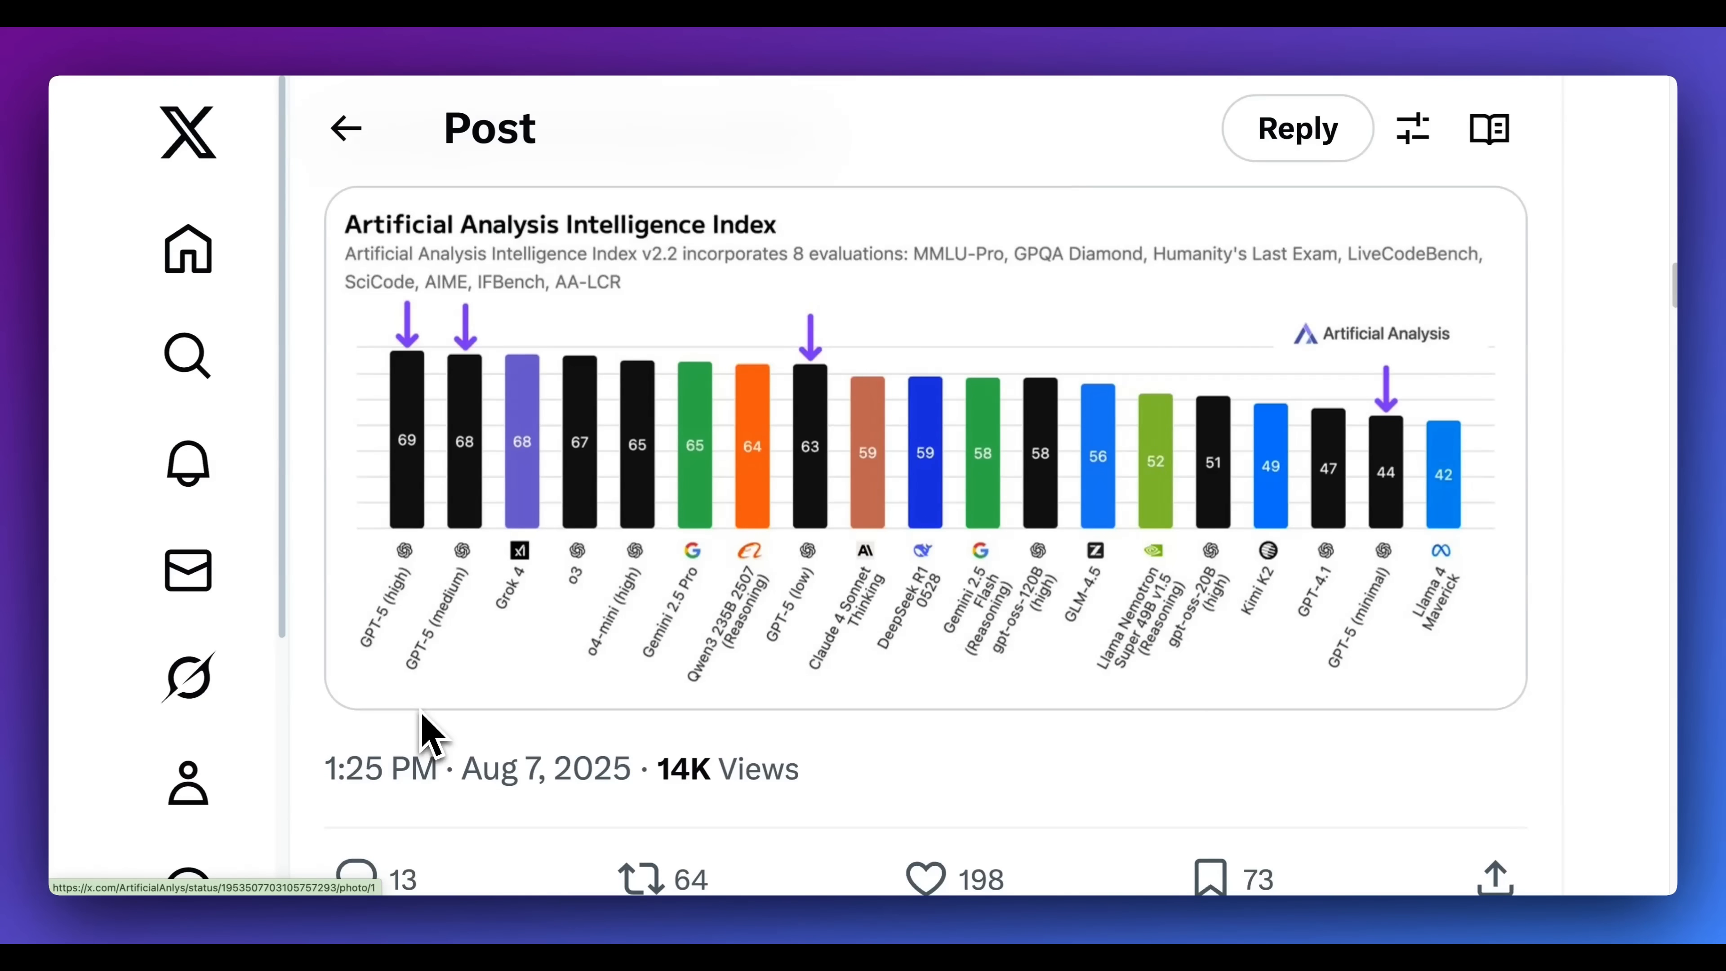
mouse_move(721, 776)
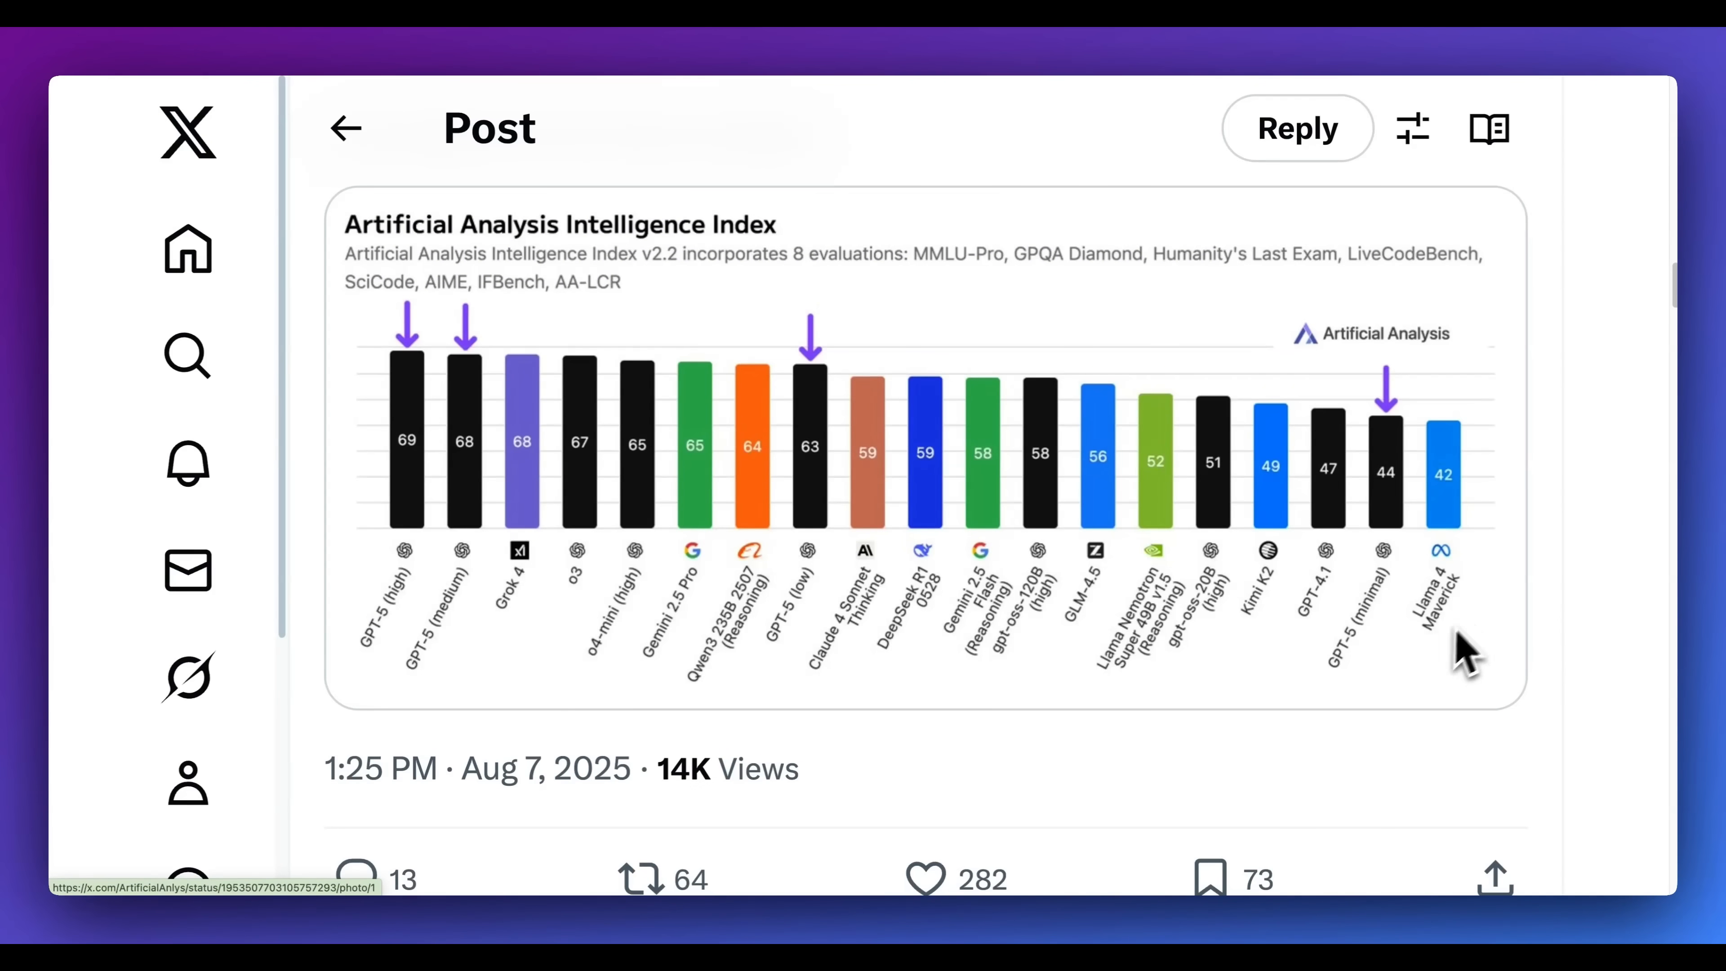
scroll("down", 3)
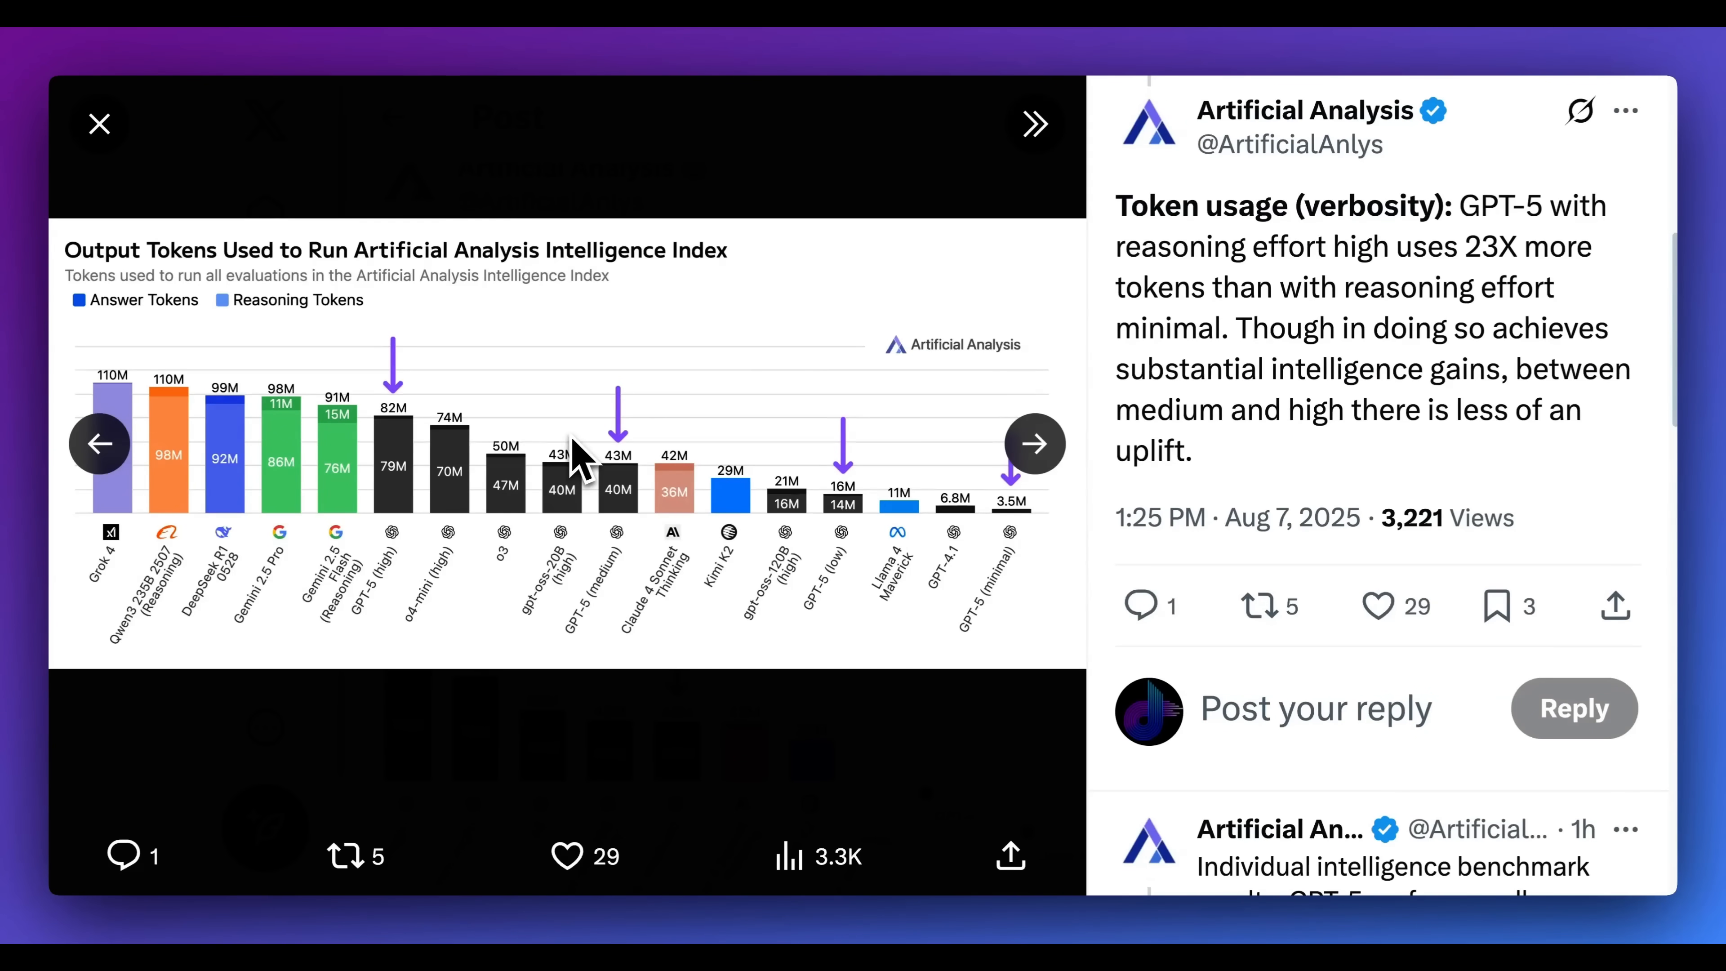
left_click(1033, 443)
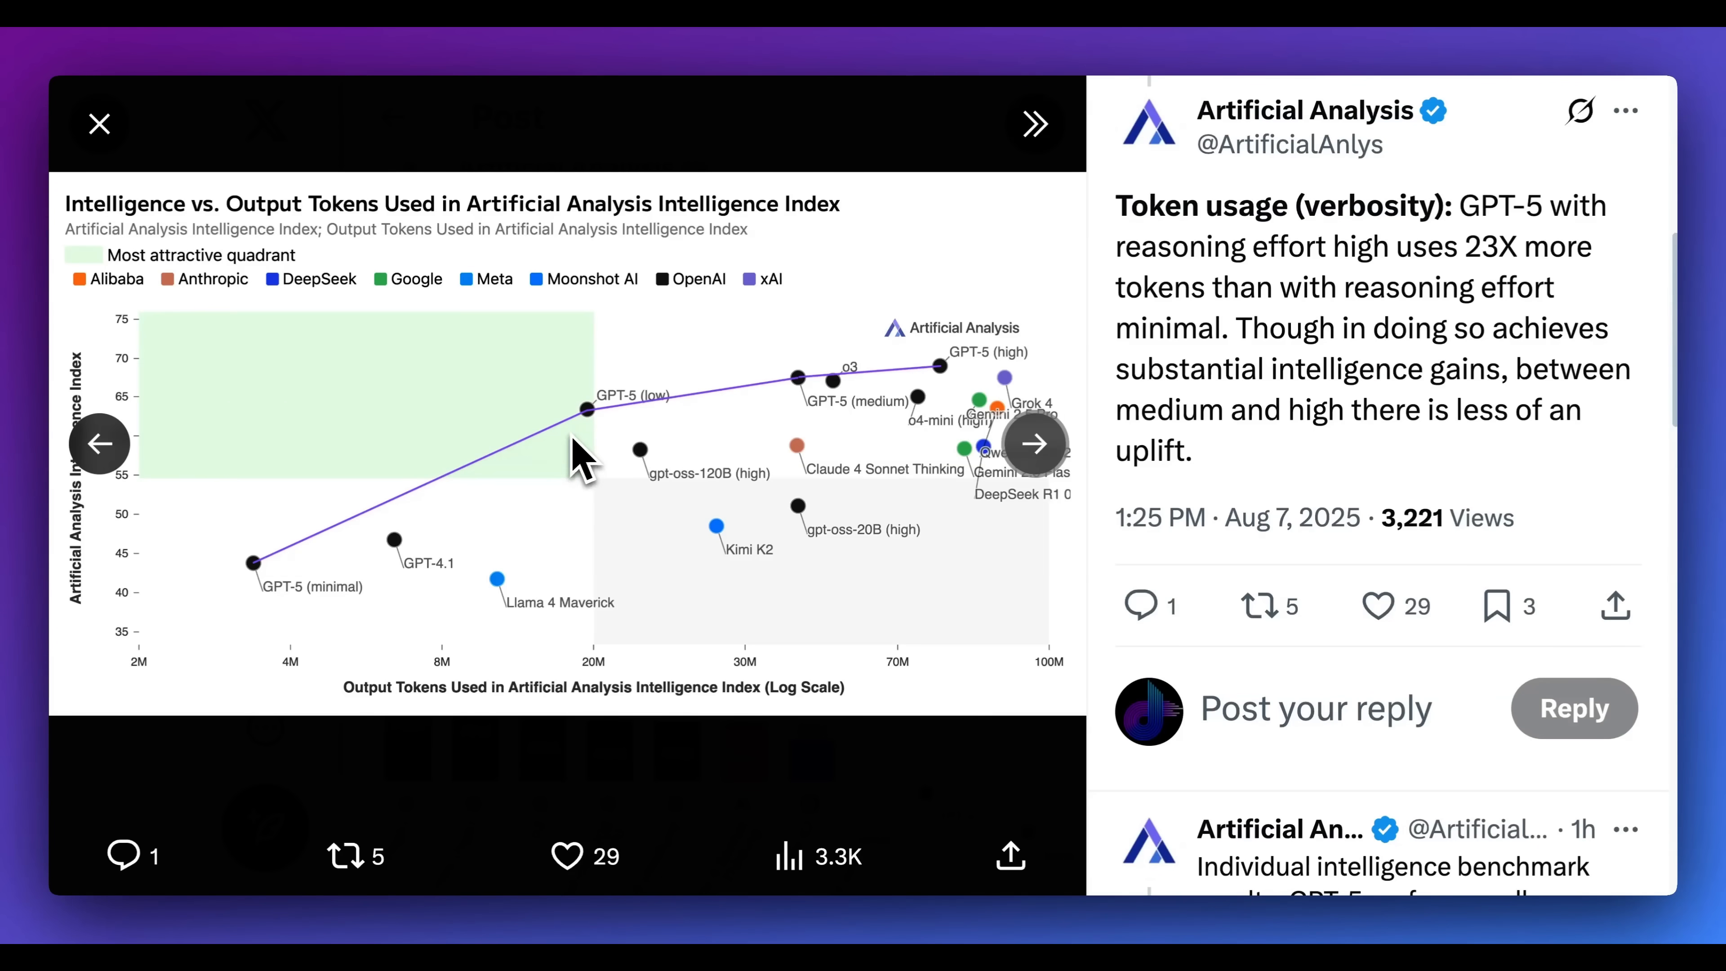
mouse_move(358, 529)
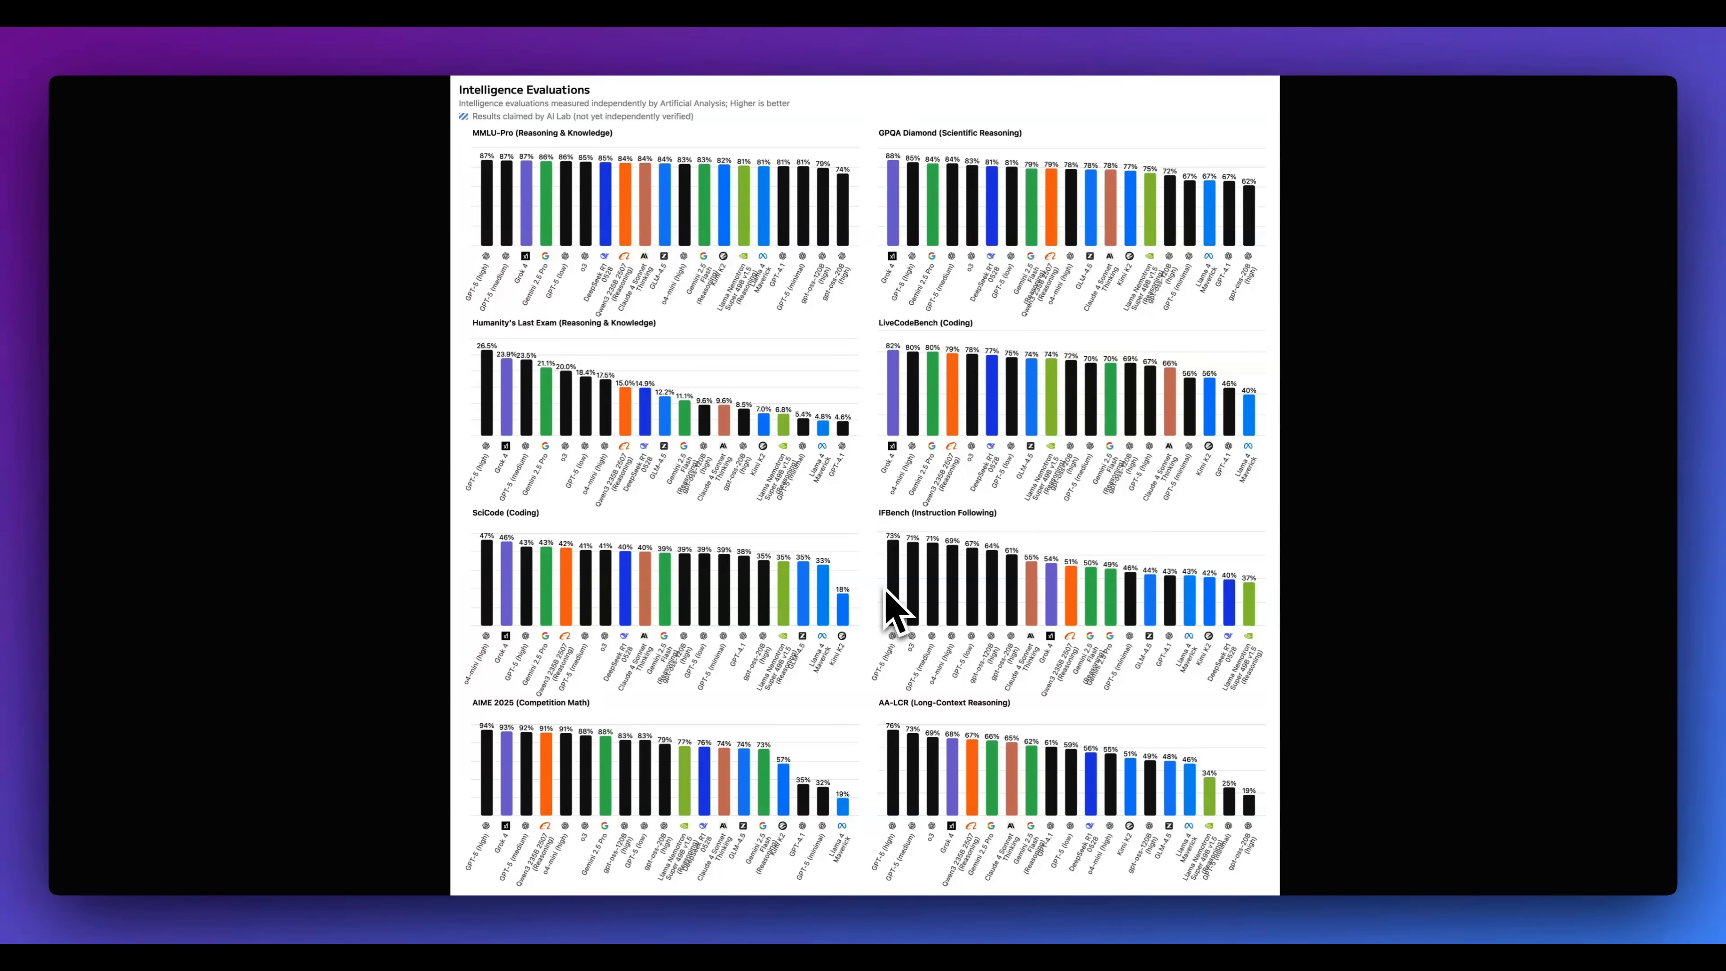
mouse_move(1051, 509)
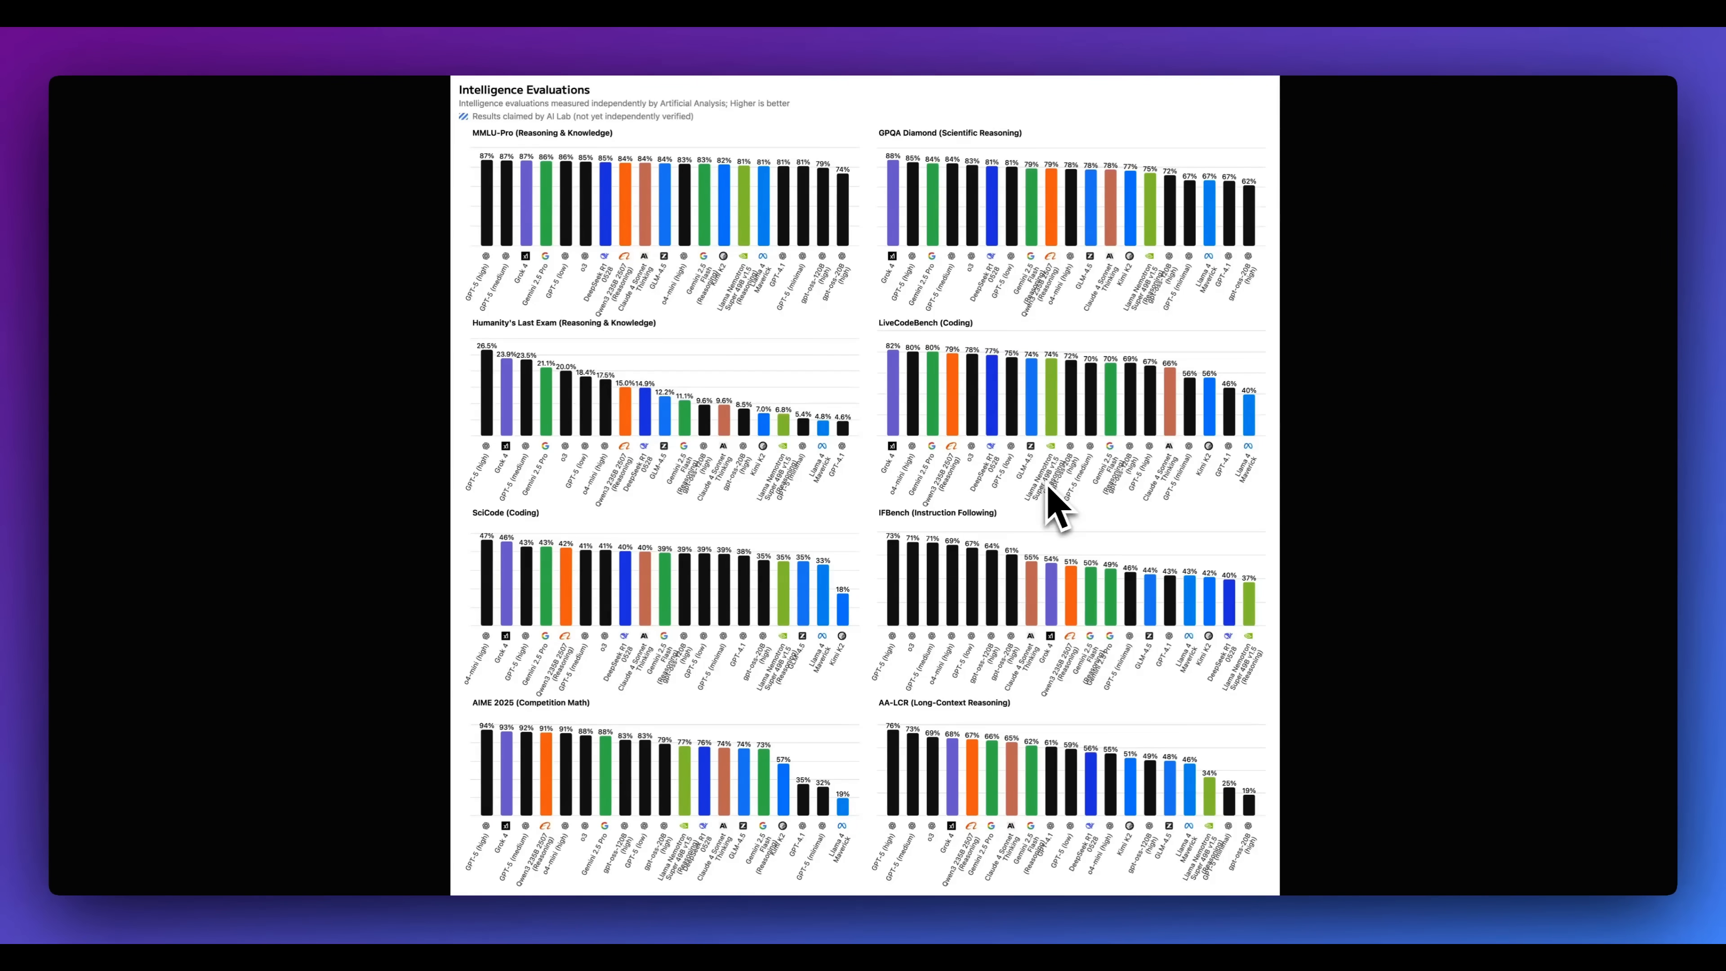
mouse_move(1088, 500)
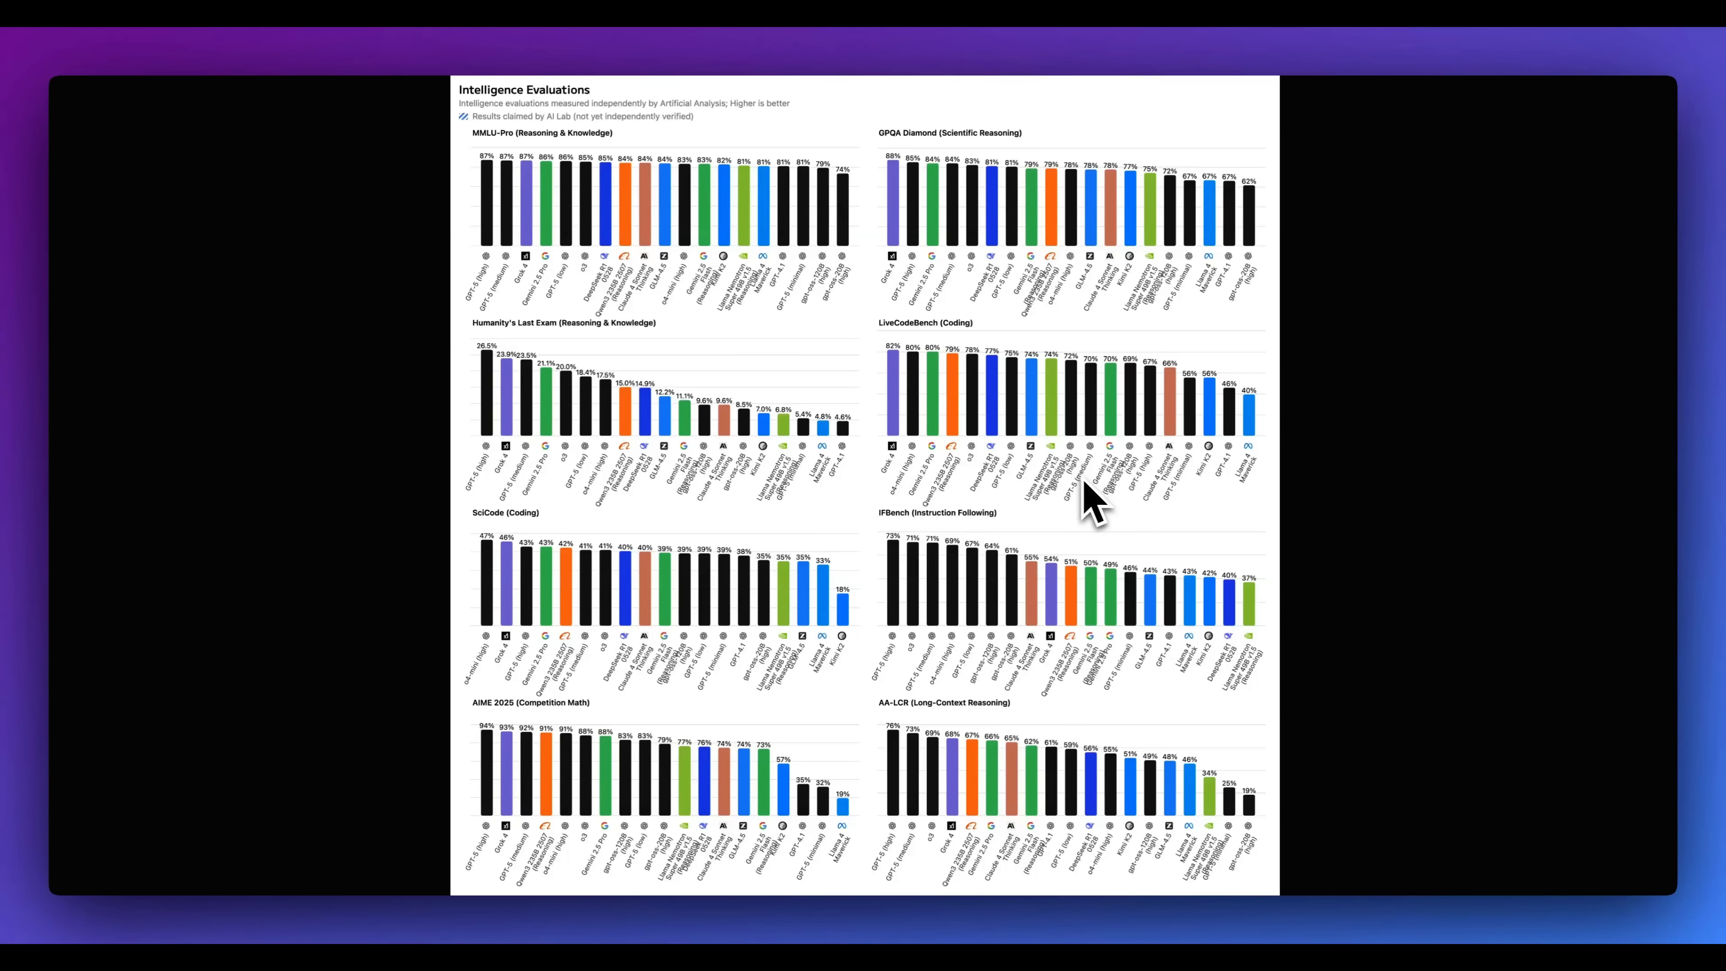
mouse_move(769, 691)
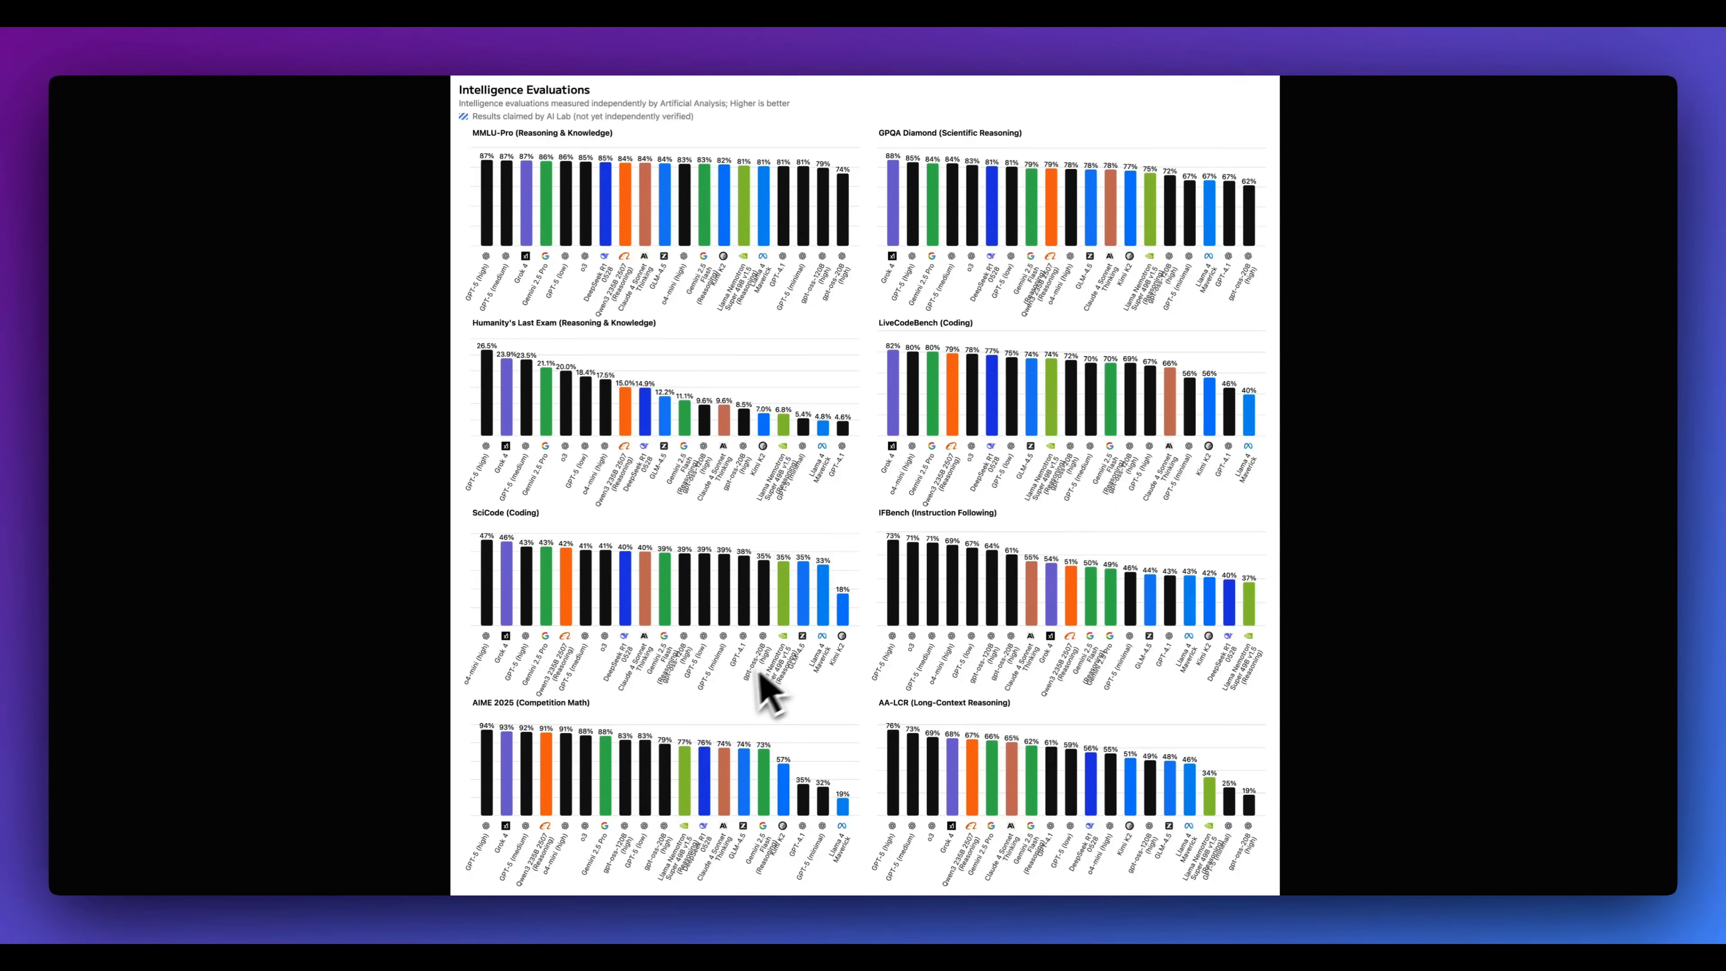
mouse_move(749, 705)
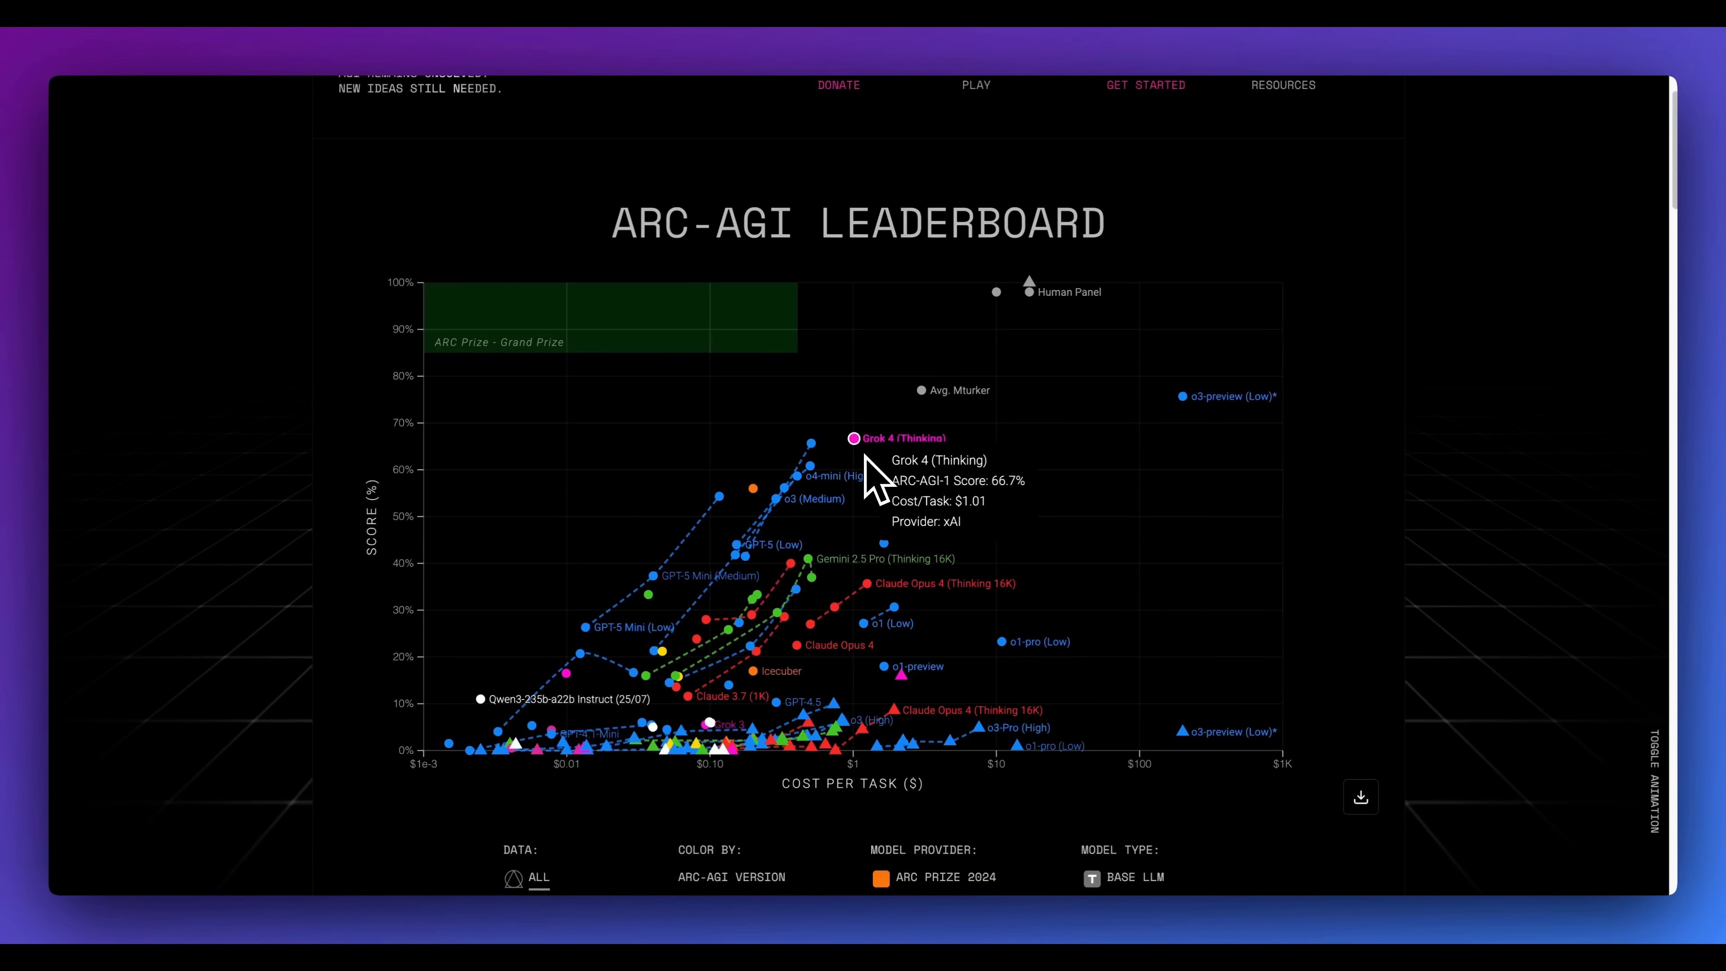
mouse_move(813, 445)
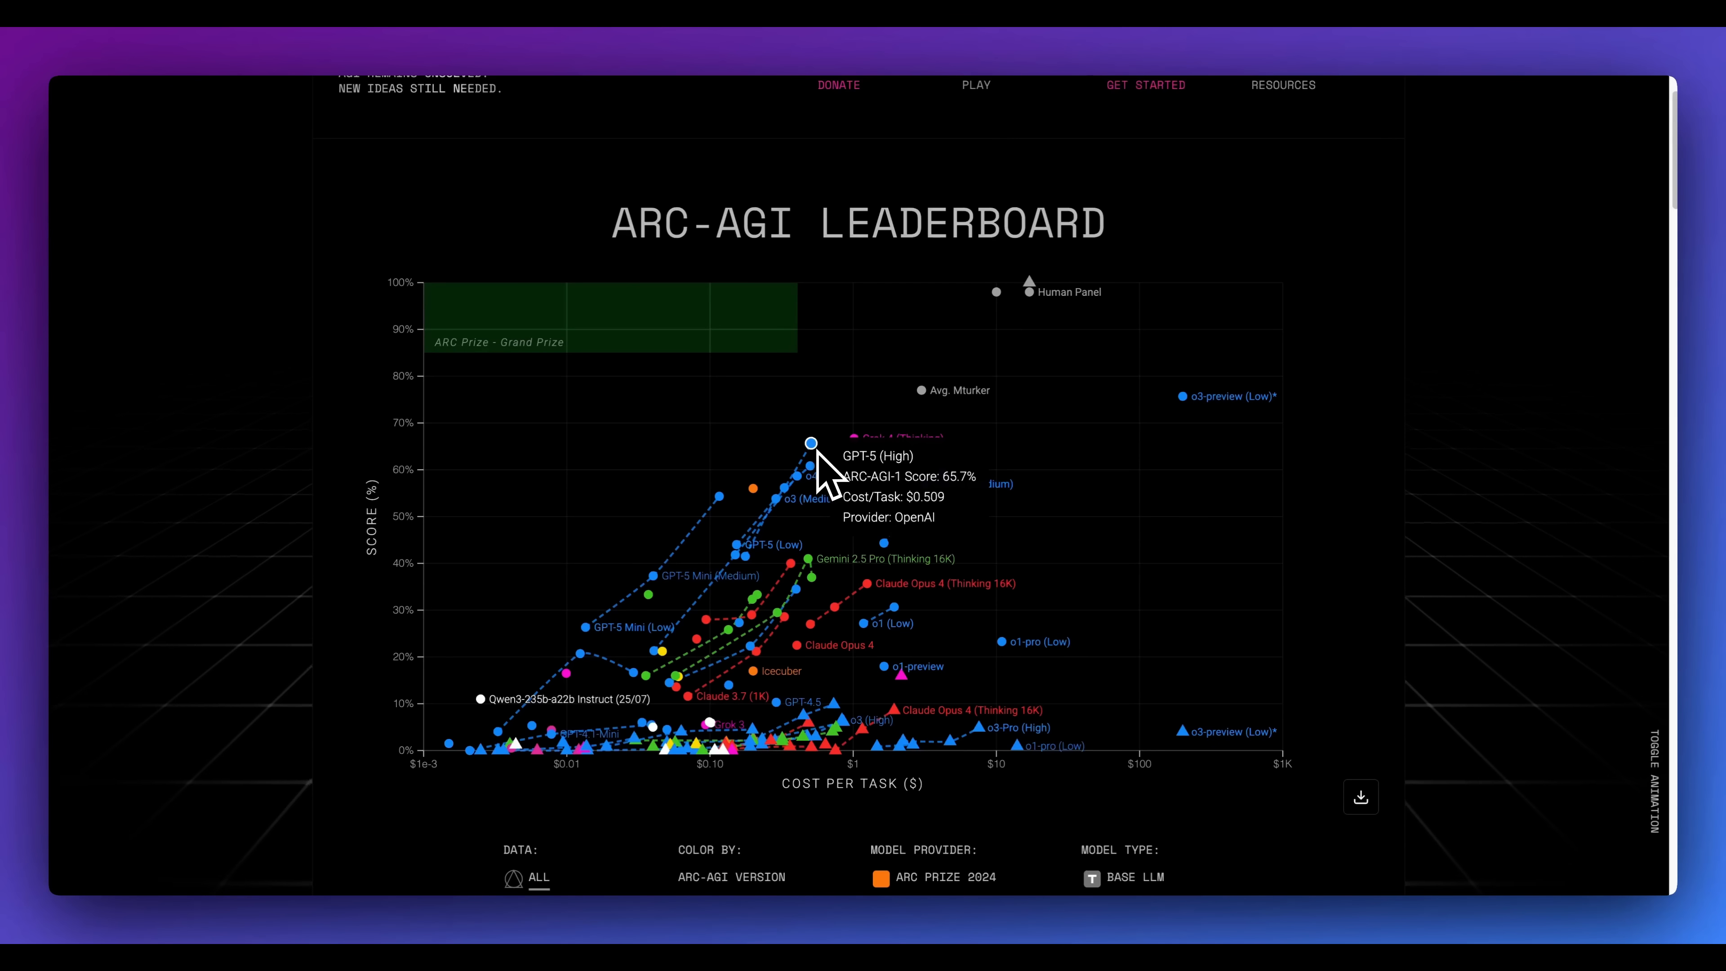
mouse_move(854, 440)
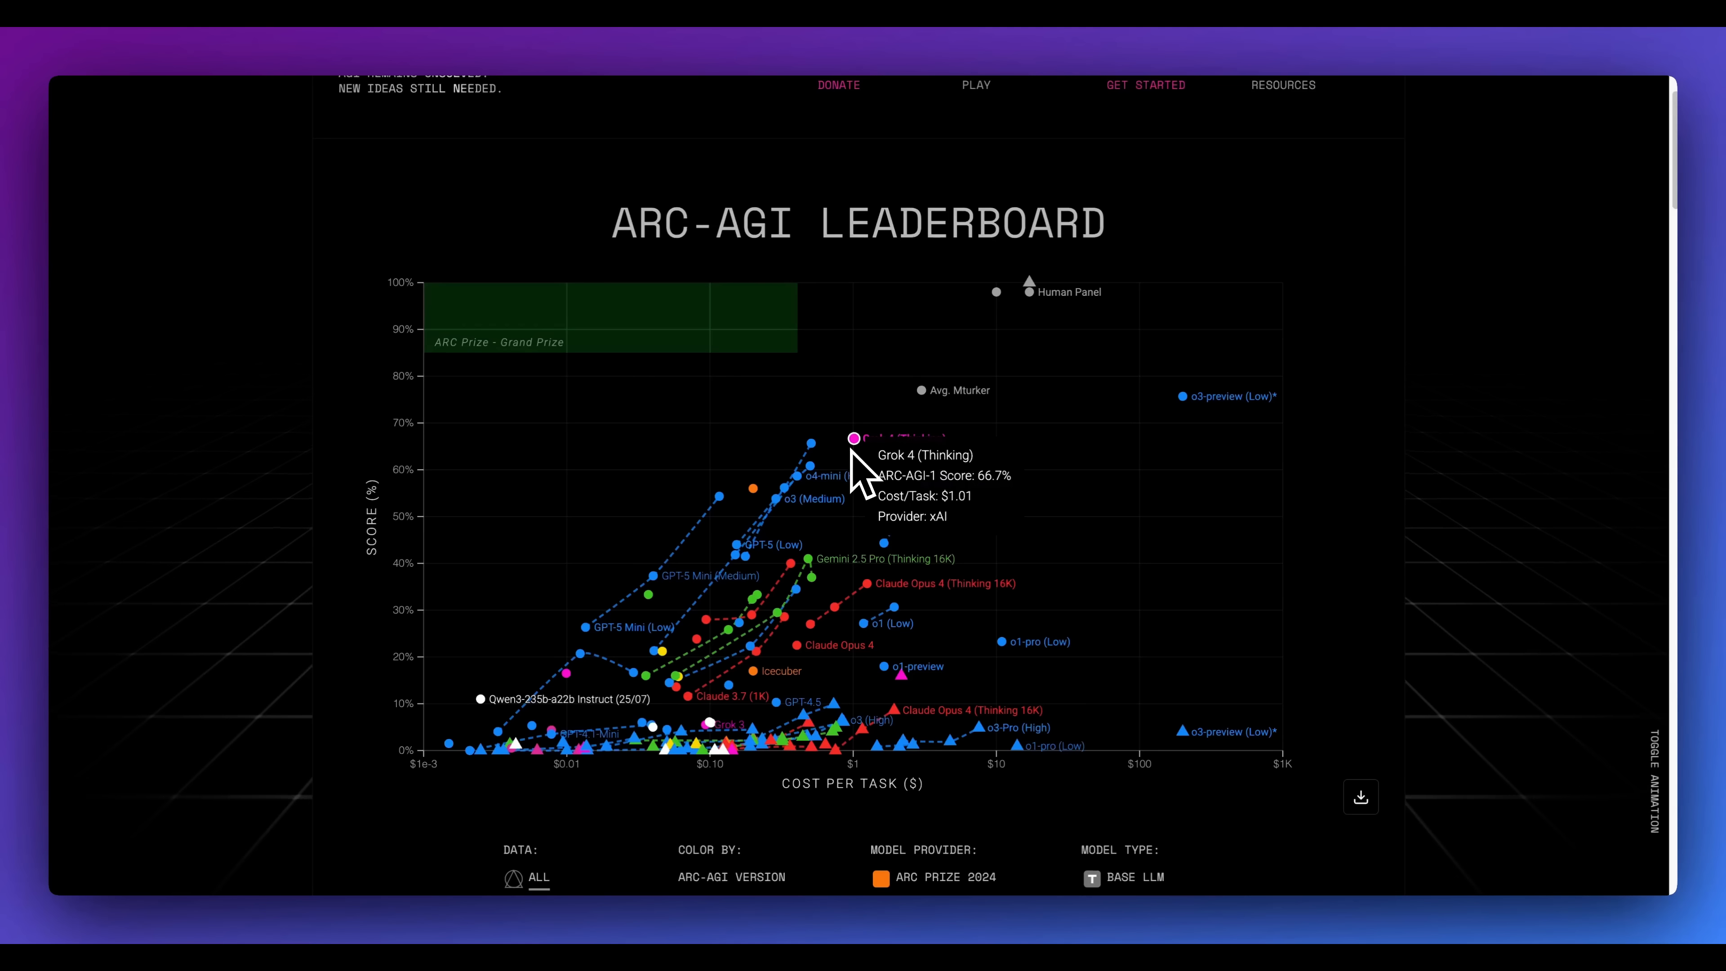
mouse_move(810, 446)
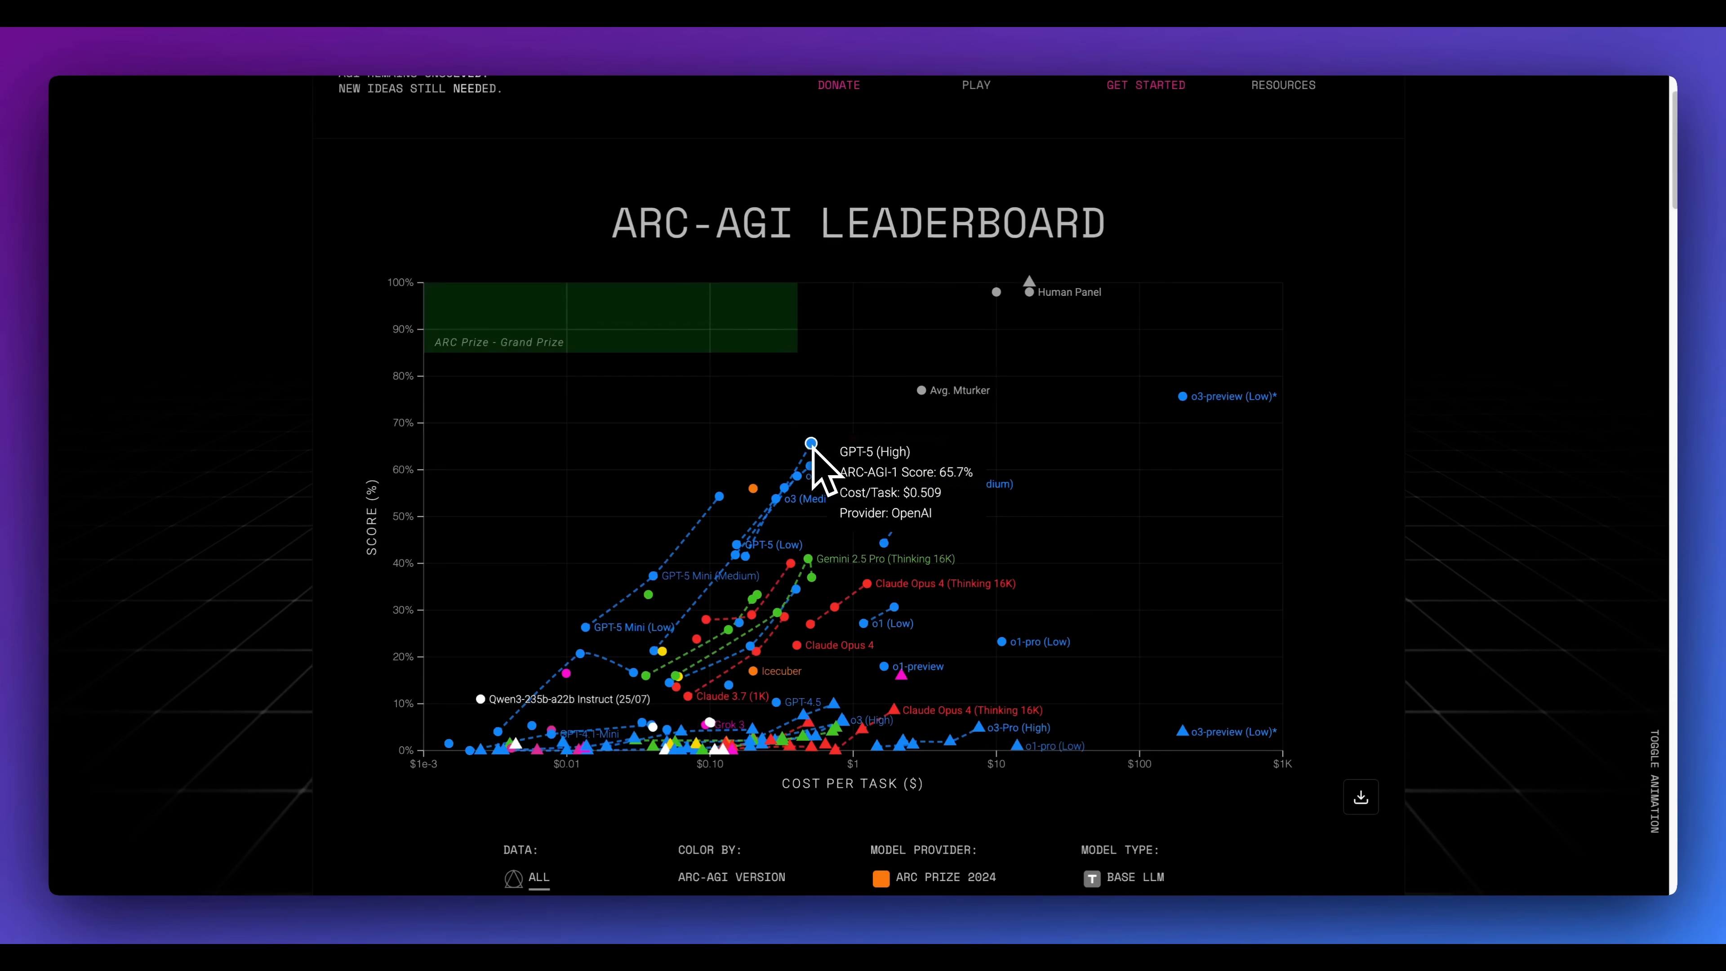
mouse_move(870, 462)
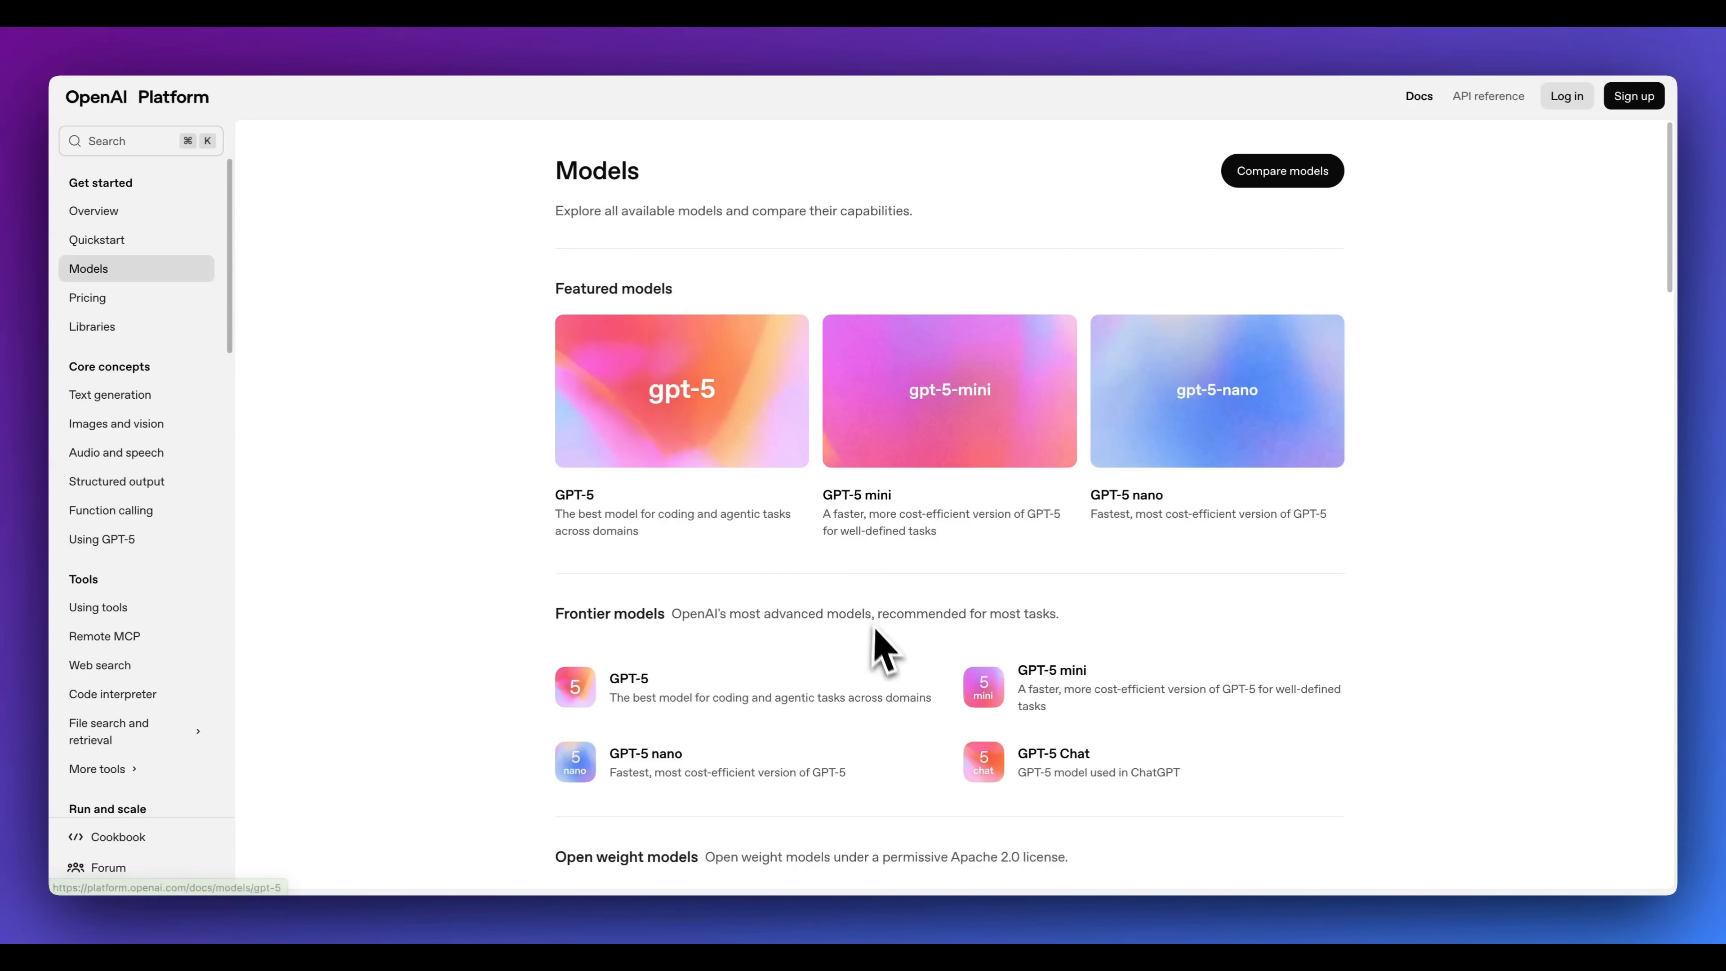
mouse_move(887, 655)
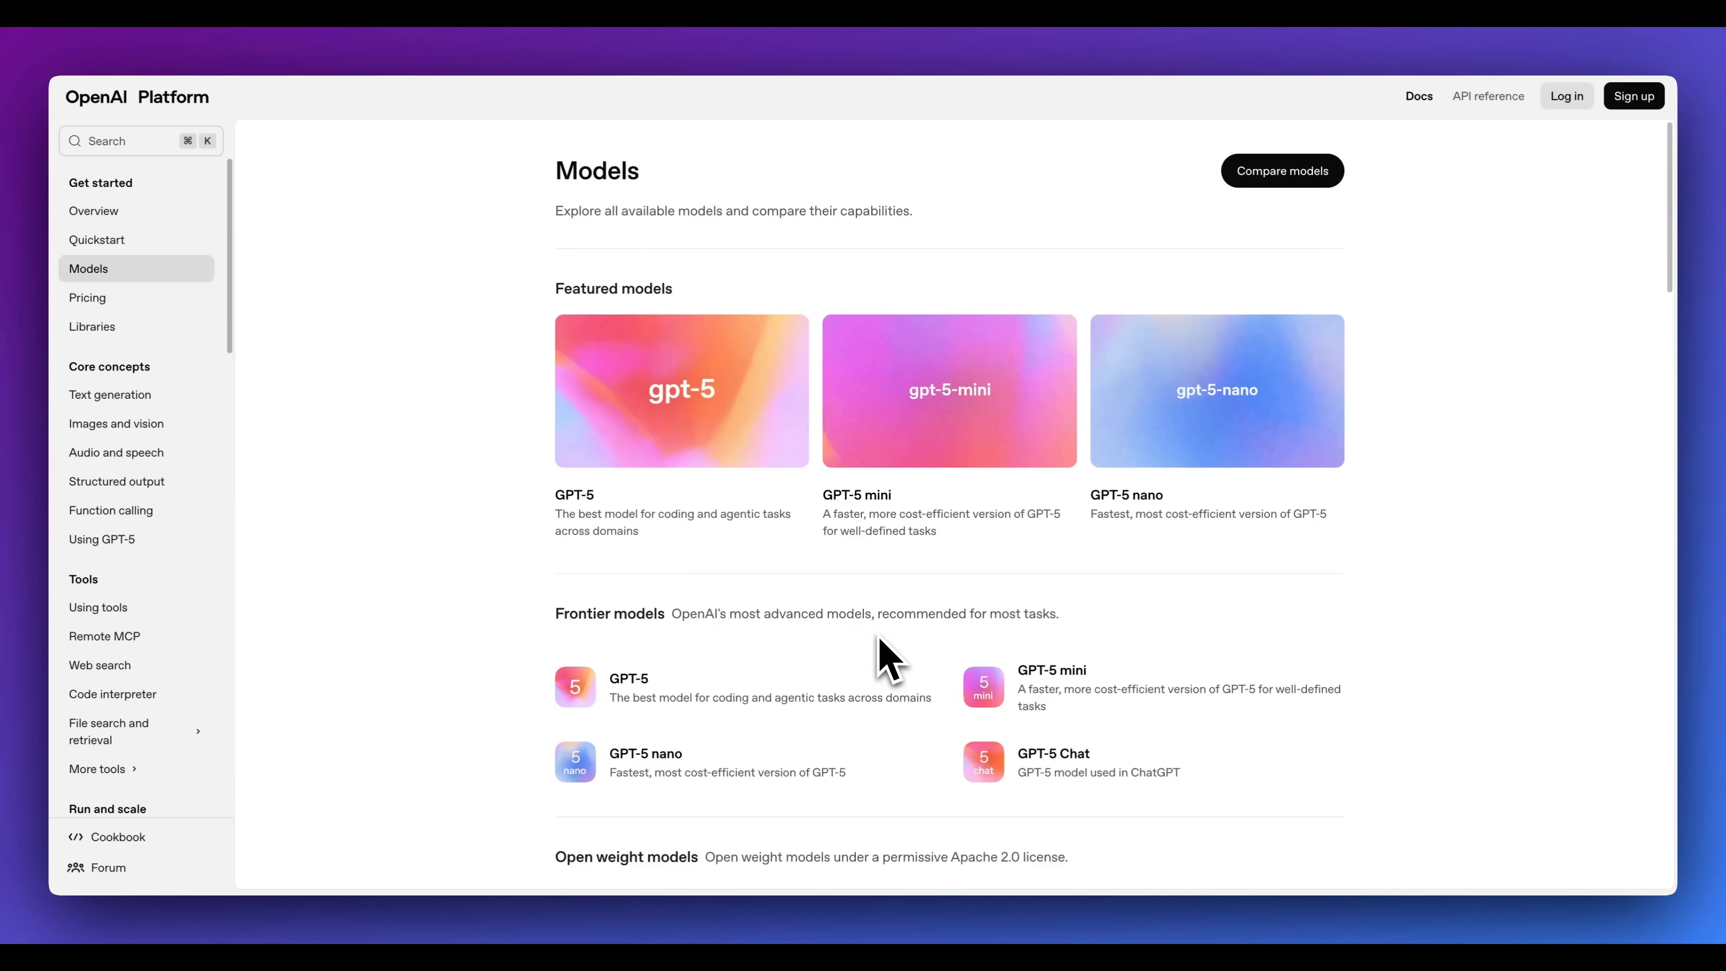
- Compare GPT-5, GPT-5 mini and GPT-5 nano side by side and highlight a per-token price in the Pricing section
left_click(1280, 171)
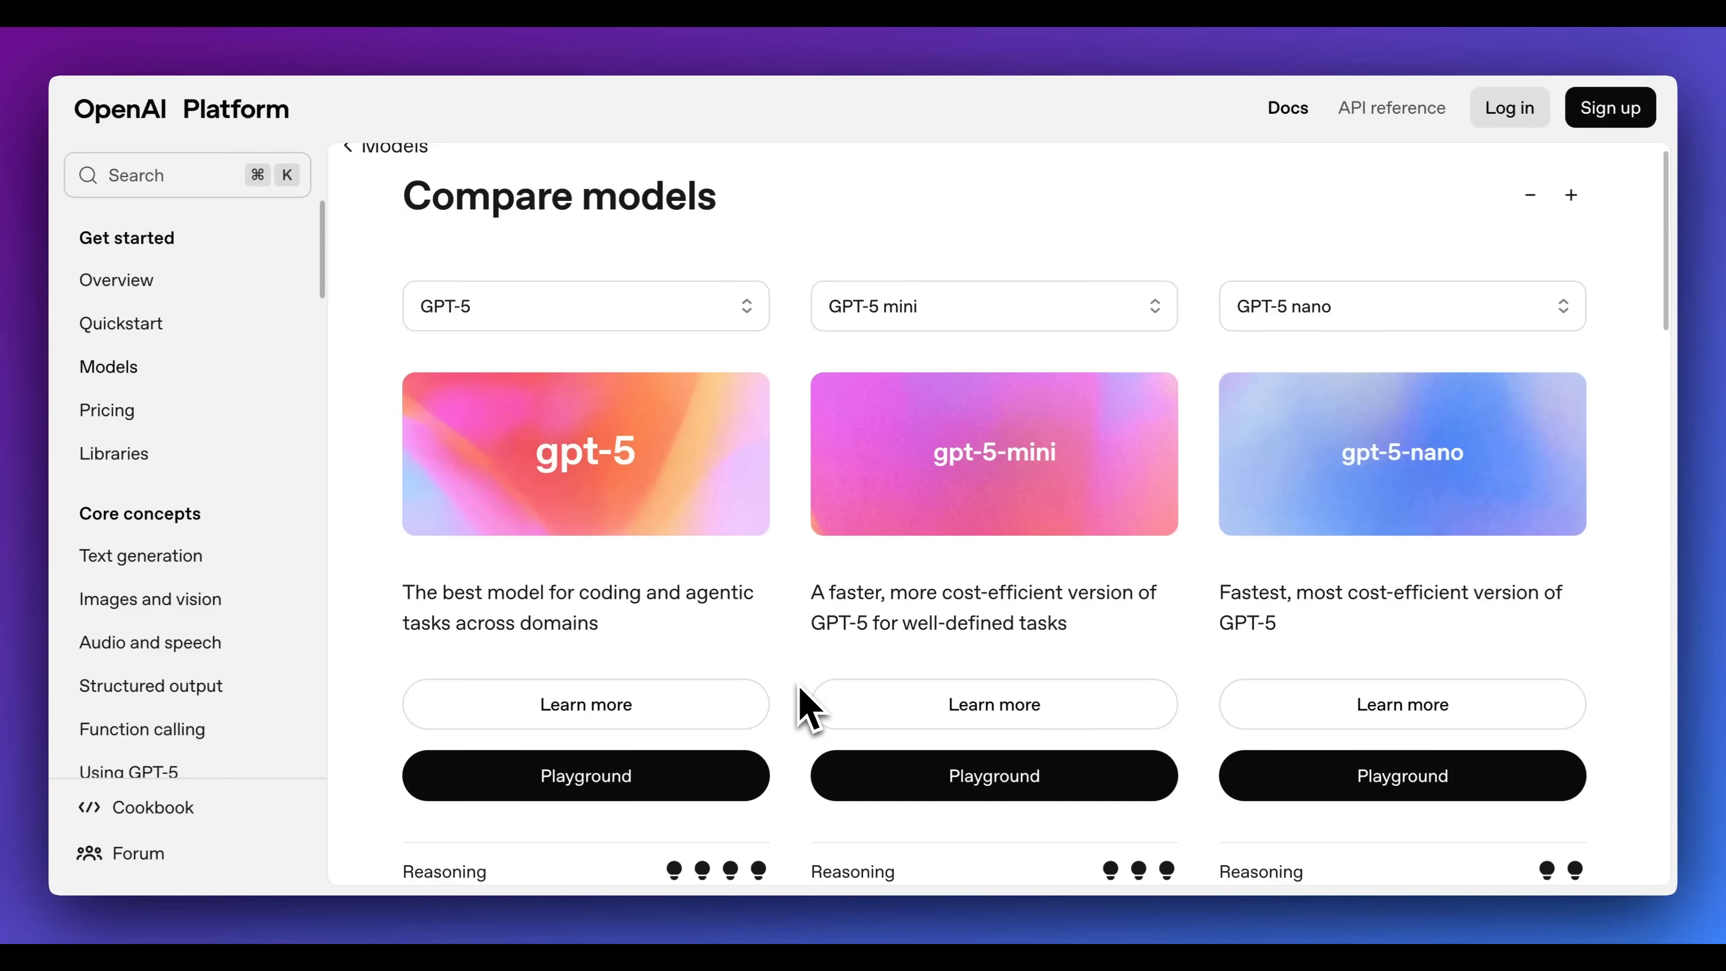
scroll("down", 3)
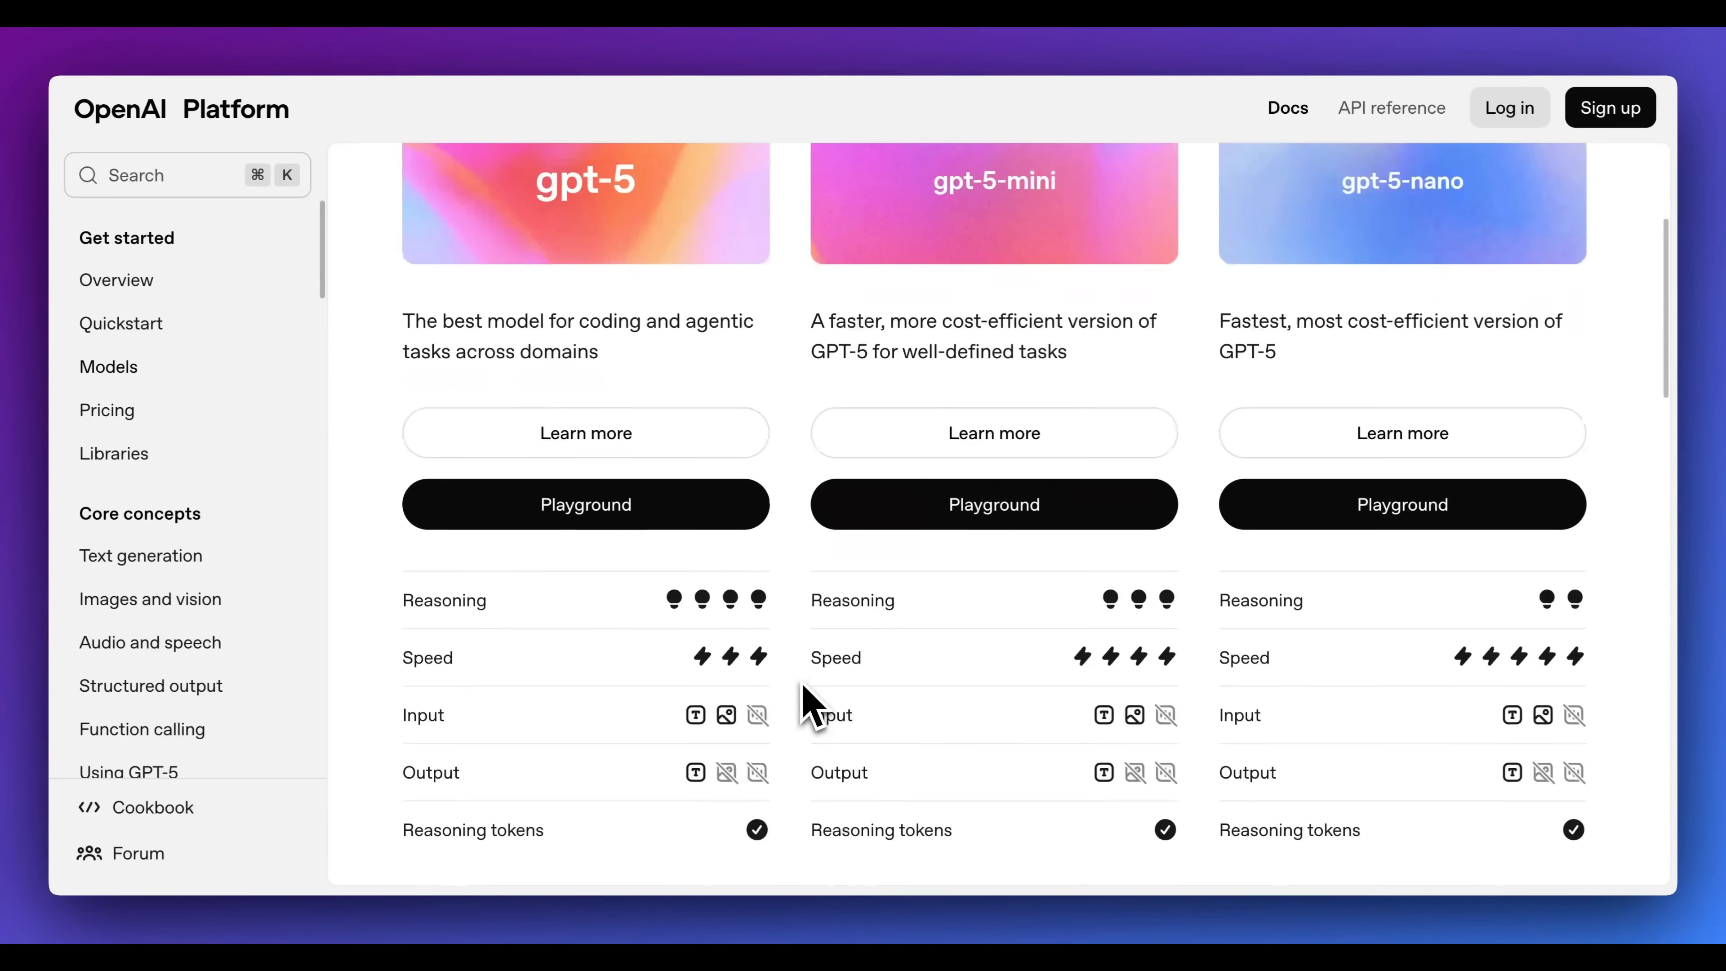
scroll("down", 3)
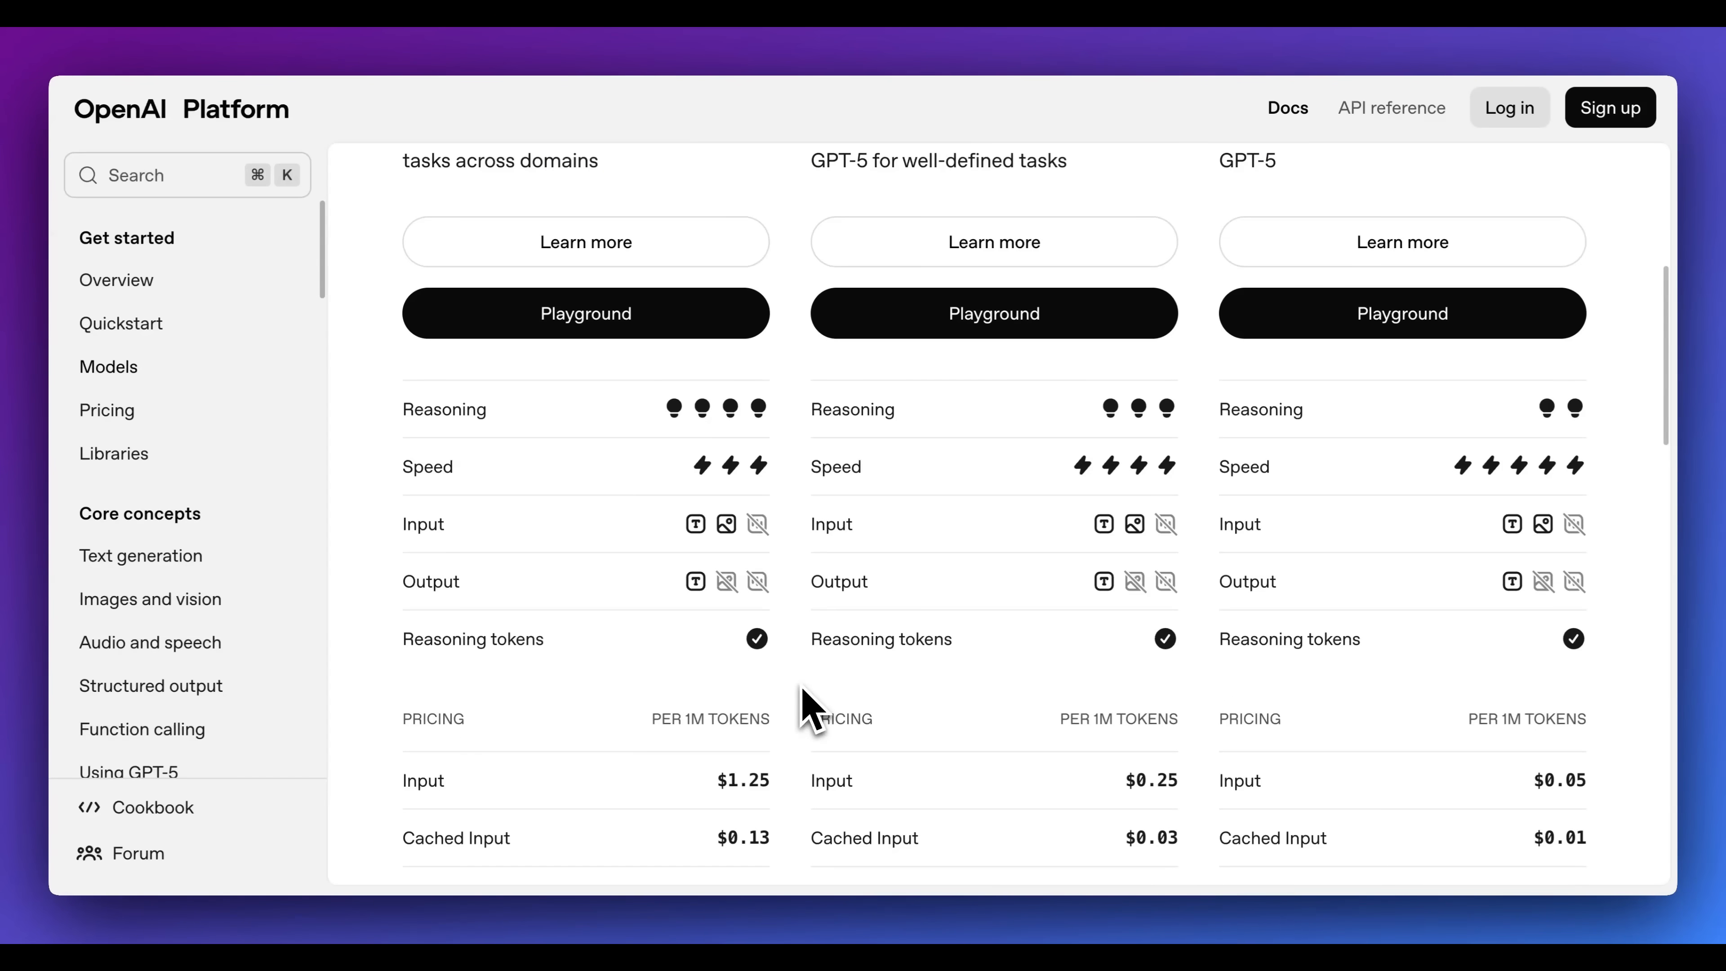
scroll("down", 3)
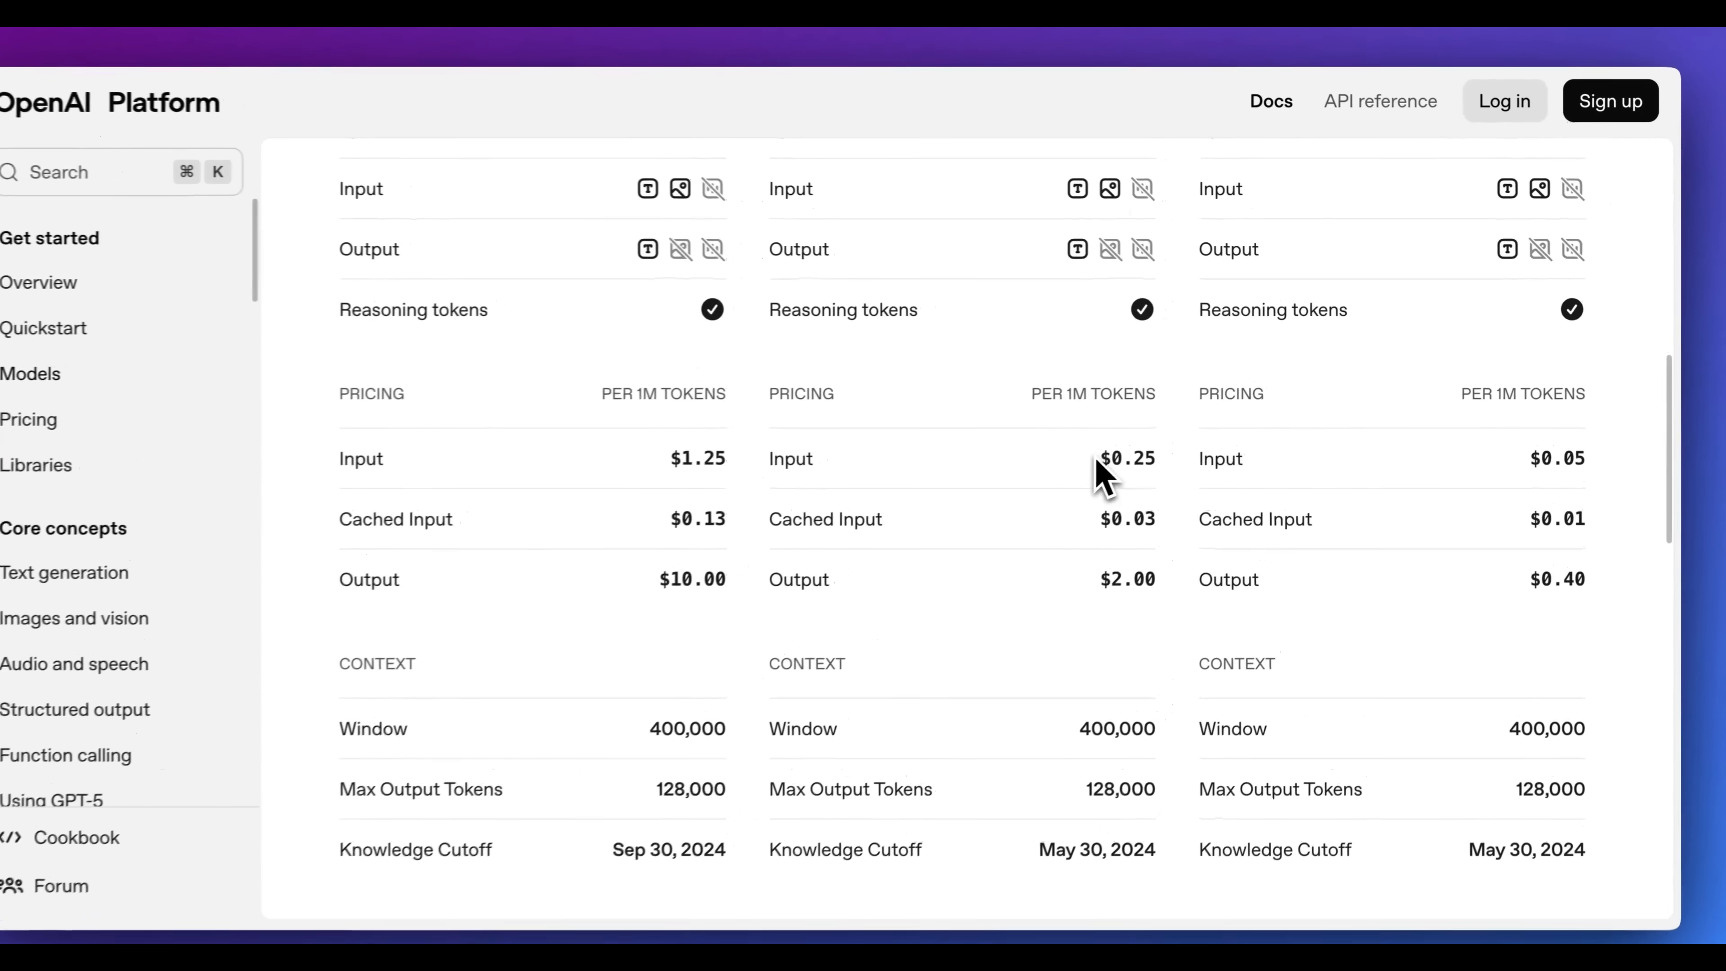
double_click(1125, 459)
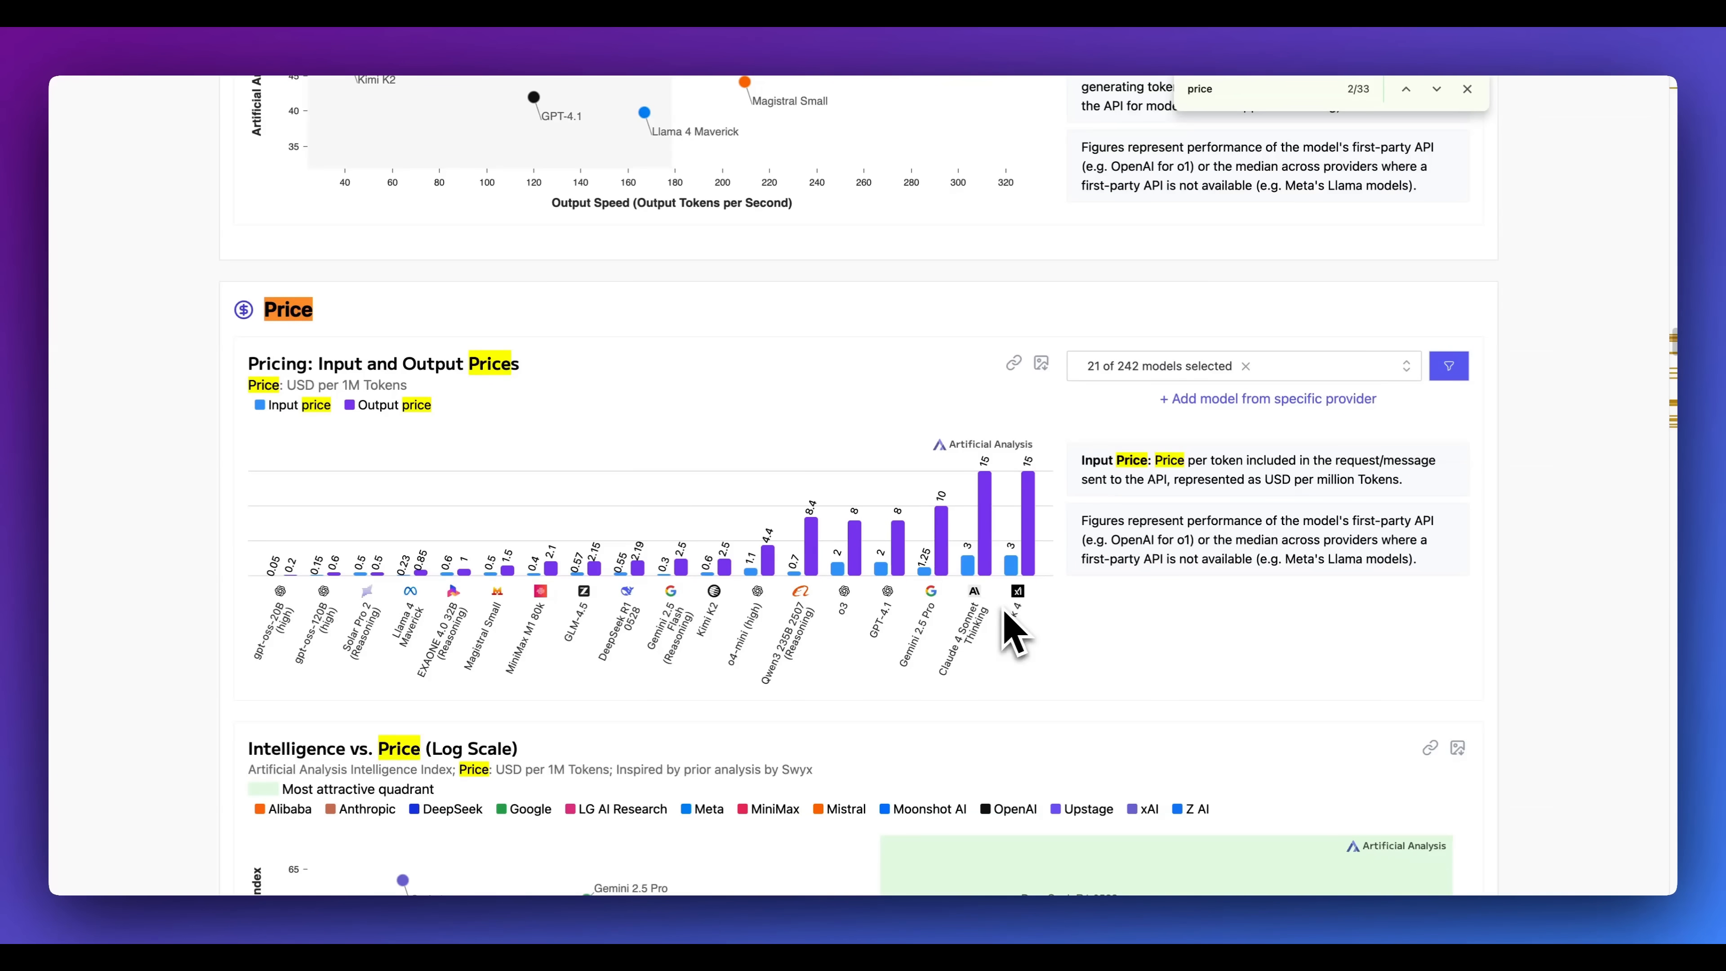
mouse_move(949, 633)
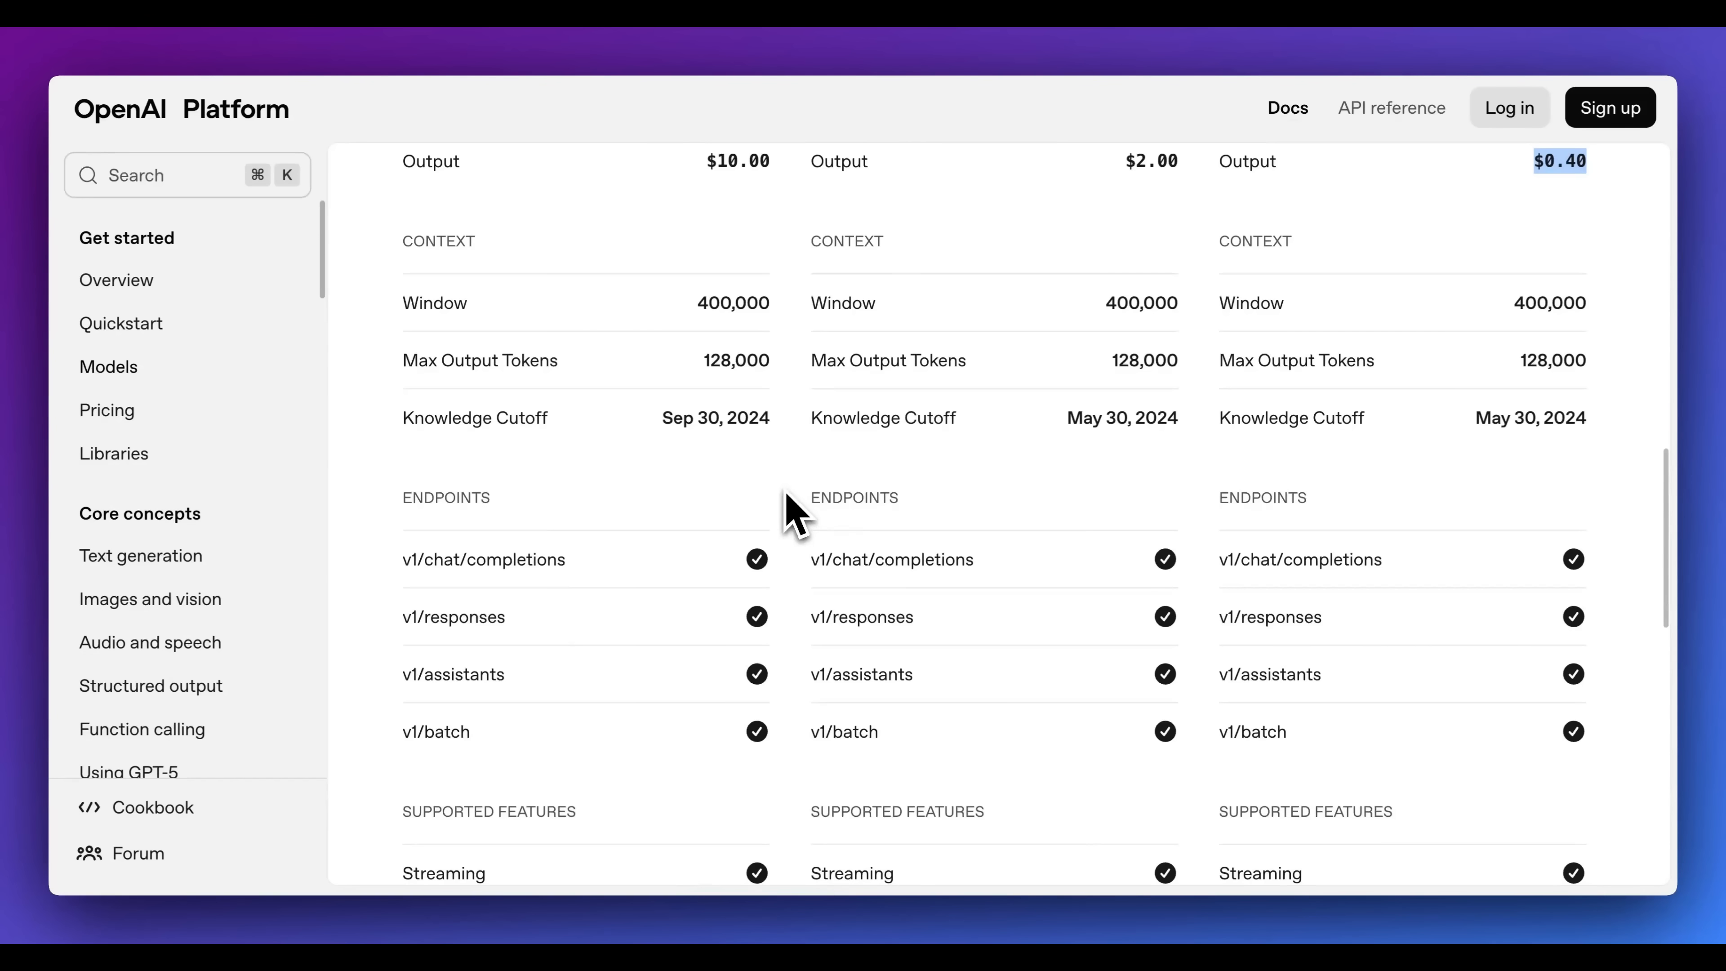
mouse_move(795, 597)
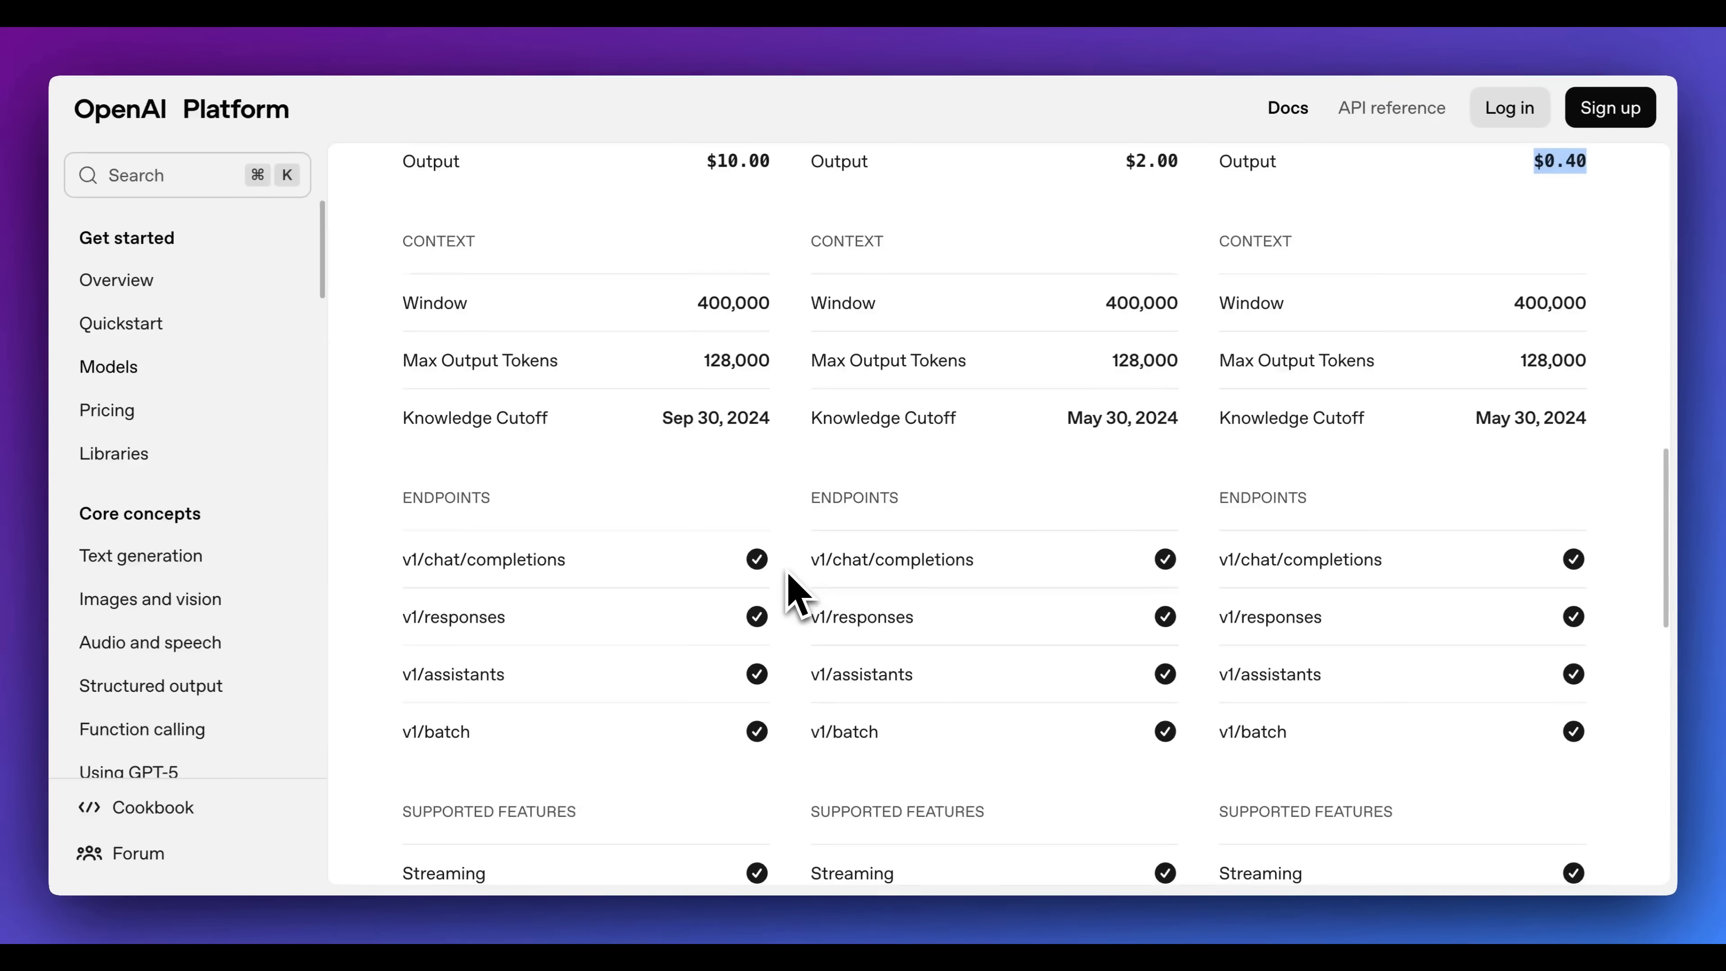
- Scroll the Predicted Outputs documentation down to its TypeScript code refactoring example
scroll("down", 3)
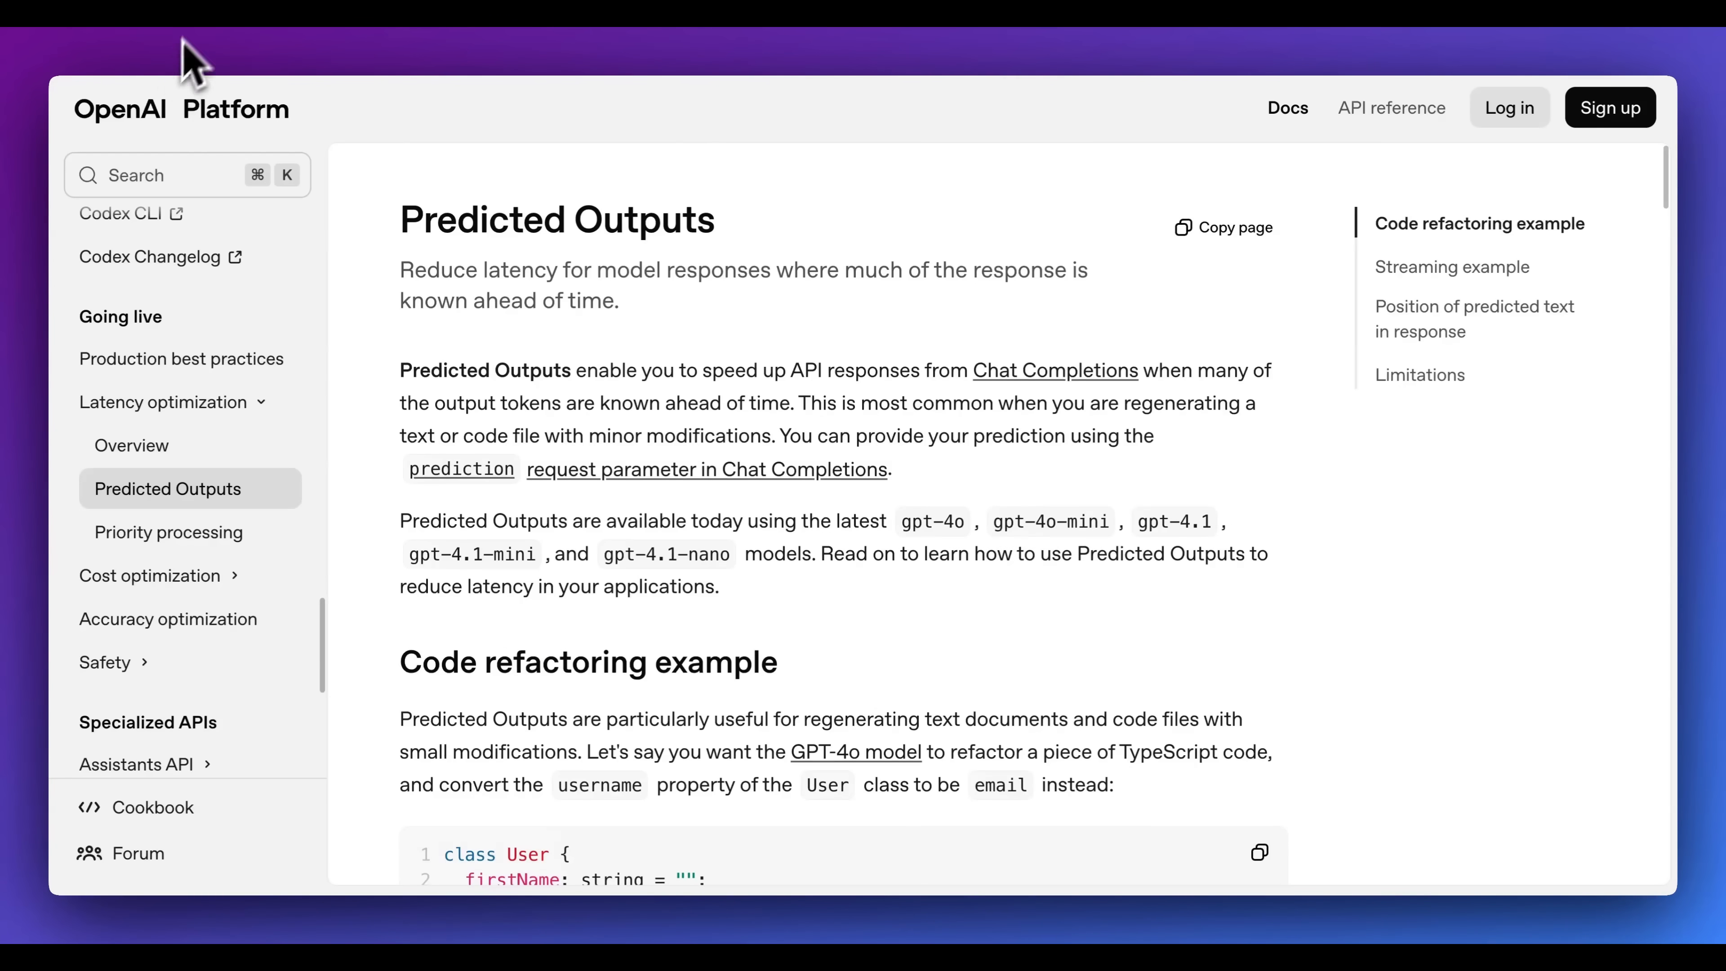
scroll("down", 3)
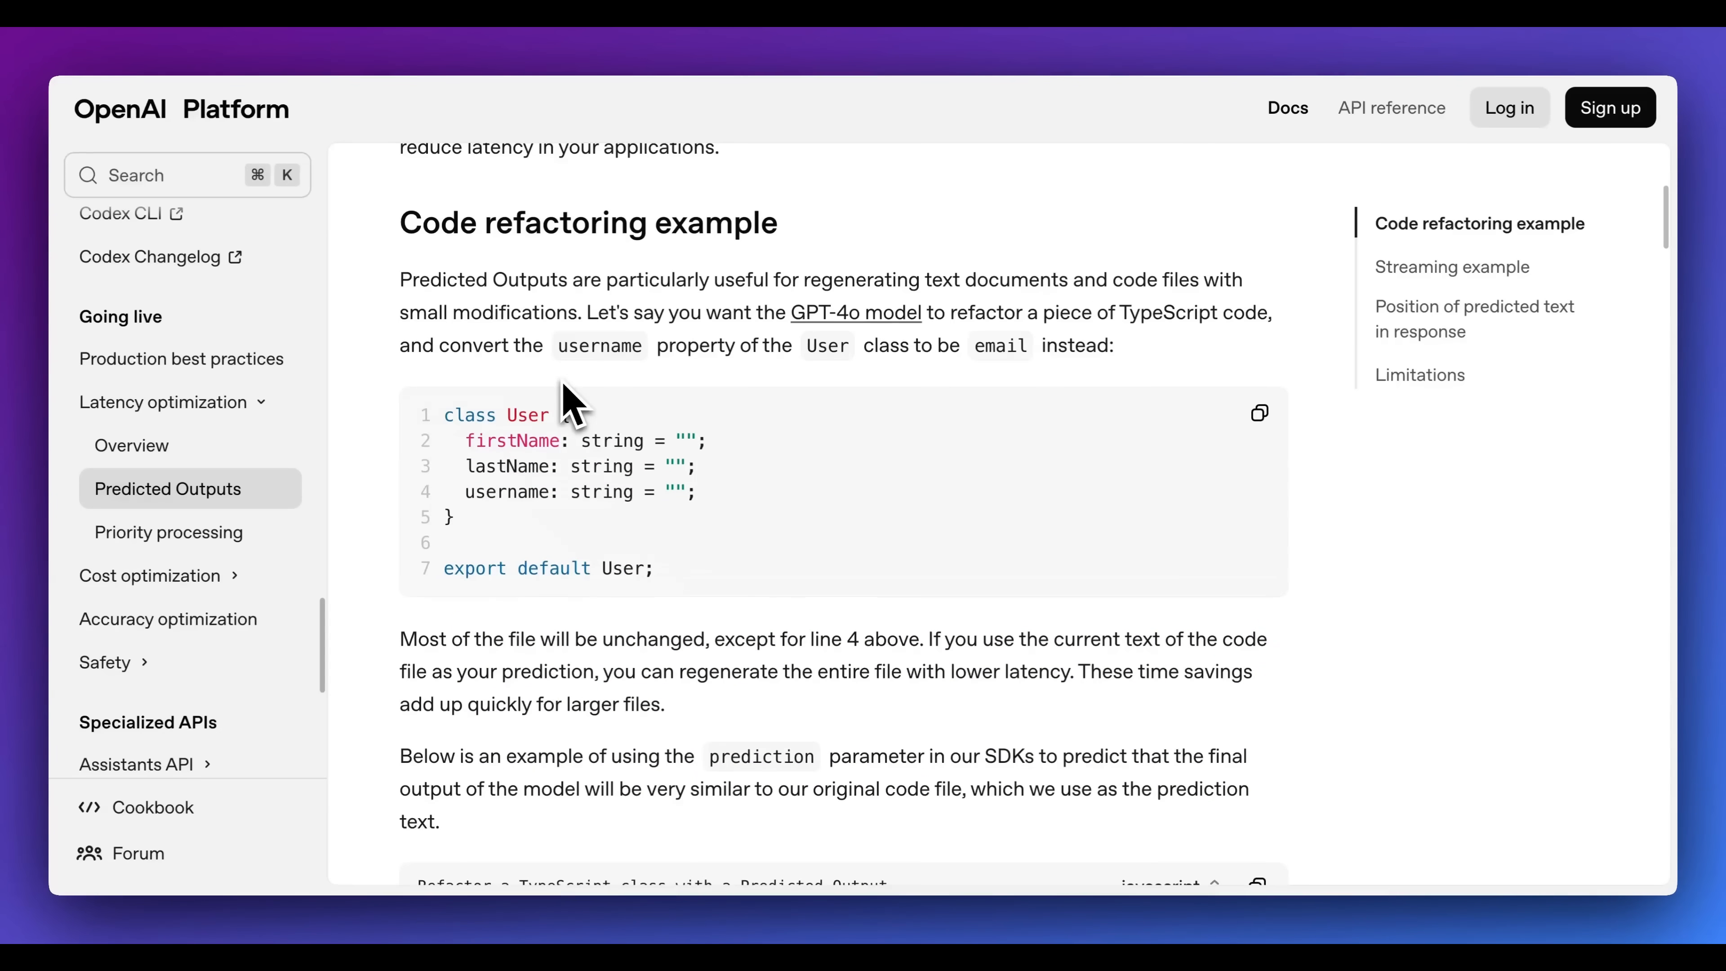
scroll("down", 3)
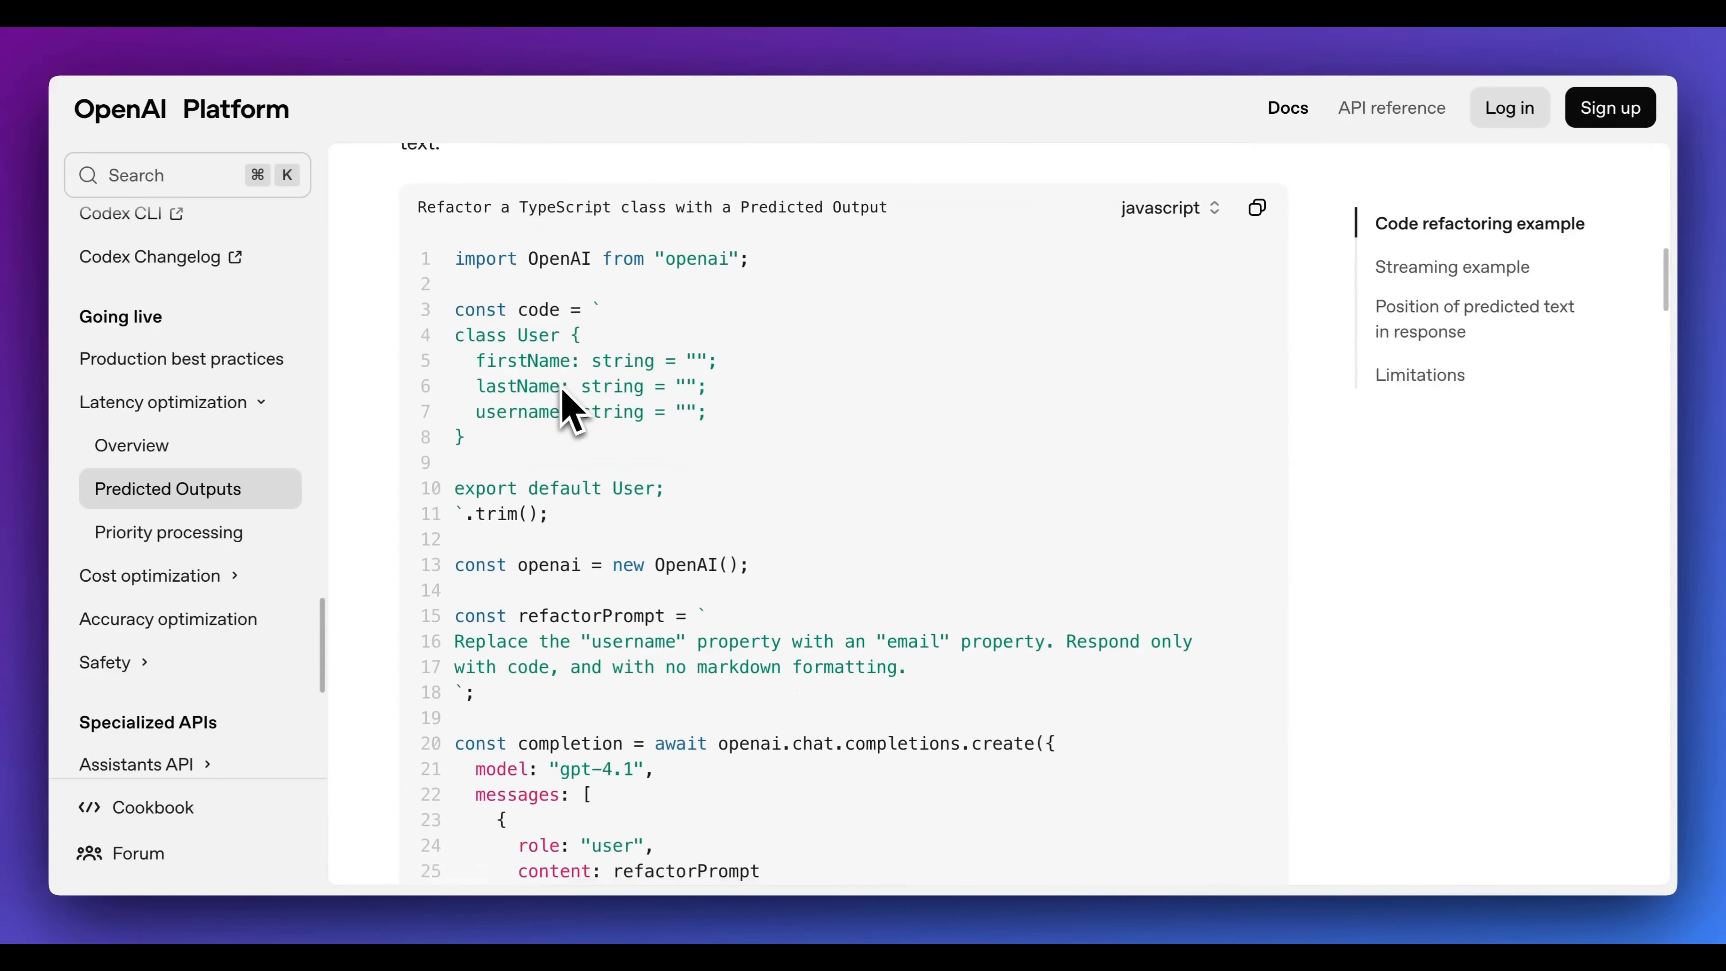
scroll("down", 3)
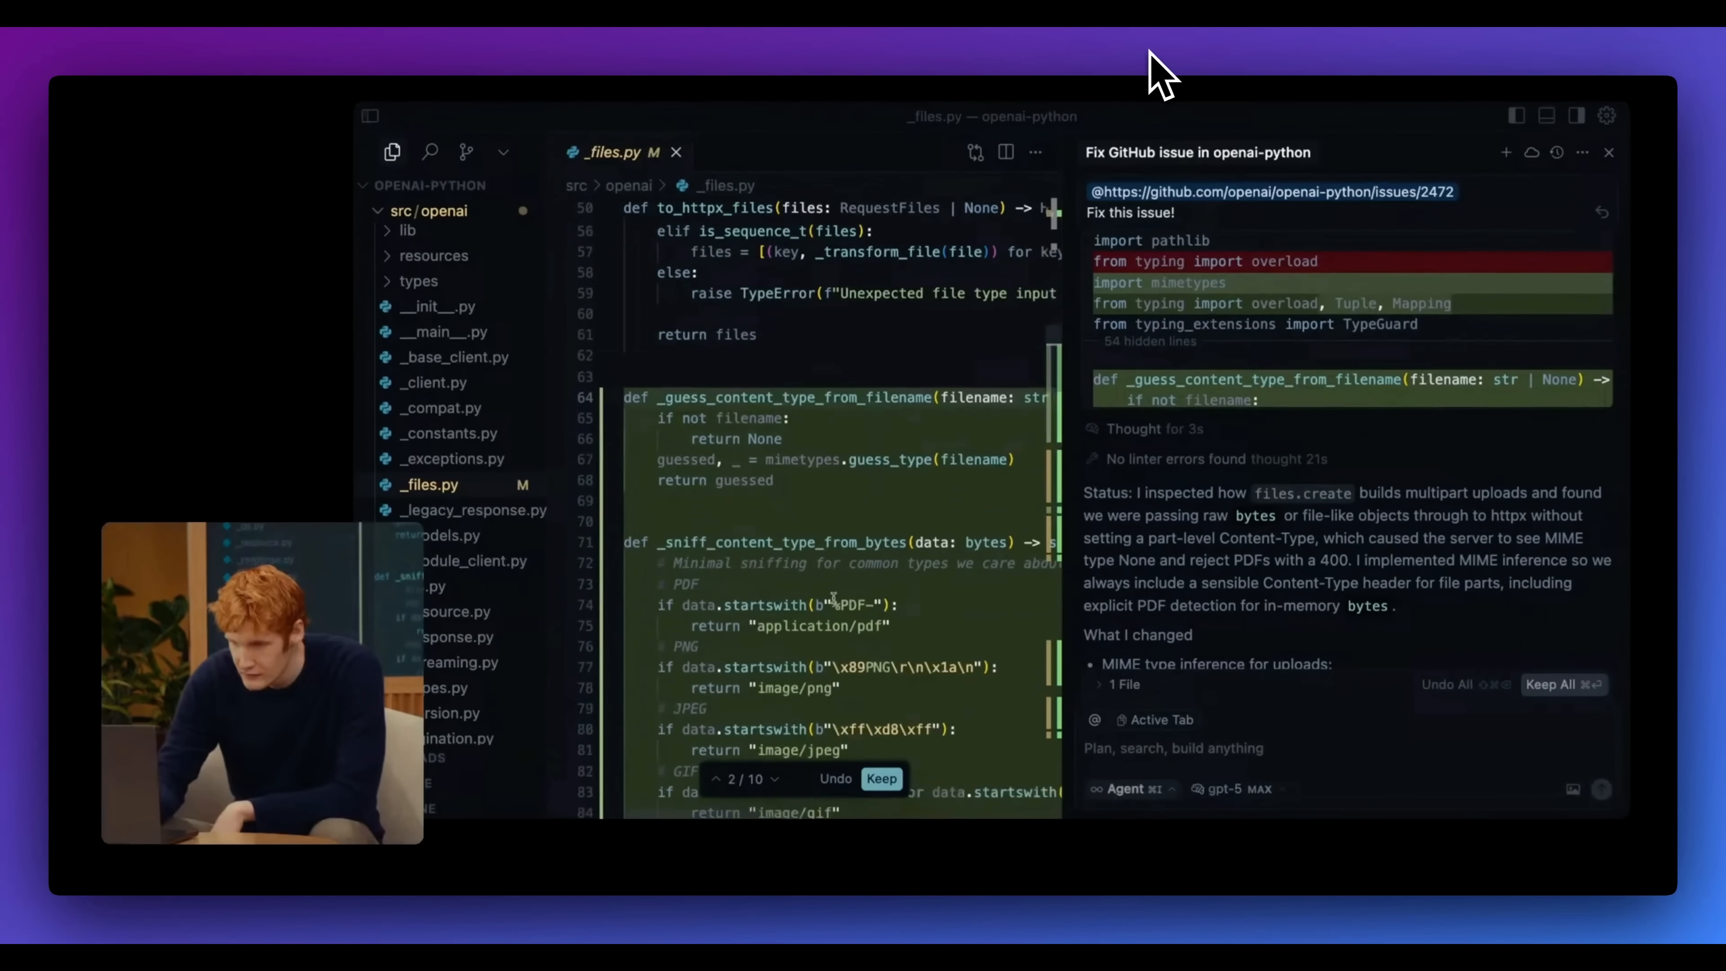
scroll("down", 3)
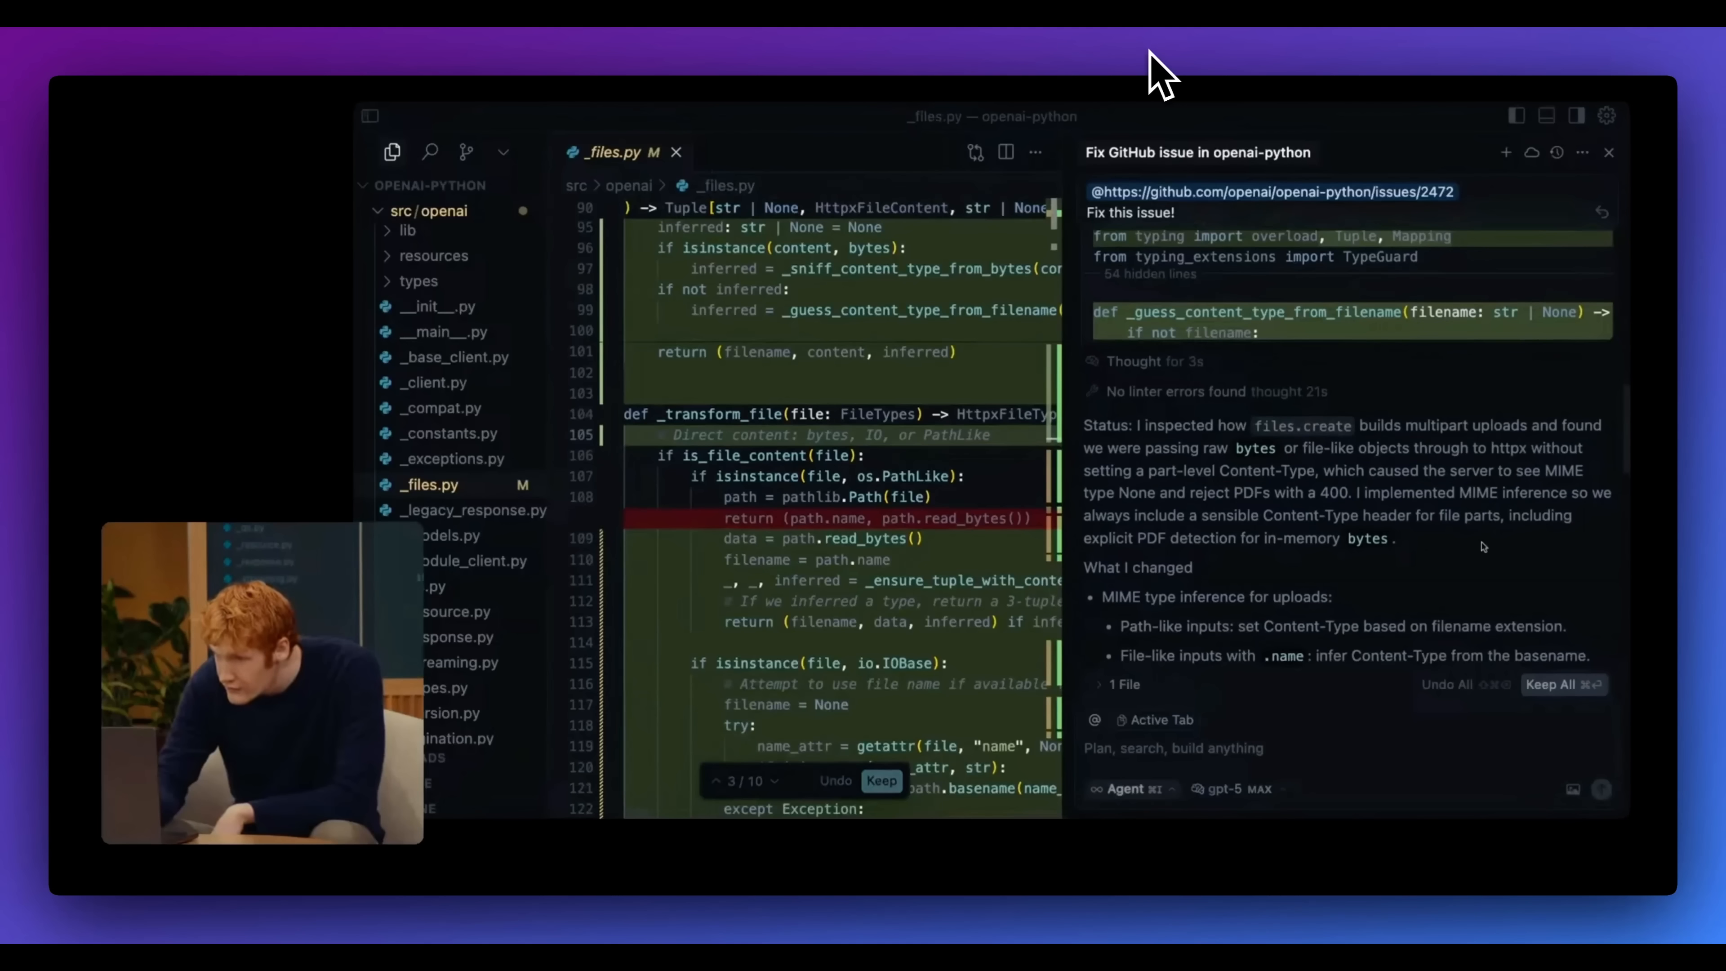
scroll("down", 3)
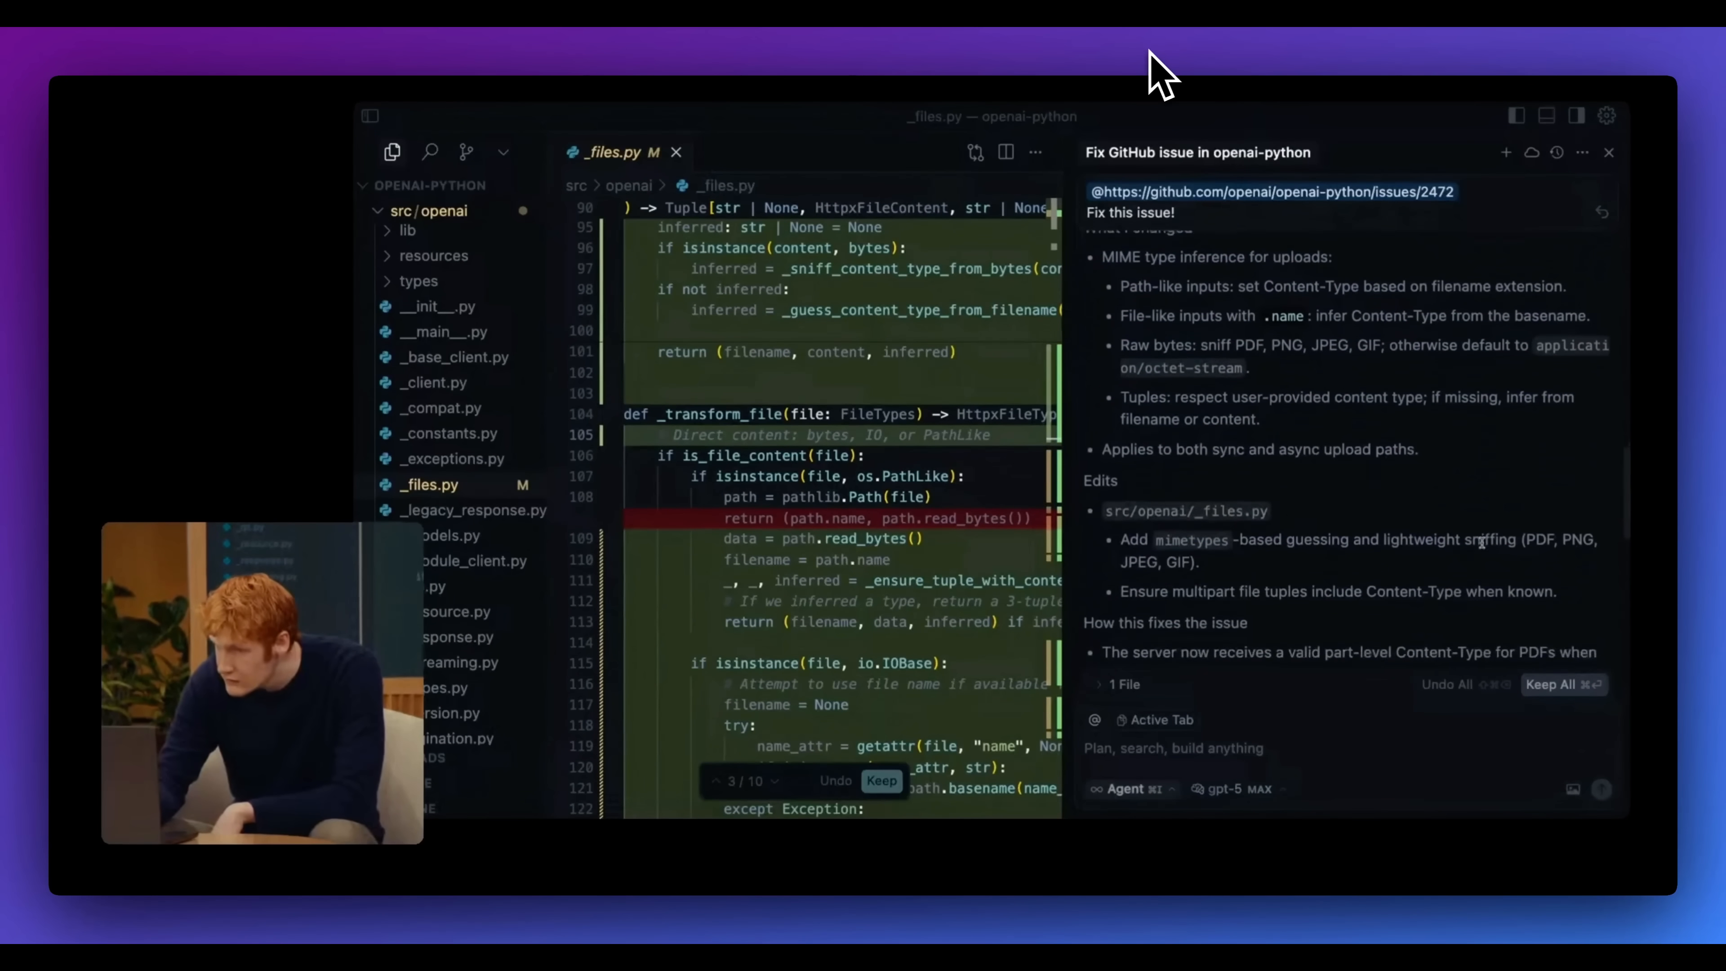
scroll("down", 3)
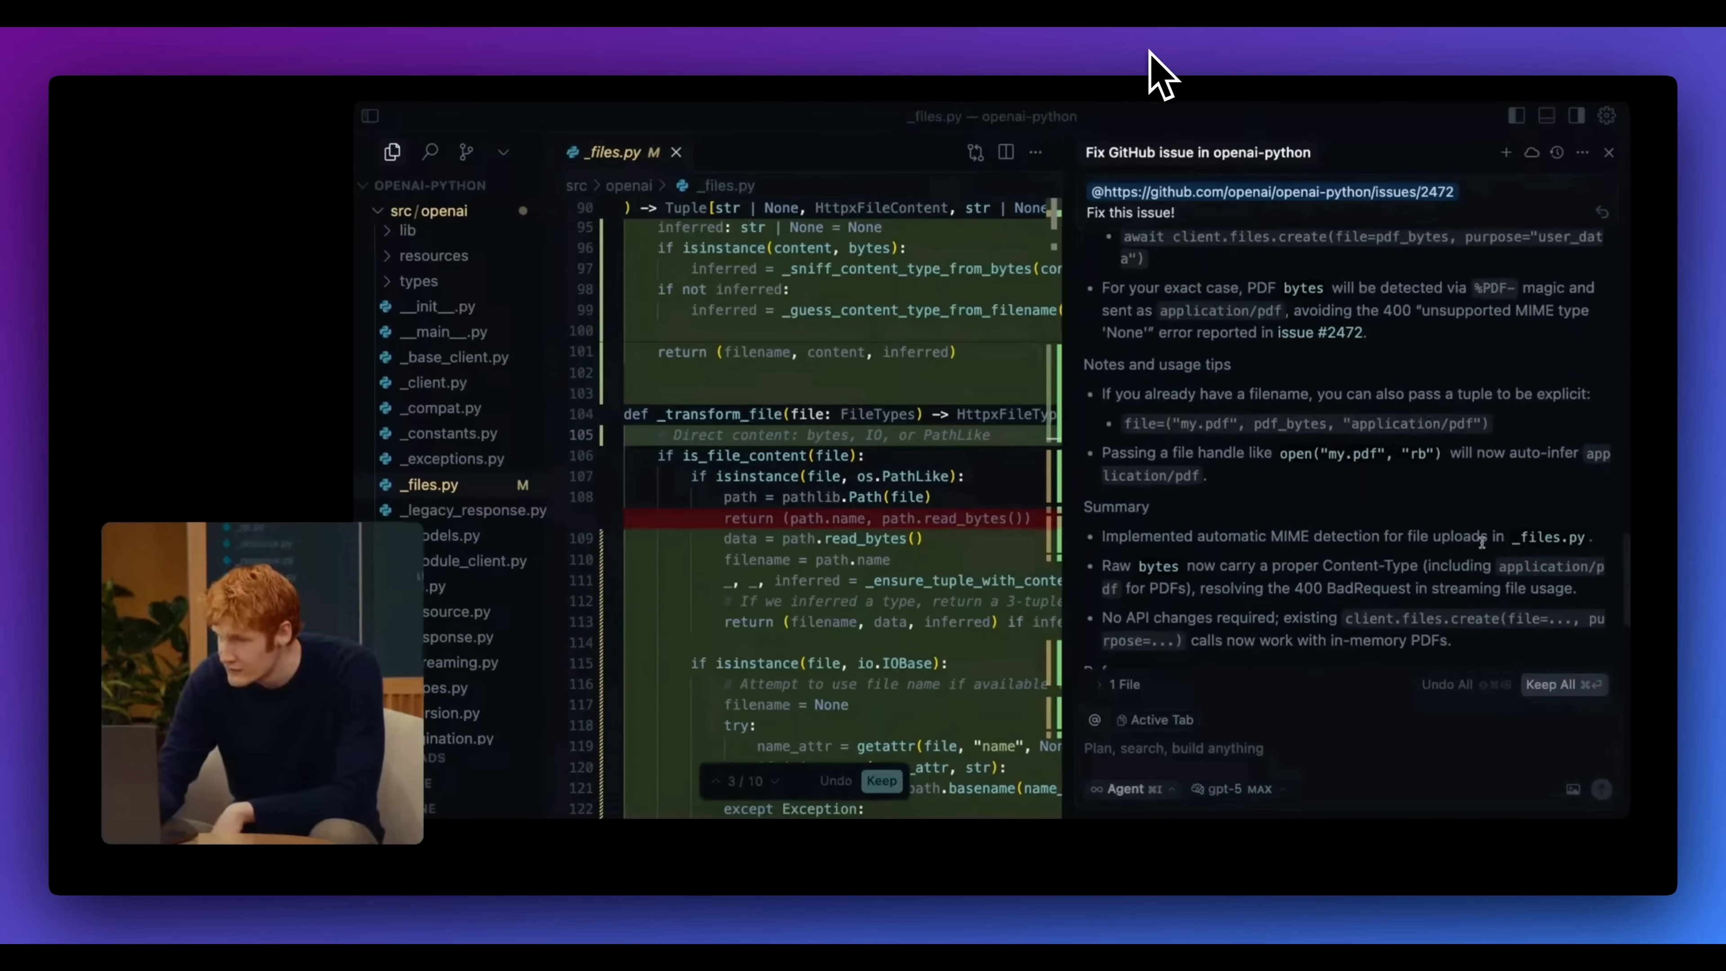
scroll("down", 3)
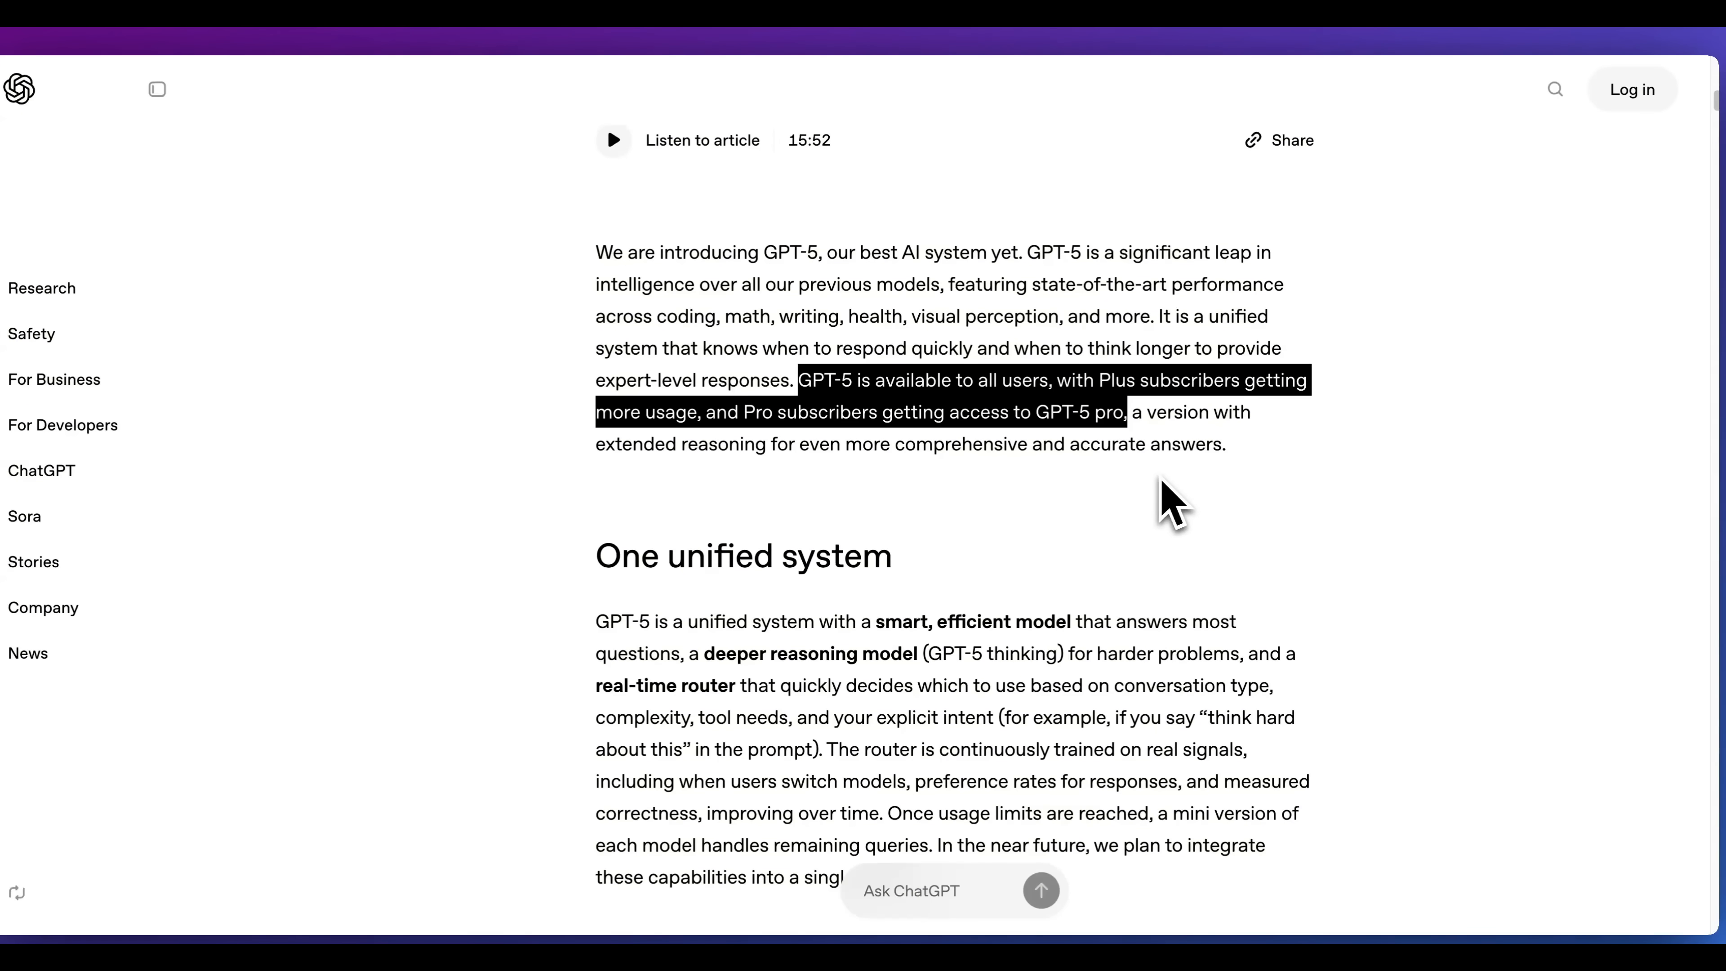
- Clear the availability and Pro subscribers selections, return to the post's top and begin typing 'Rewrite my ent'
left_click(1095, 490)
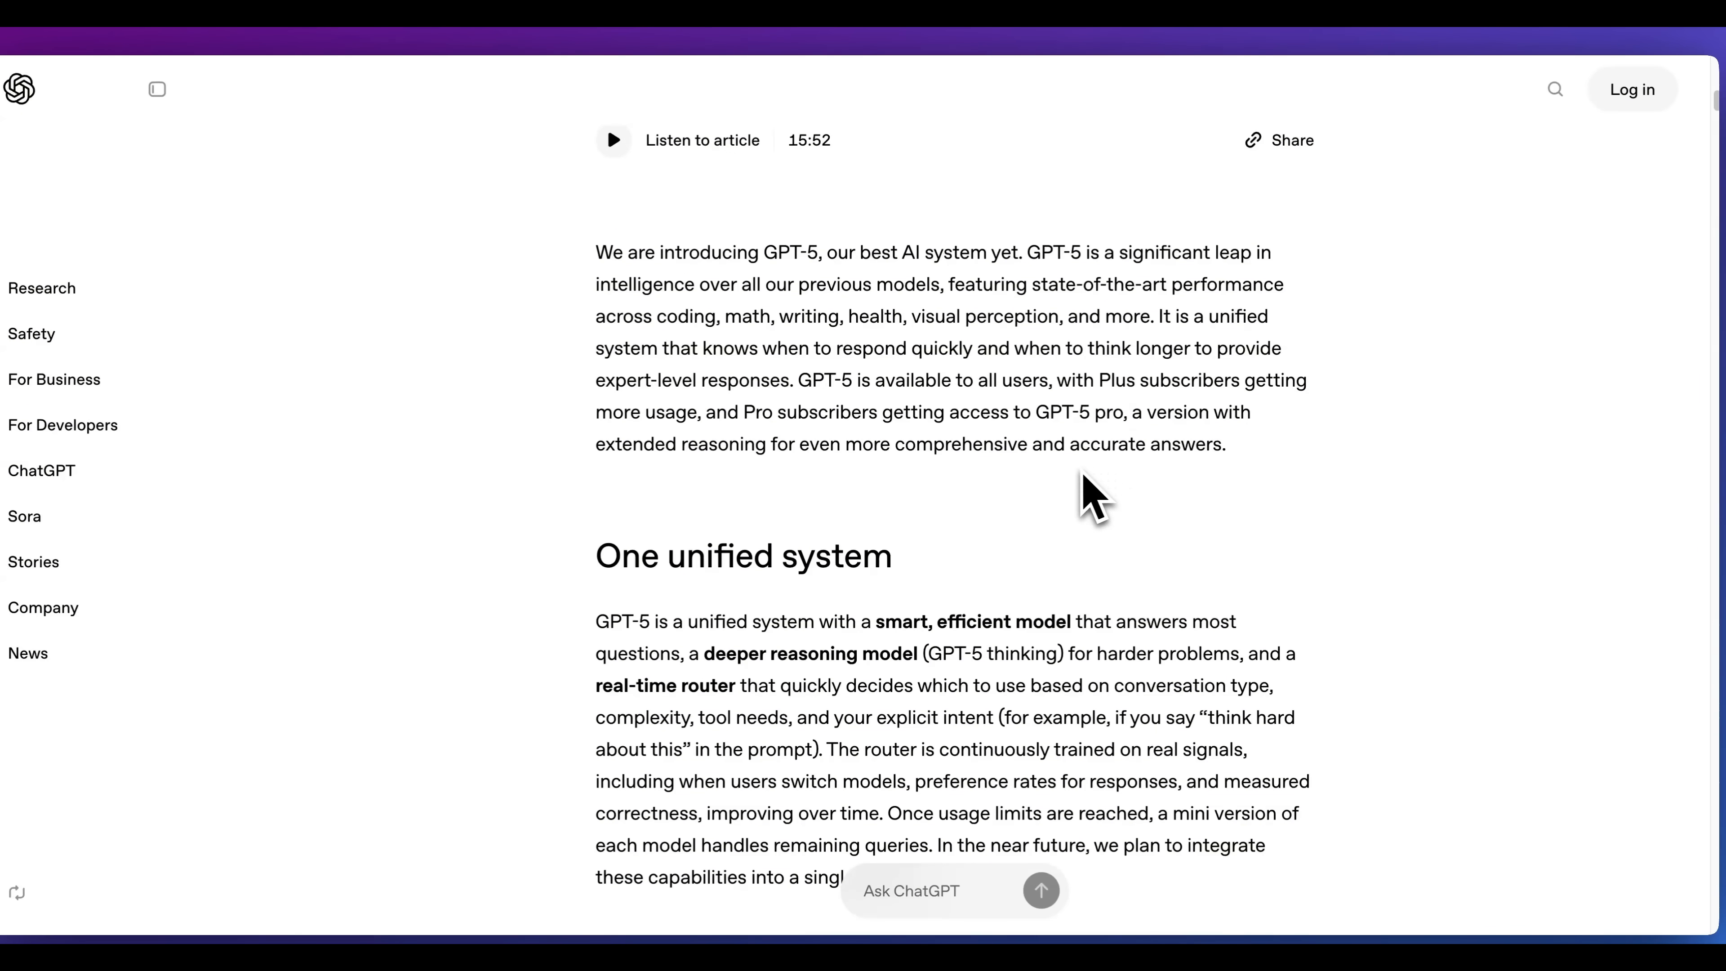
double_click(800, 412)
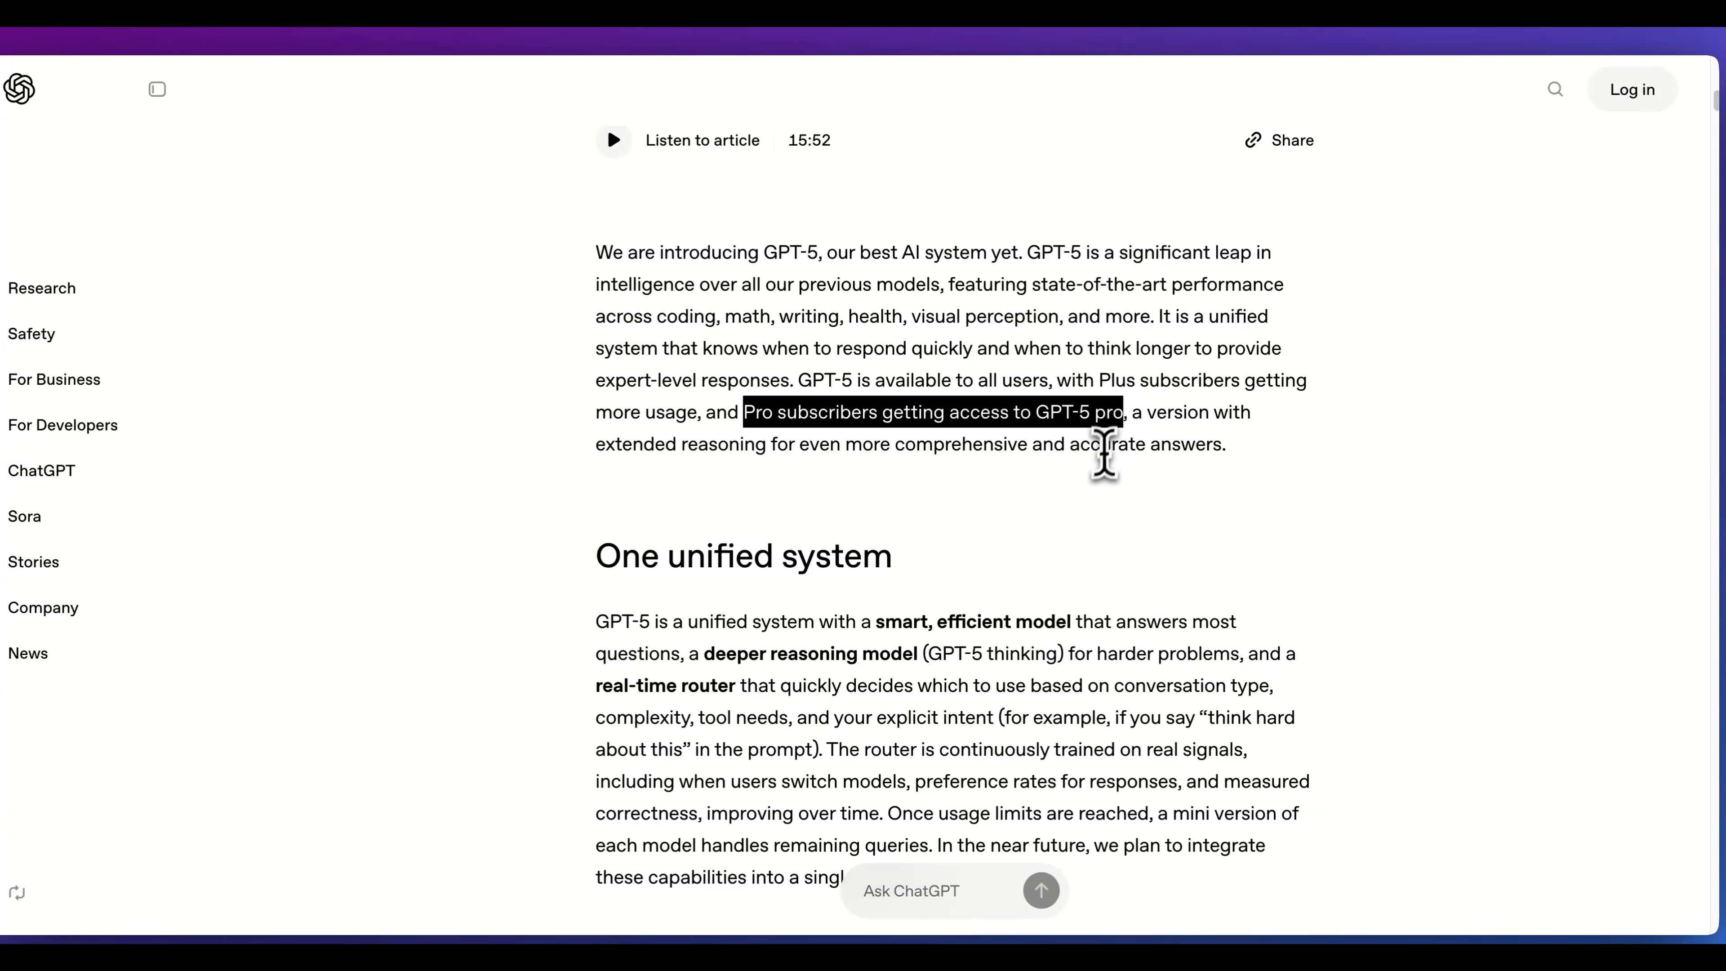
left_click(1104, 443)
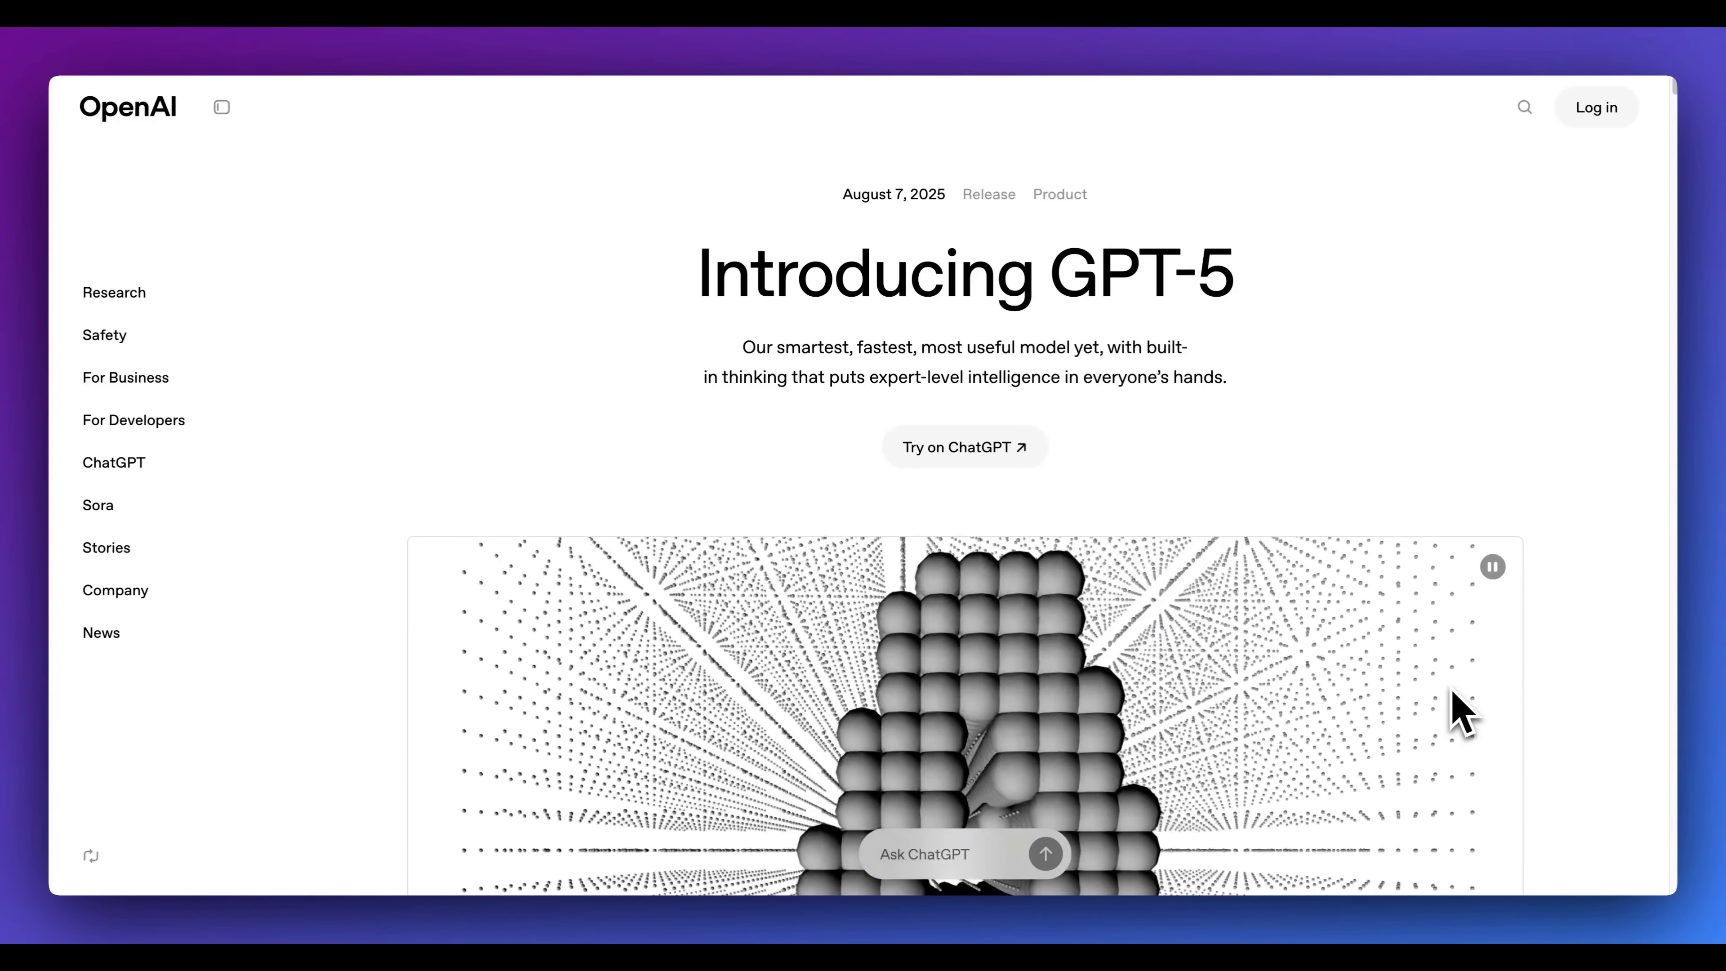
type("Rewrite my ent")
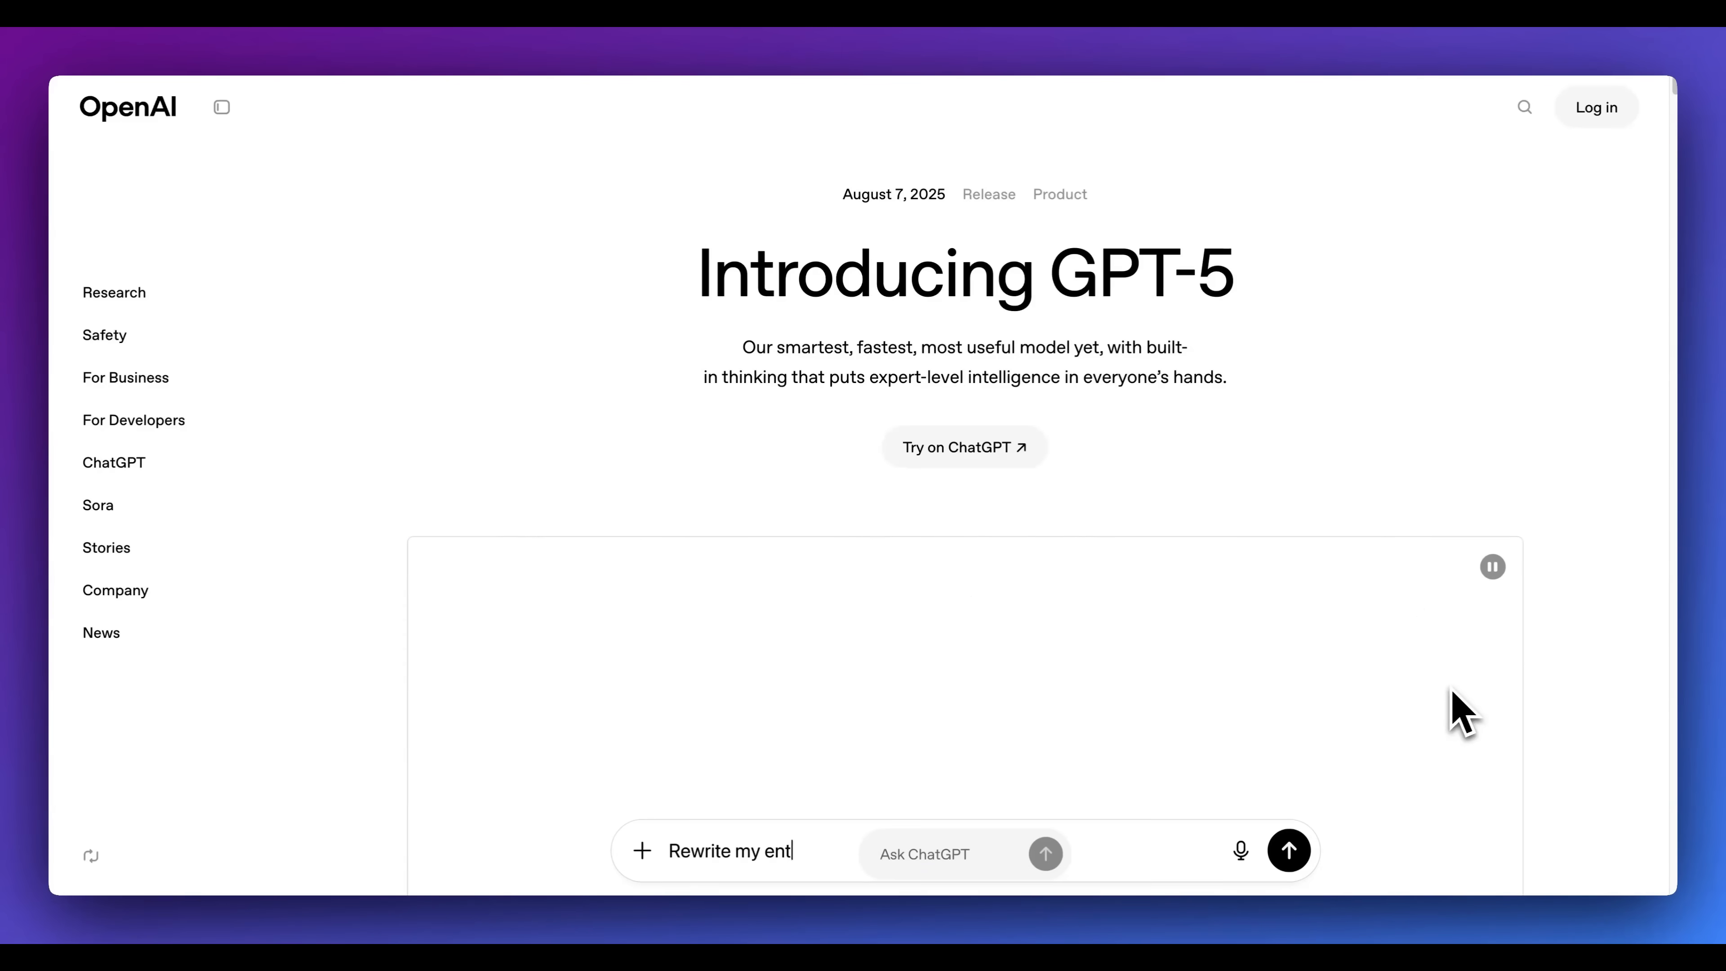